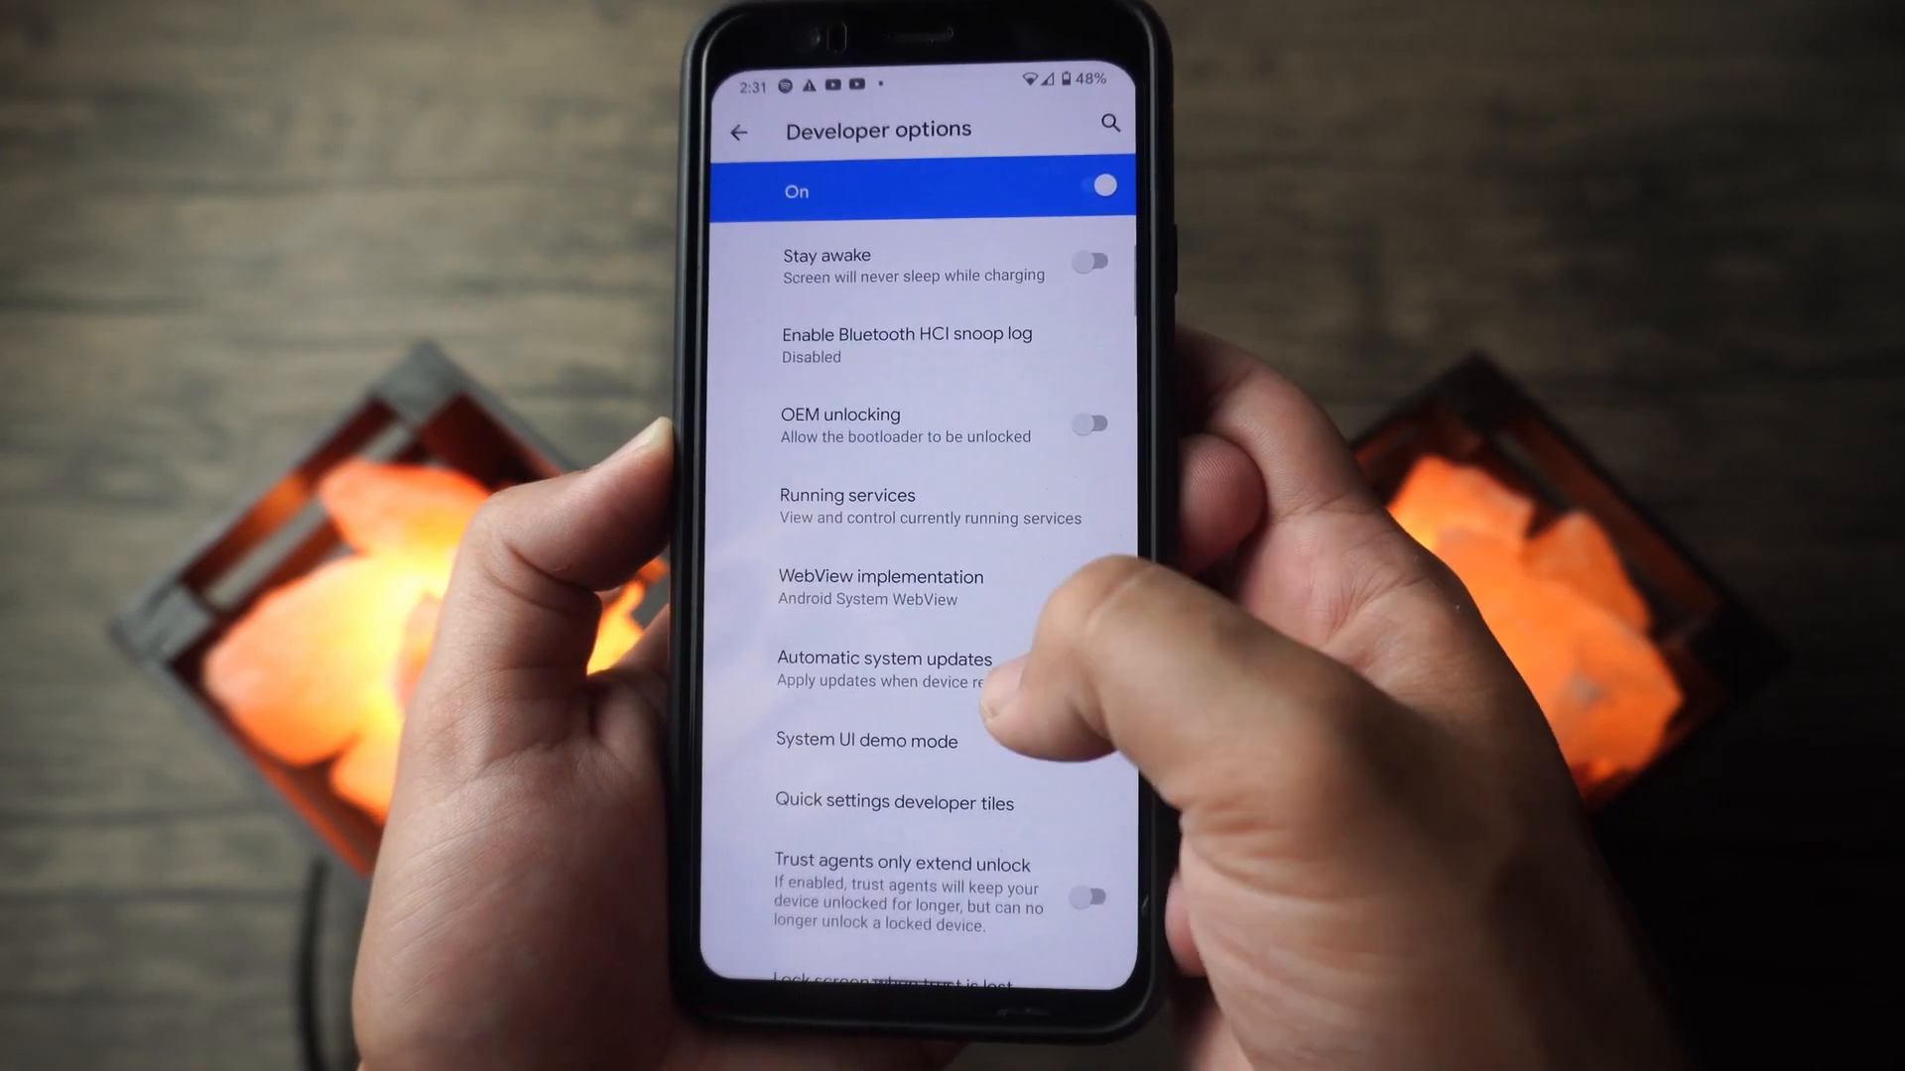
# Scroll through the Android Developer options list with developer mode switched on.
pyautogui.scroll(-3)
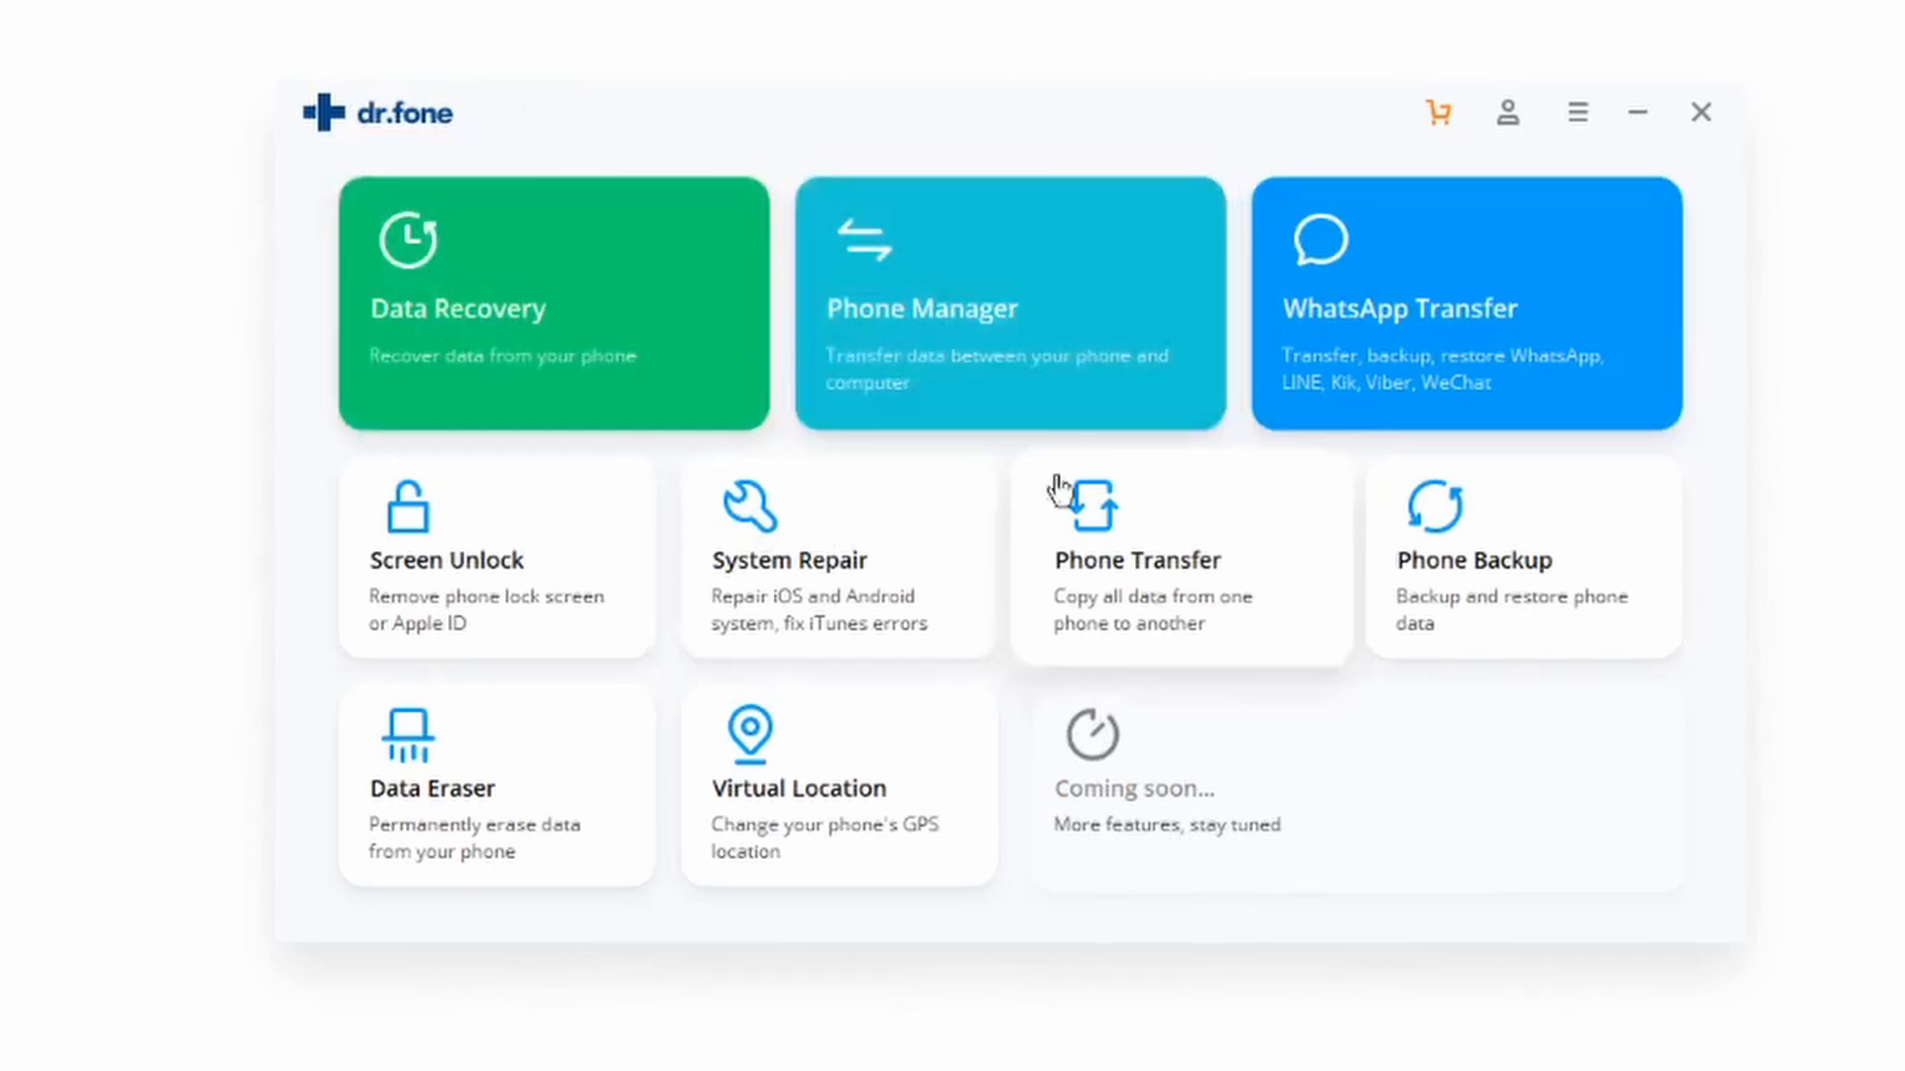
pyautogui.moveTo(1101, 357)
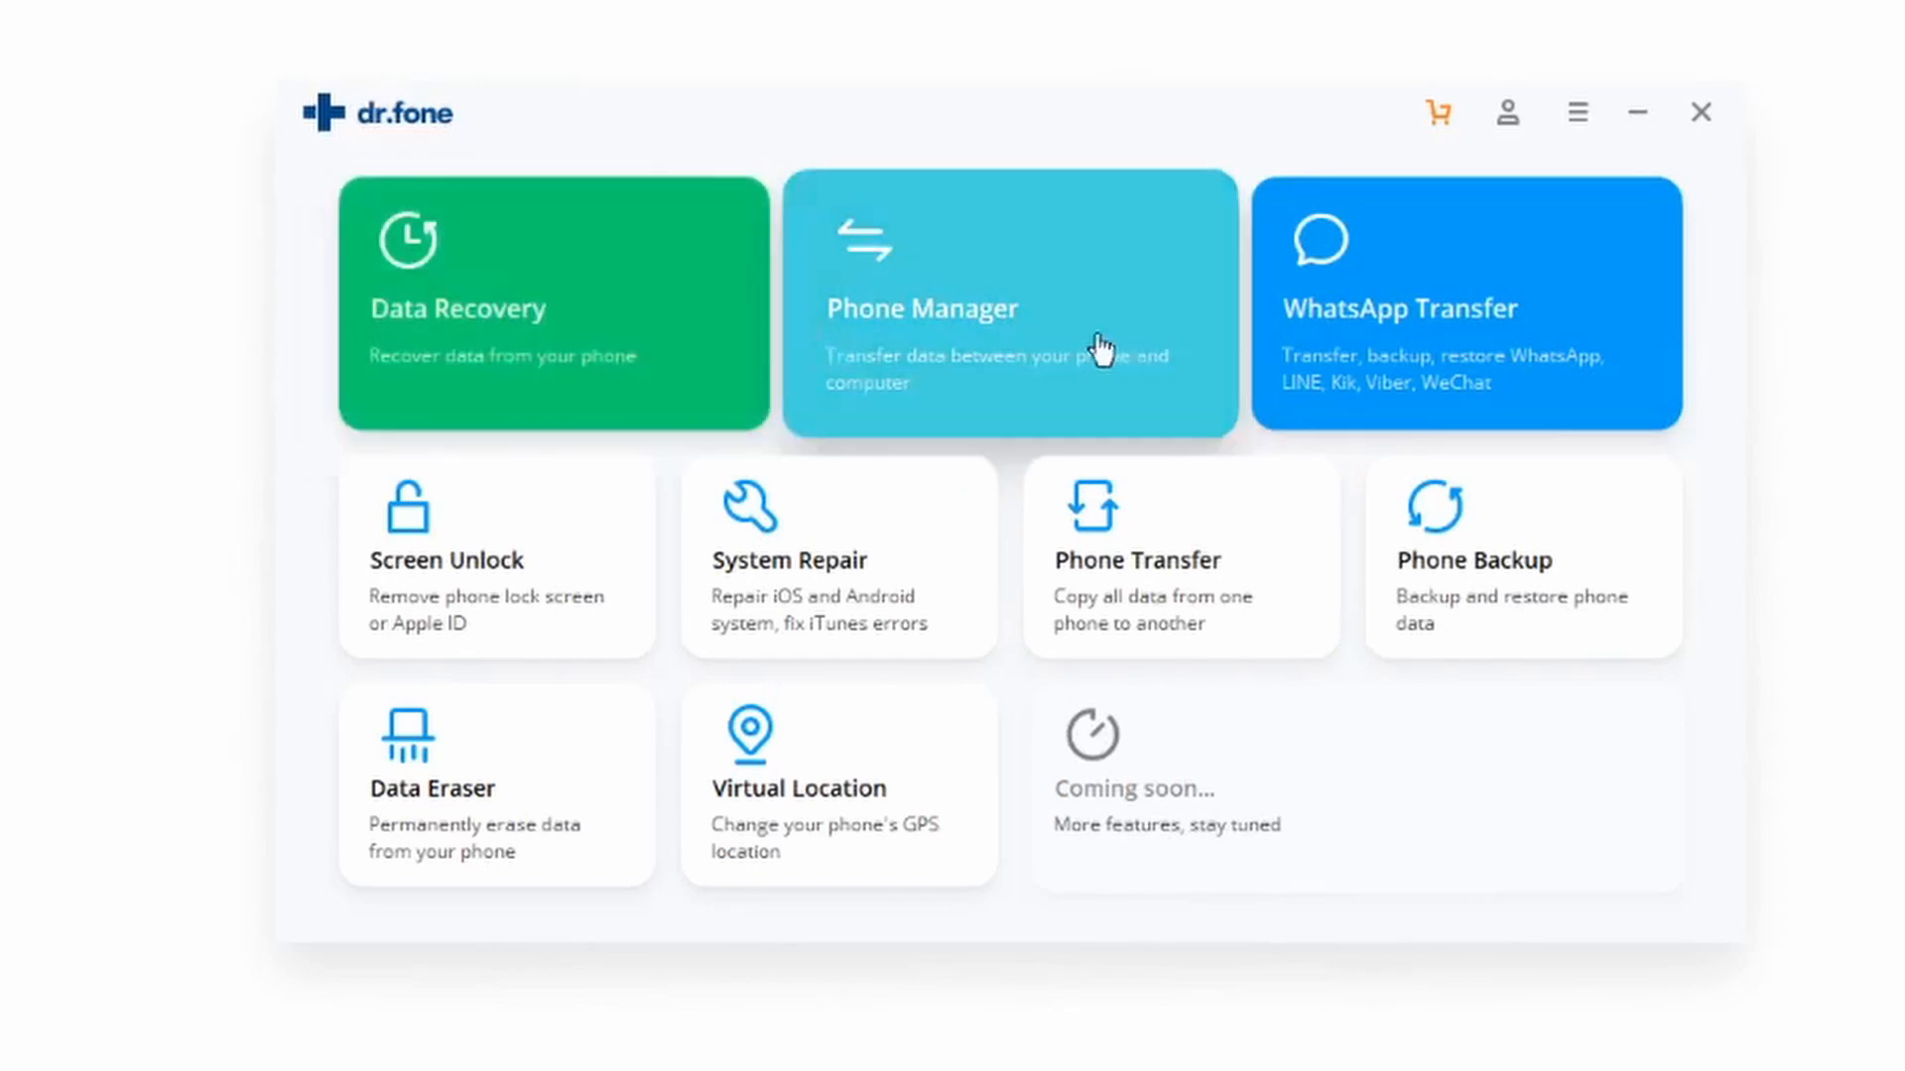
pyautogui.moveTo(559, 314)
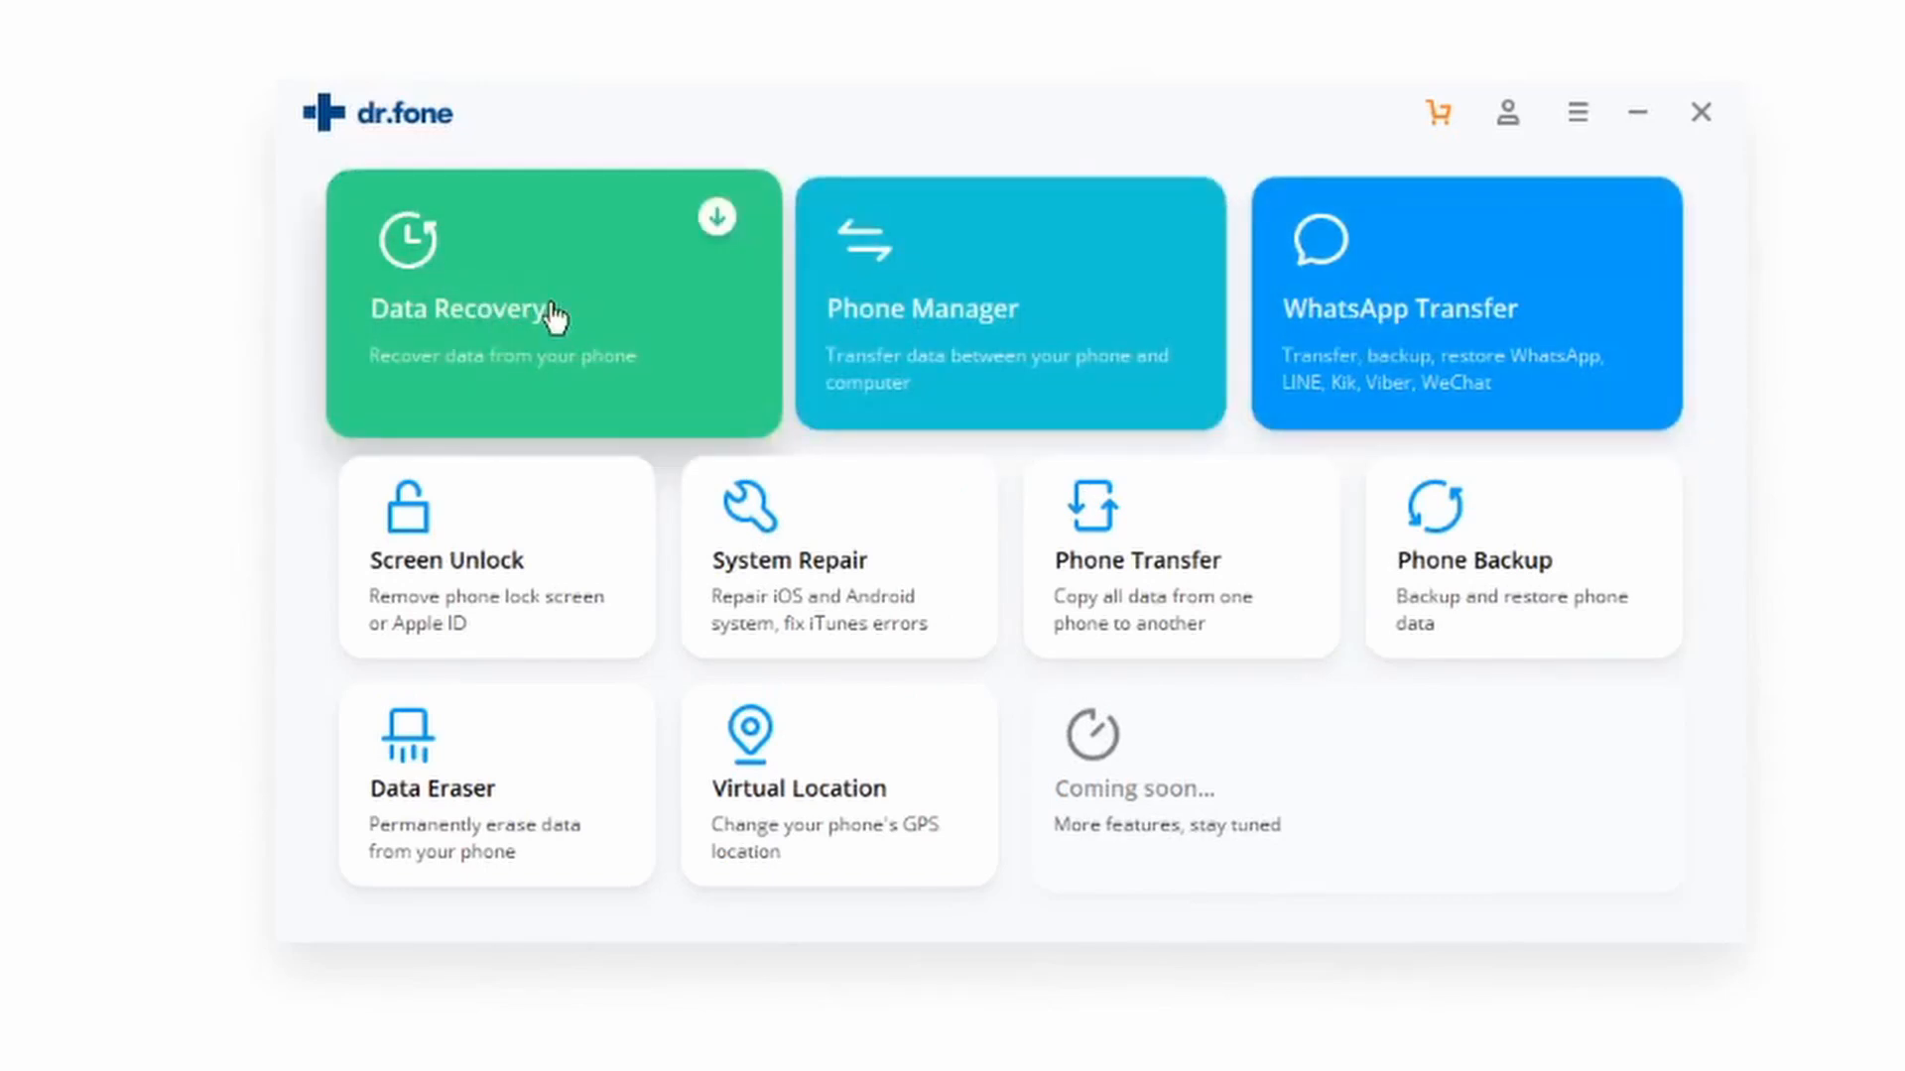
# Choose the Data Recovery tile so the module downloads and launches.
pyautogui.click(559, 314)
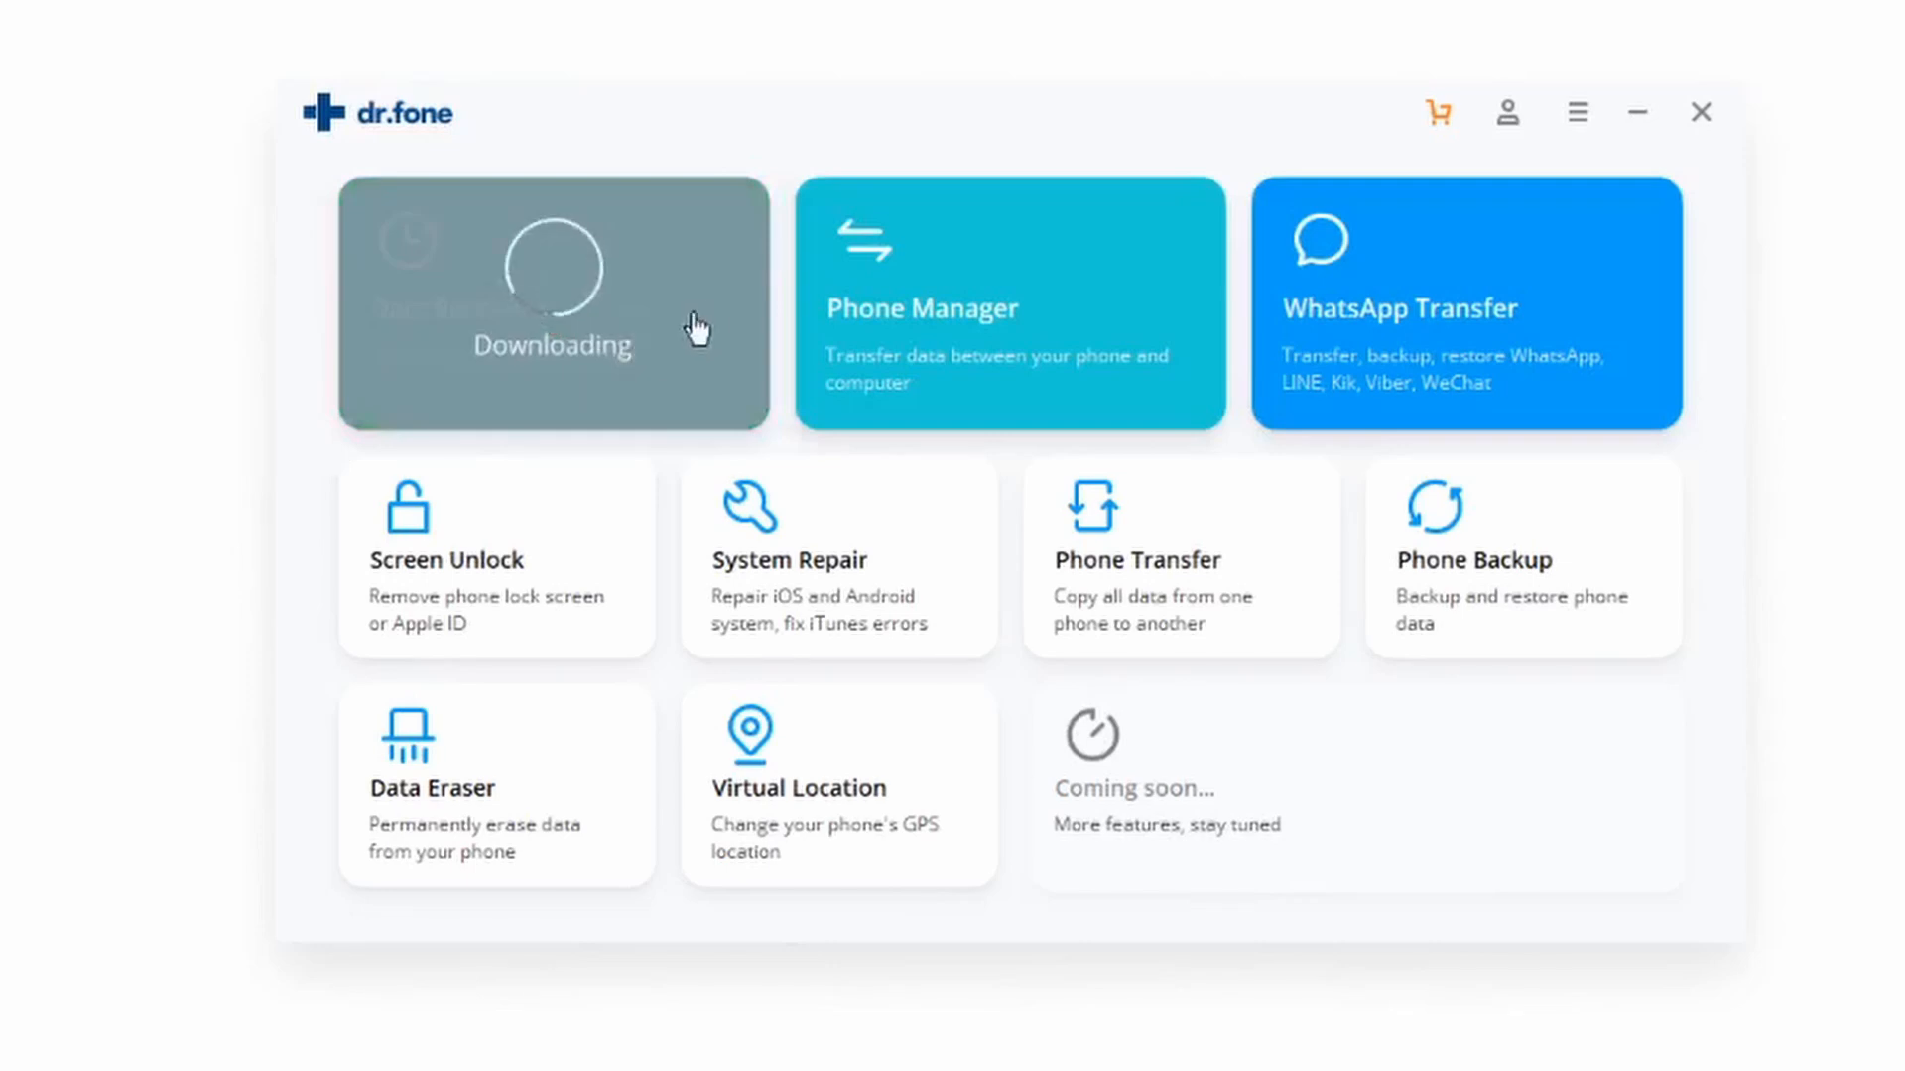
pyautogui.moveTo(564, 210)
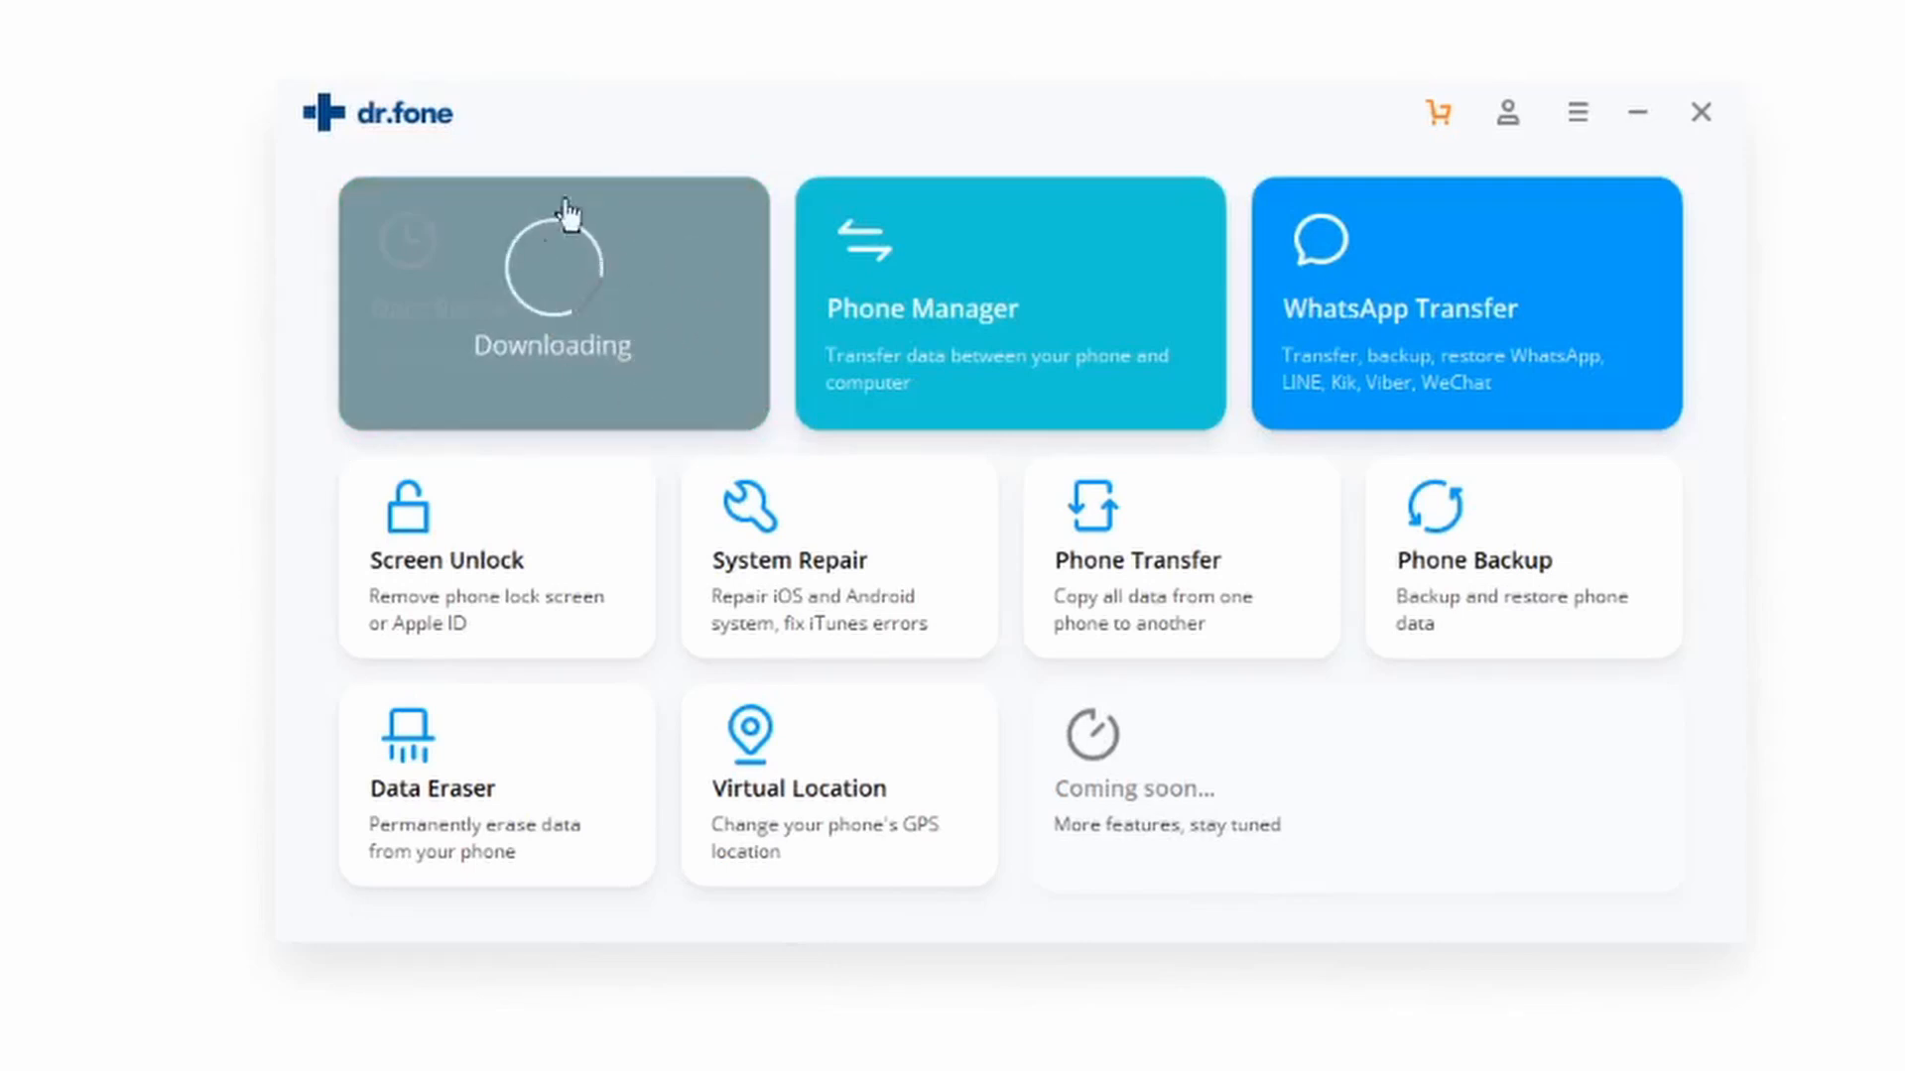
pyautogui.moveTo(570, 298)
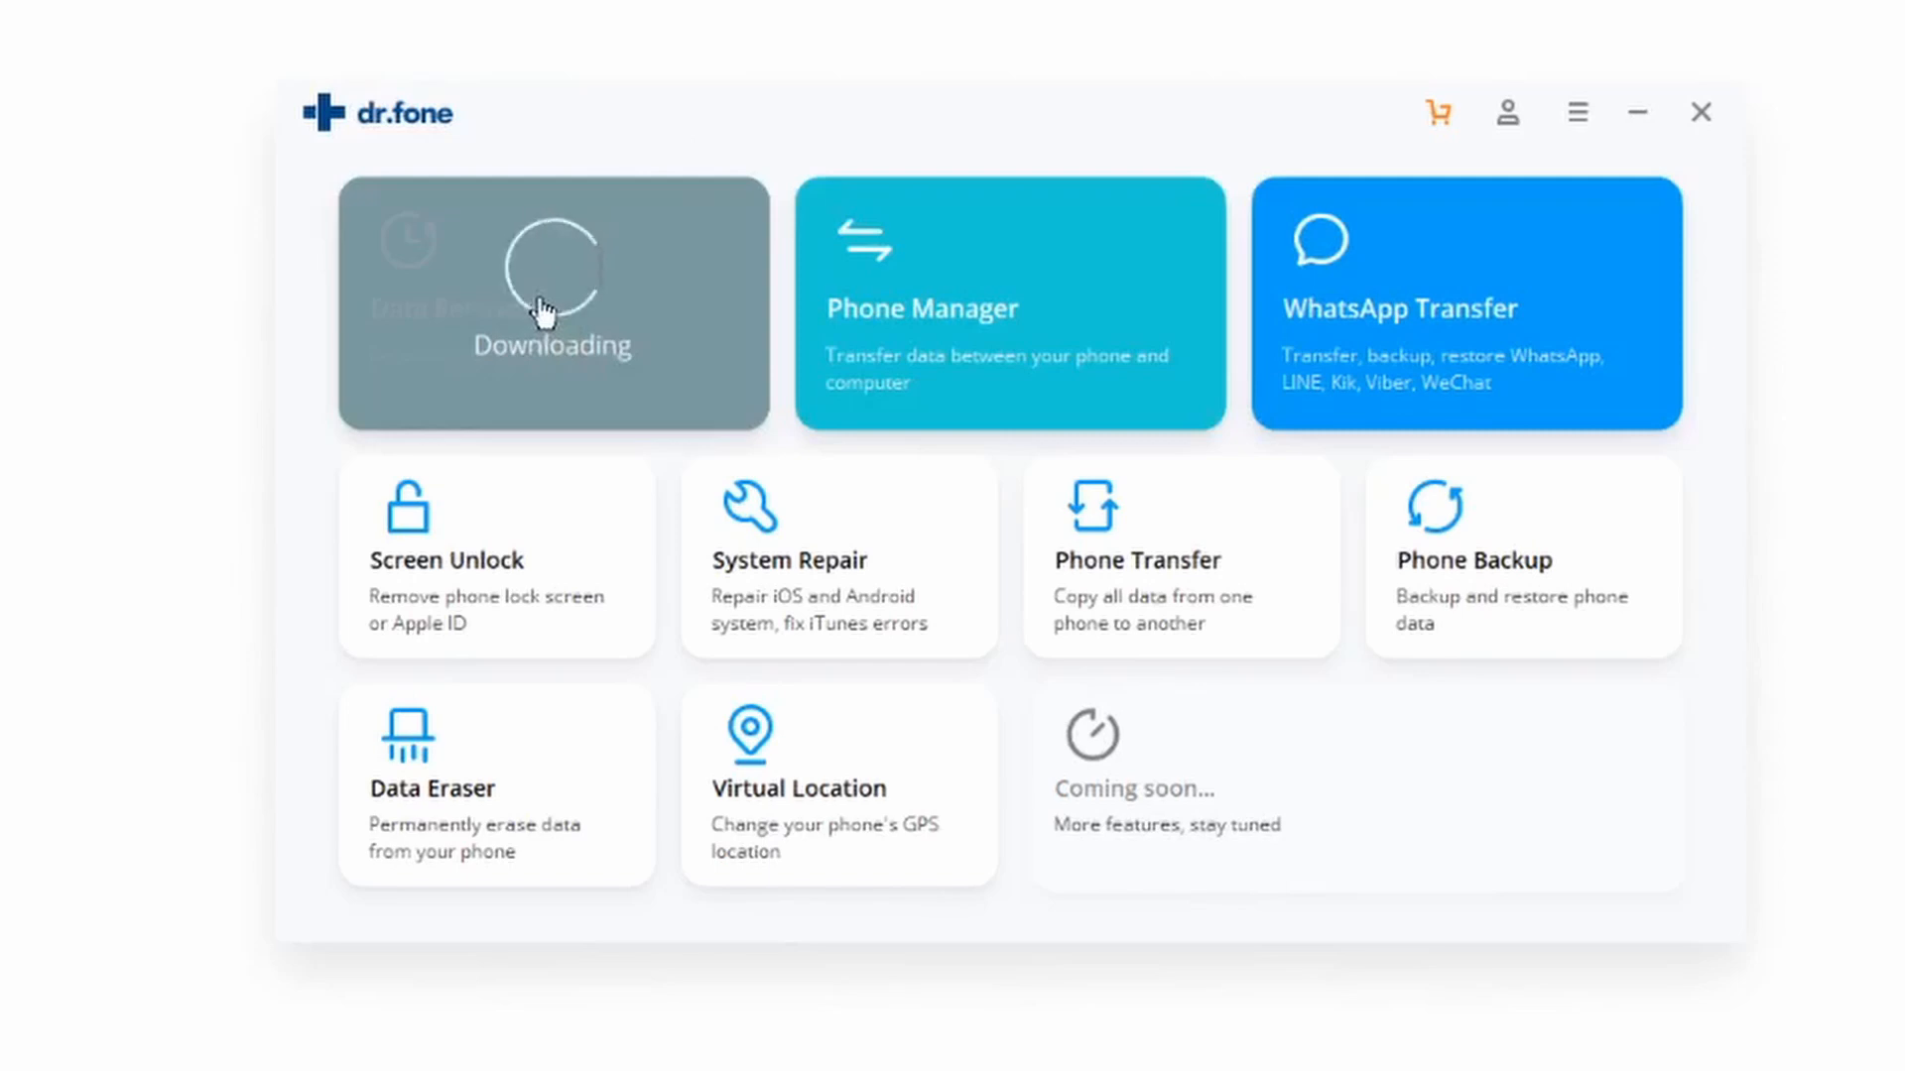
pyautogui.moveTo(552, 288)
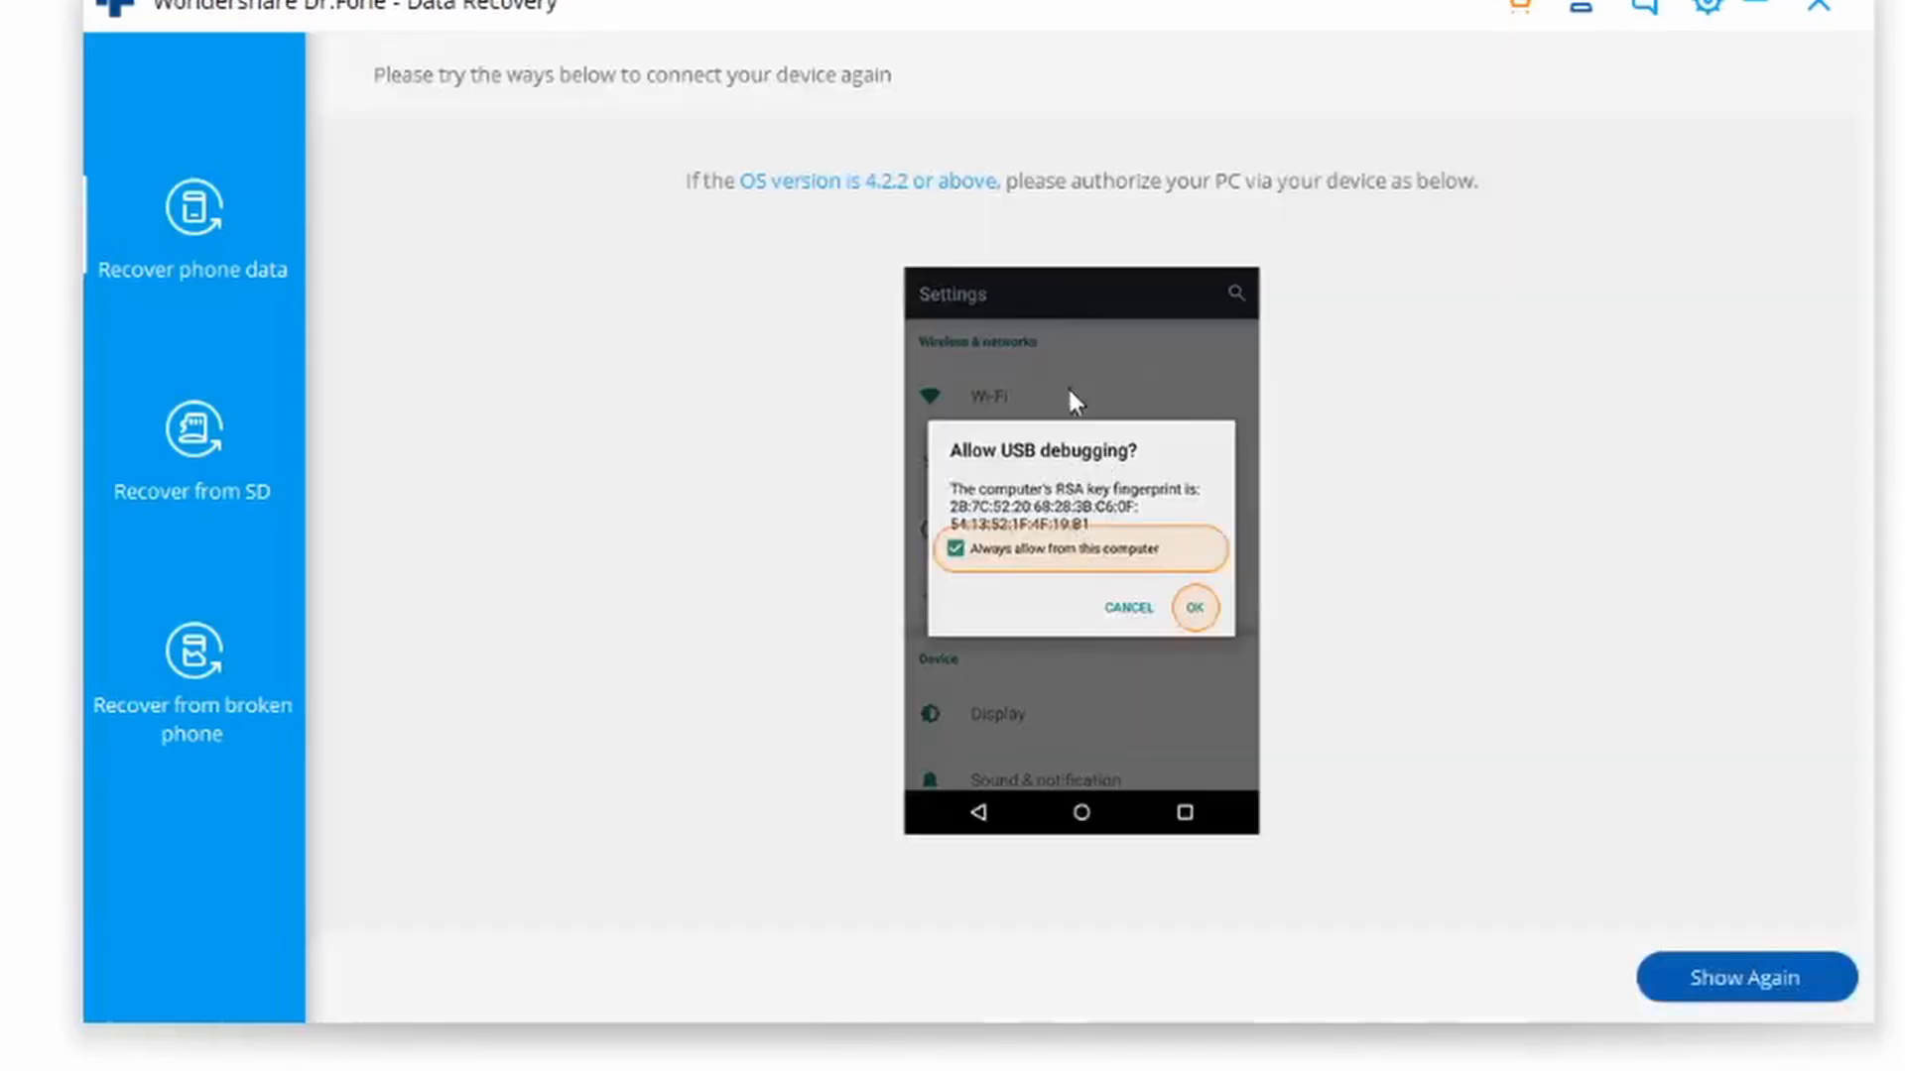
pyautogui.moveTo(988, 445)
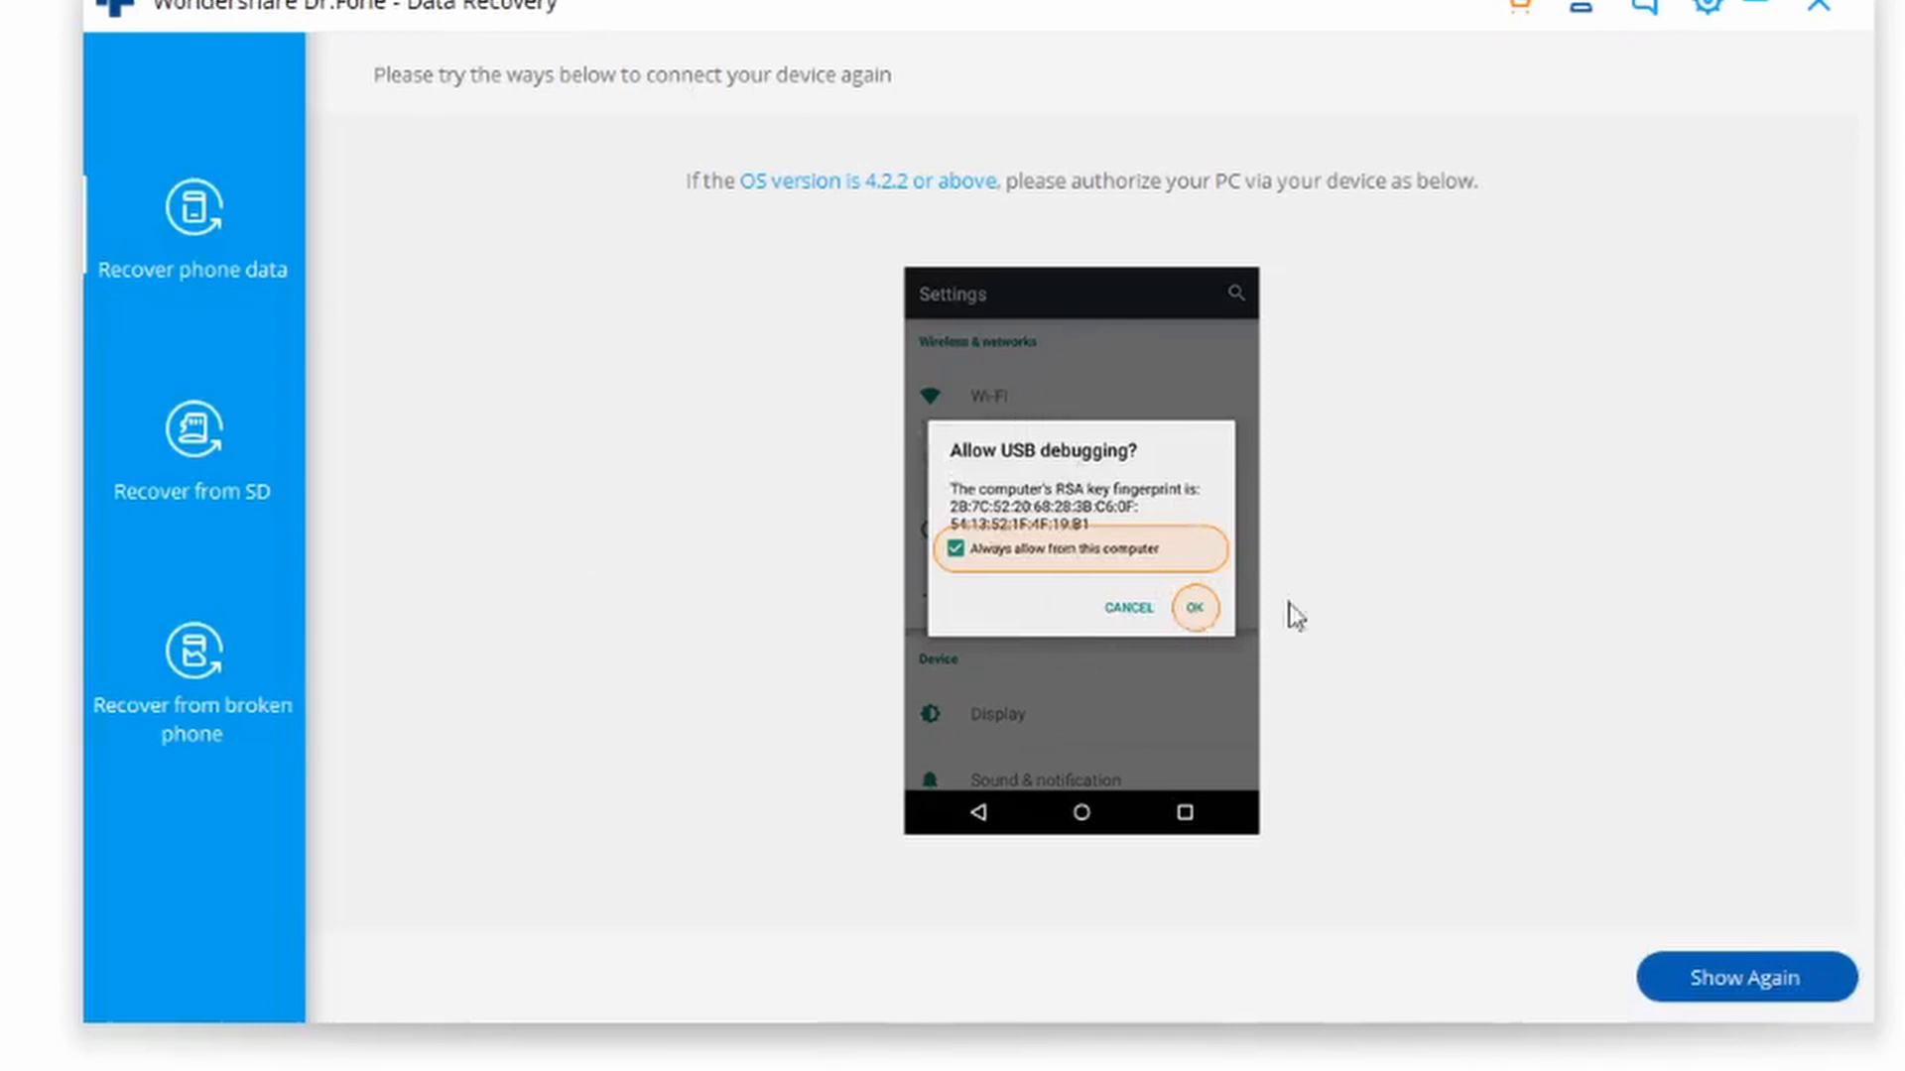
pyautogui.moveTo(1214, 551)
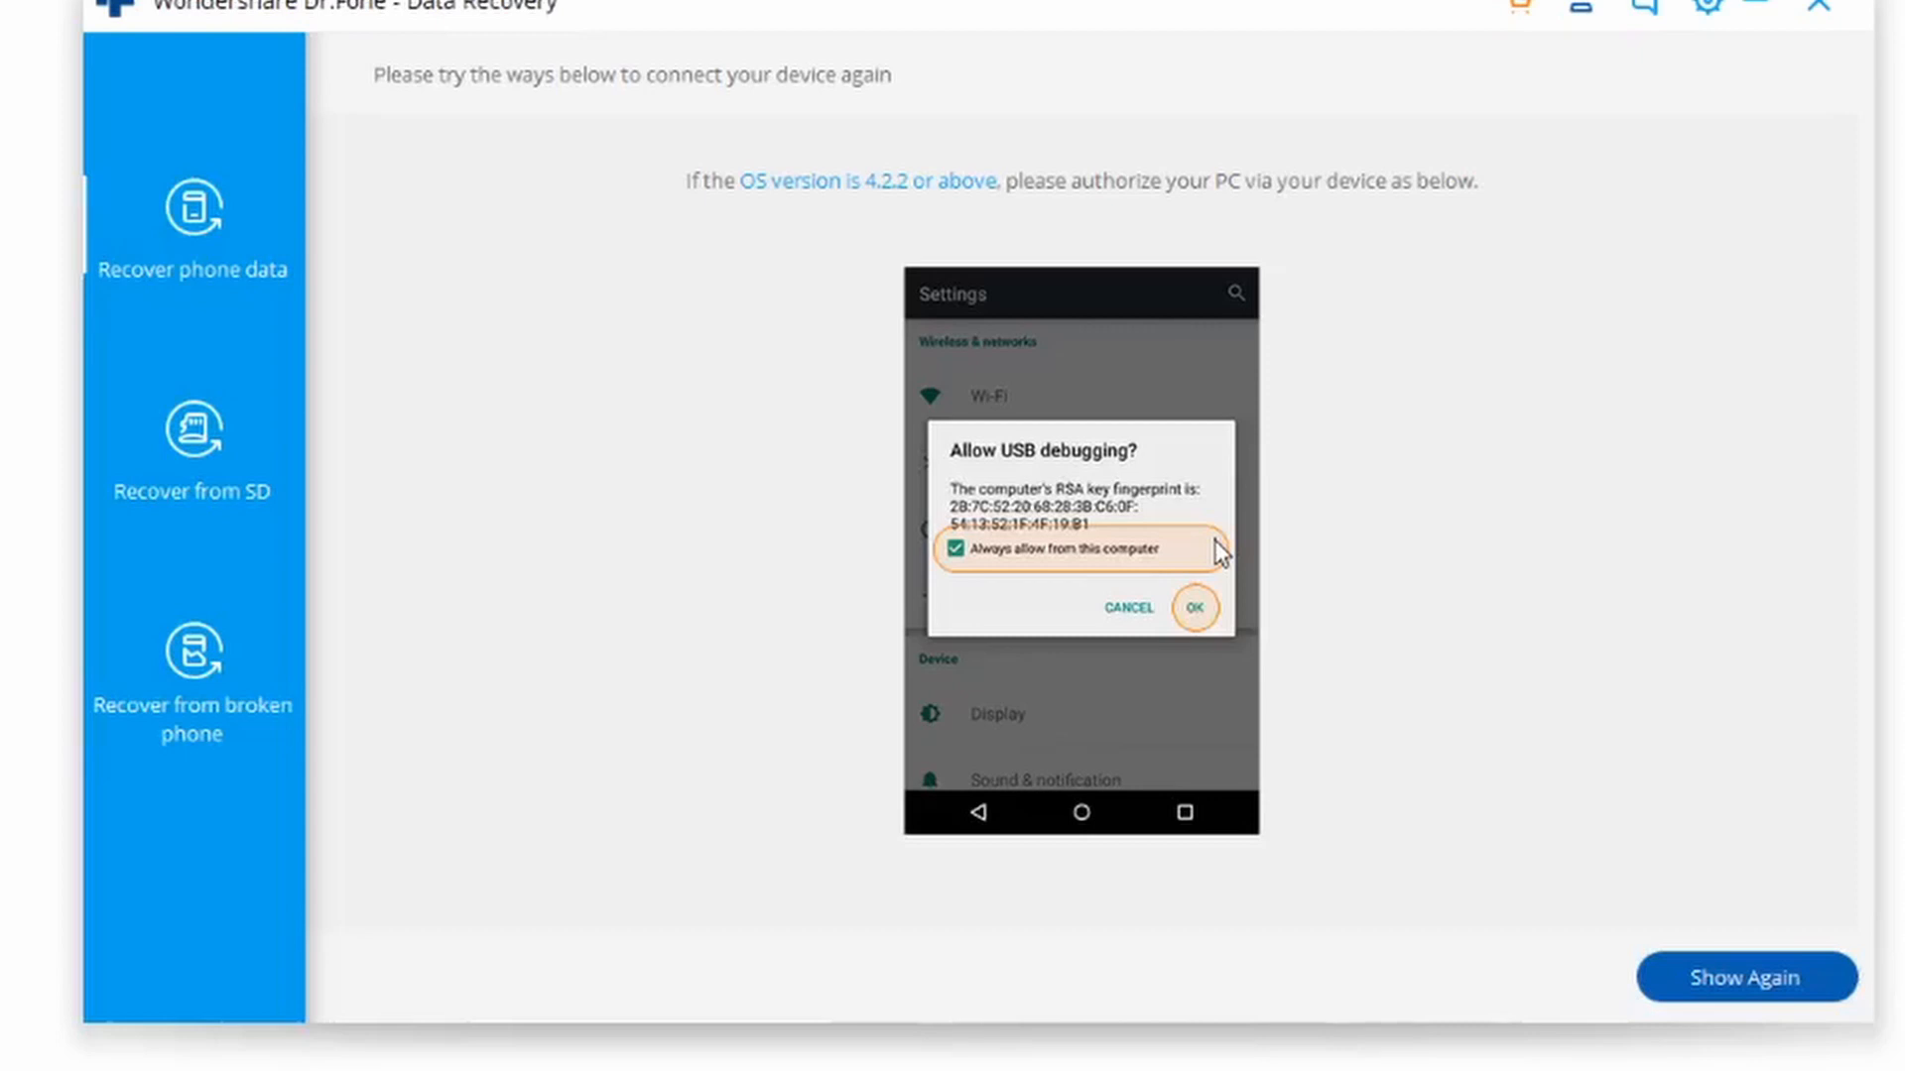
# Continue in Data Recovery until the phone connects and all file types are listed and checked.
pyautogui.click(1196, 607)
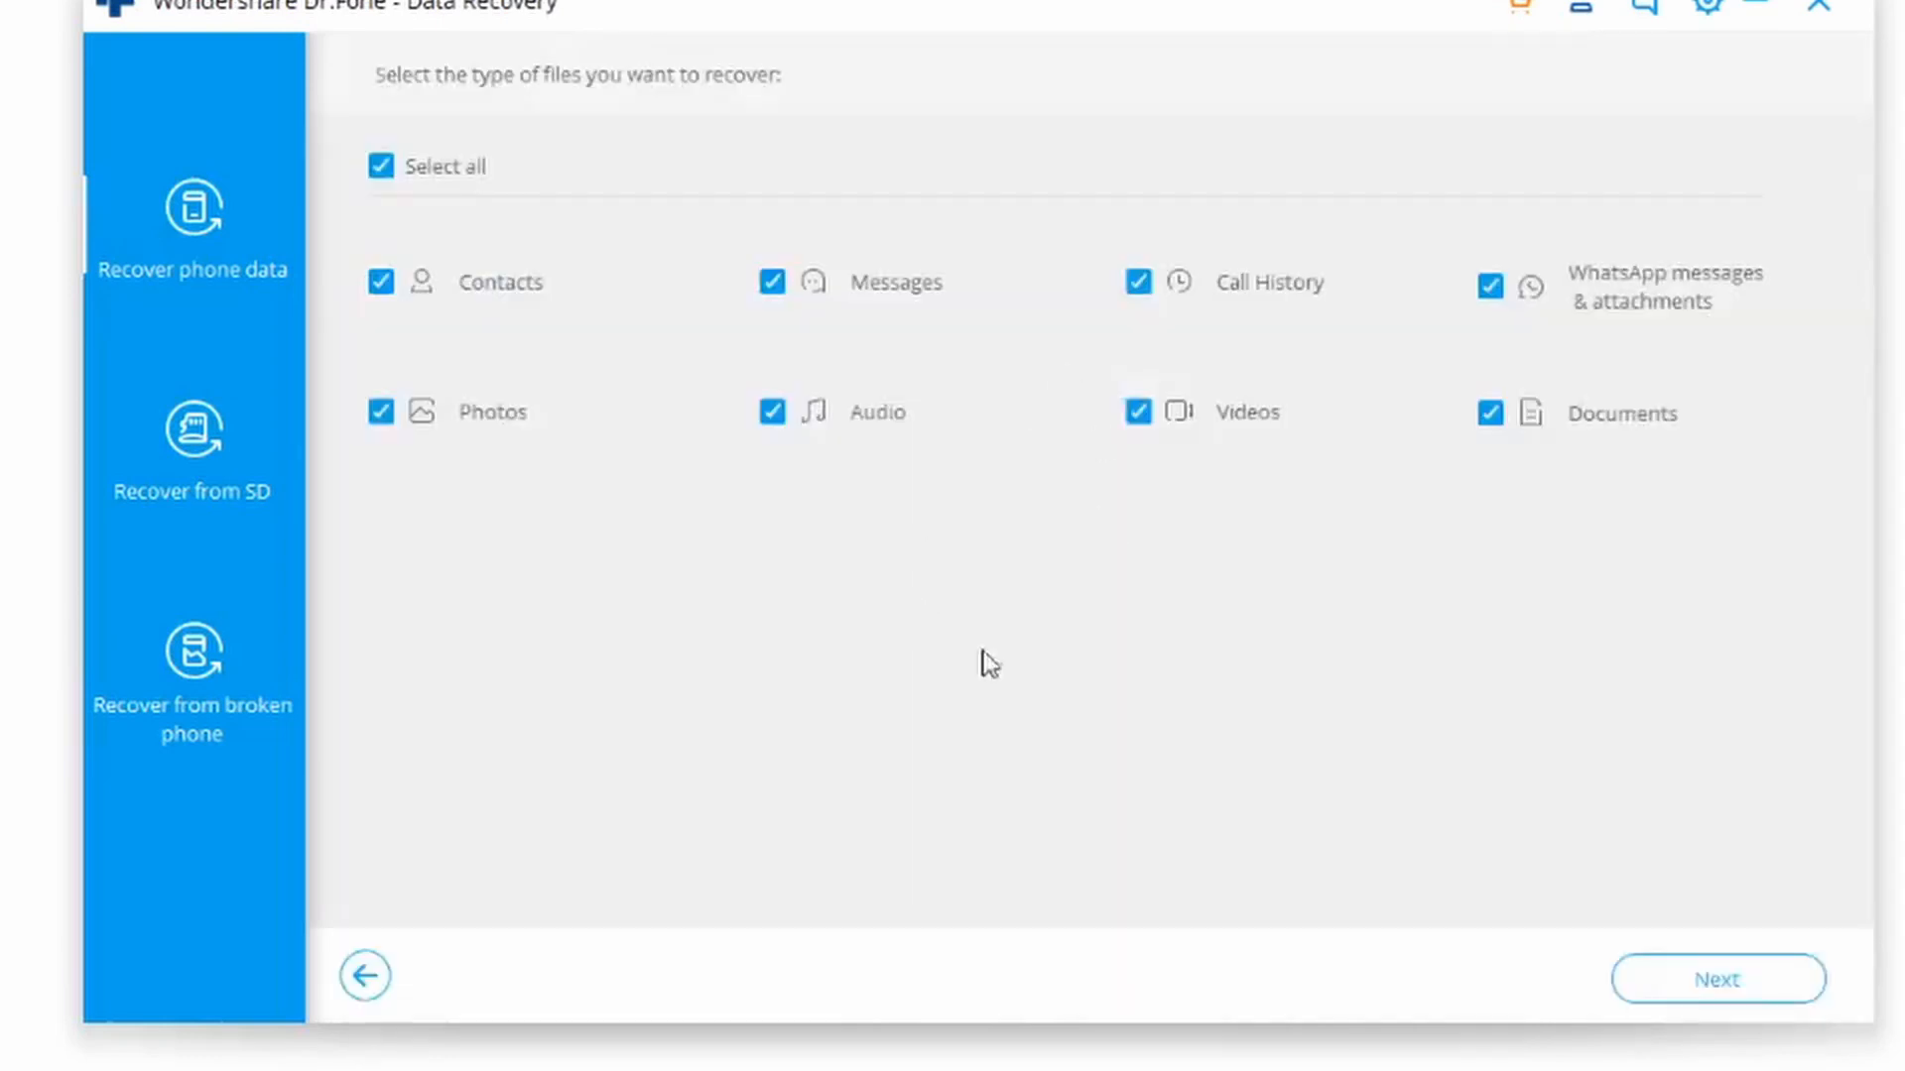
pyautogui.moveTo(1204, 277)
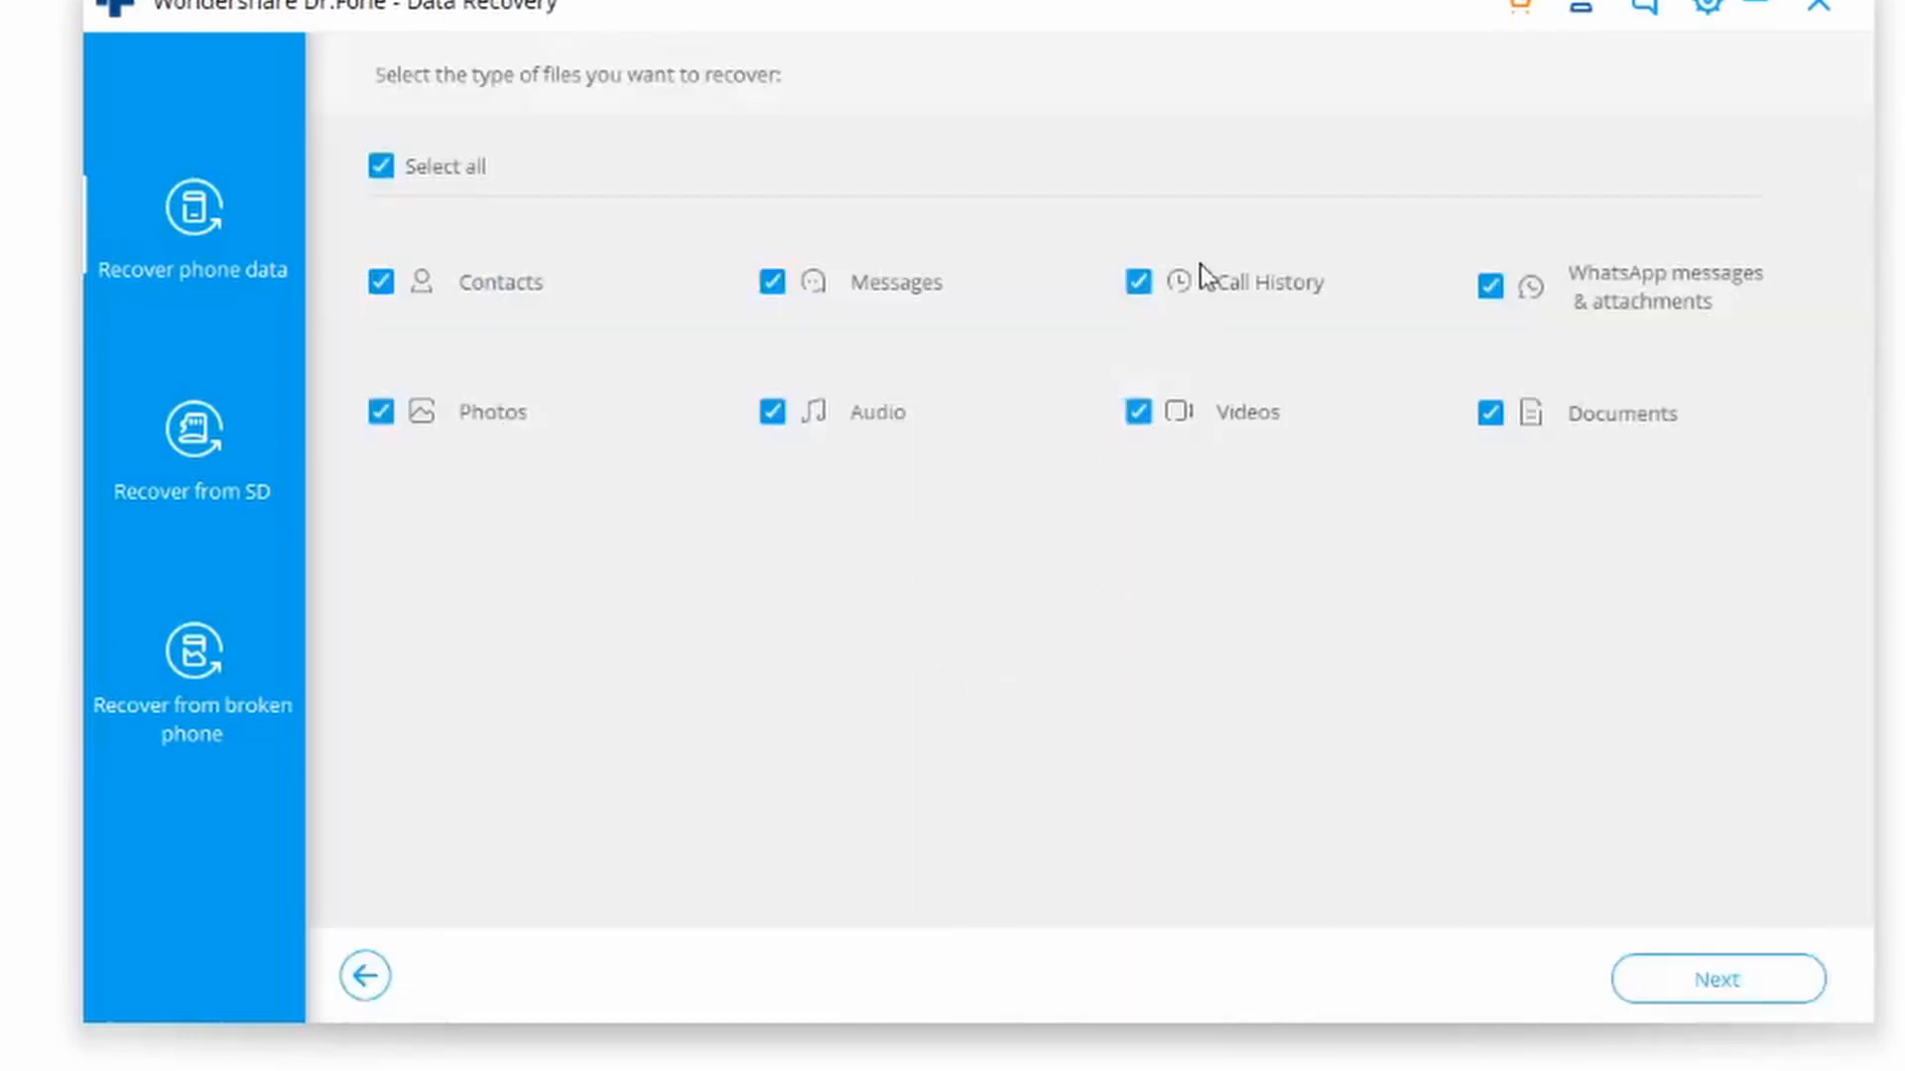
pyautogui.moveTo(528, 500)
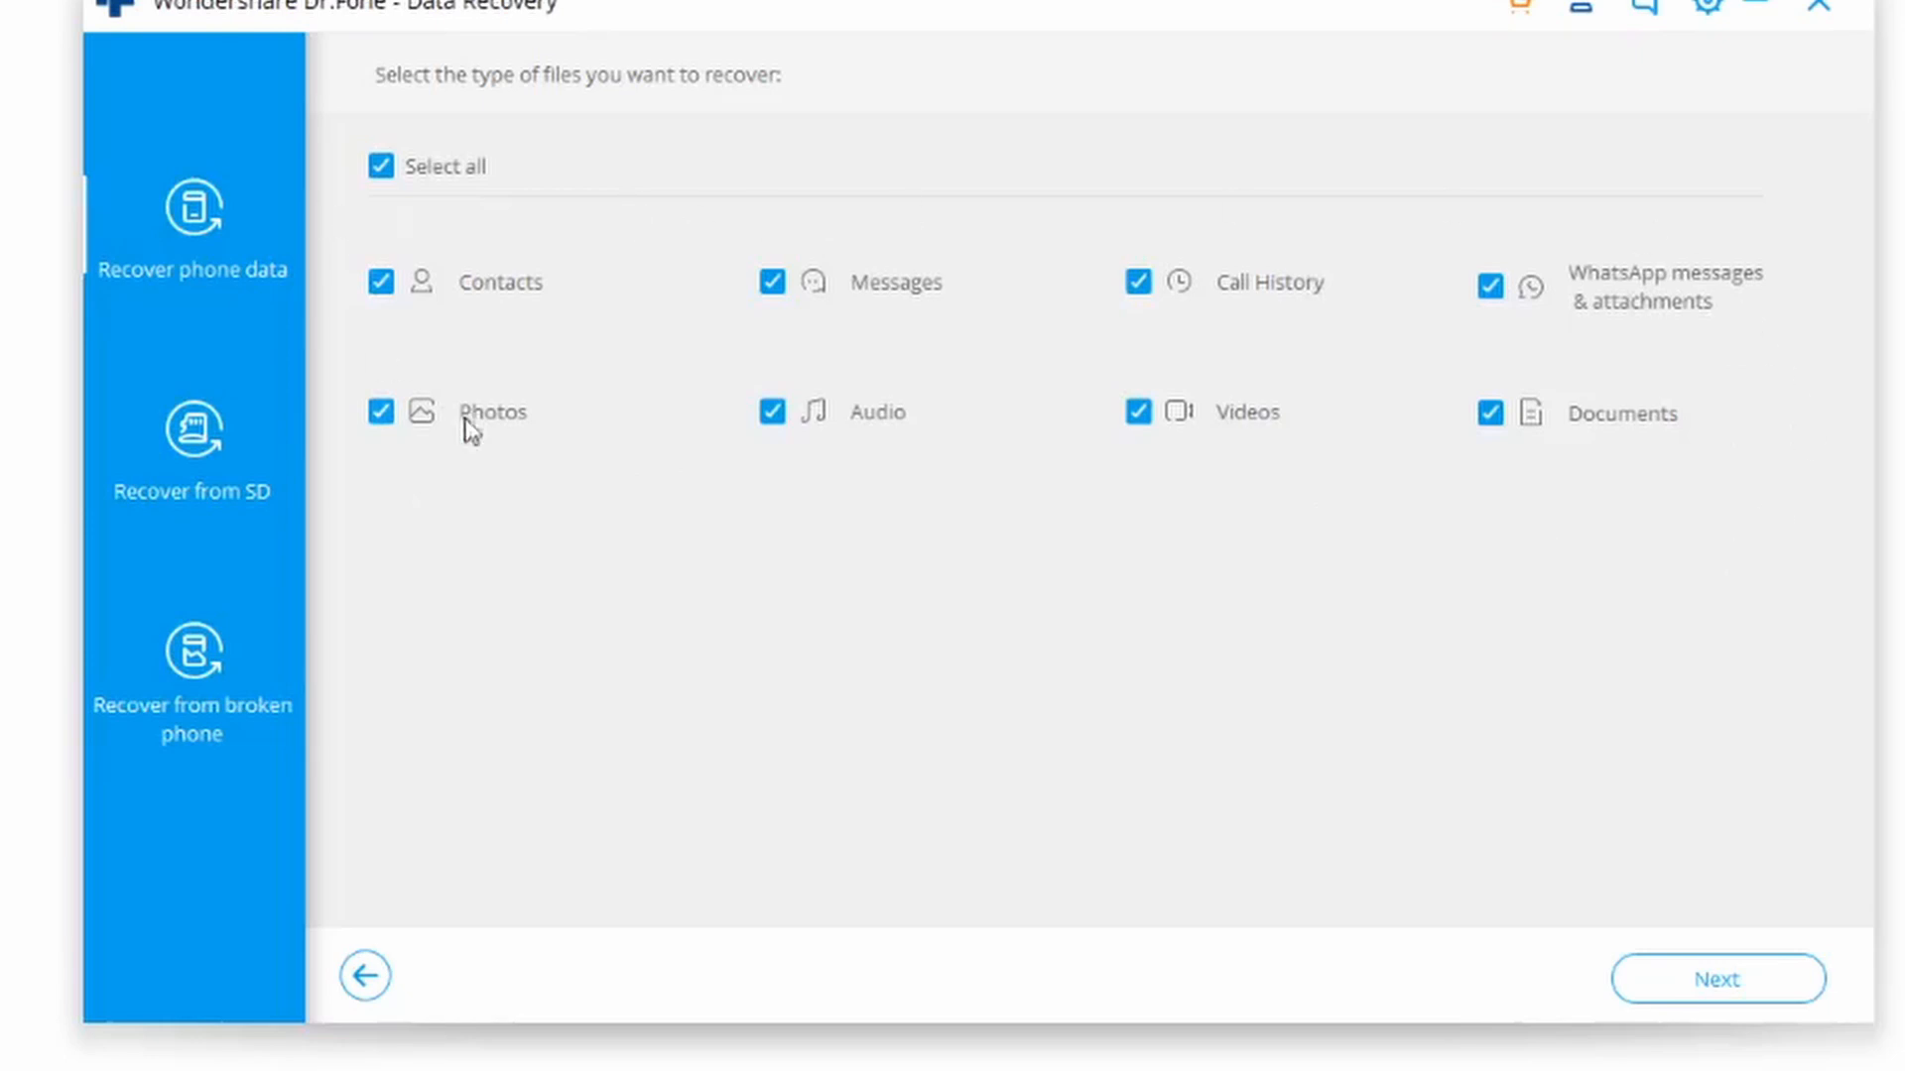
pyautogui.moveTo(1002, 258)
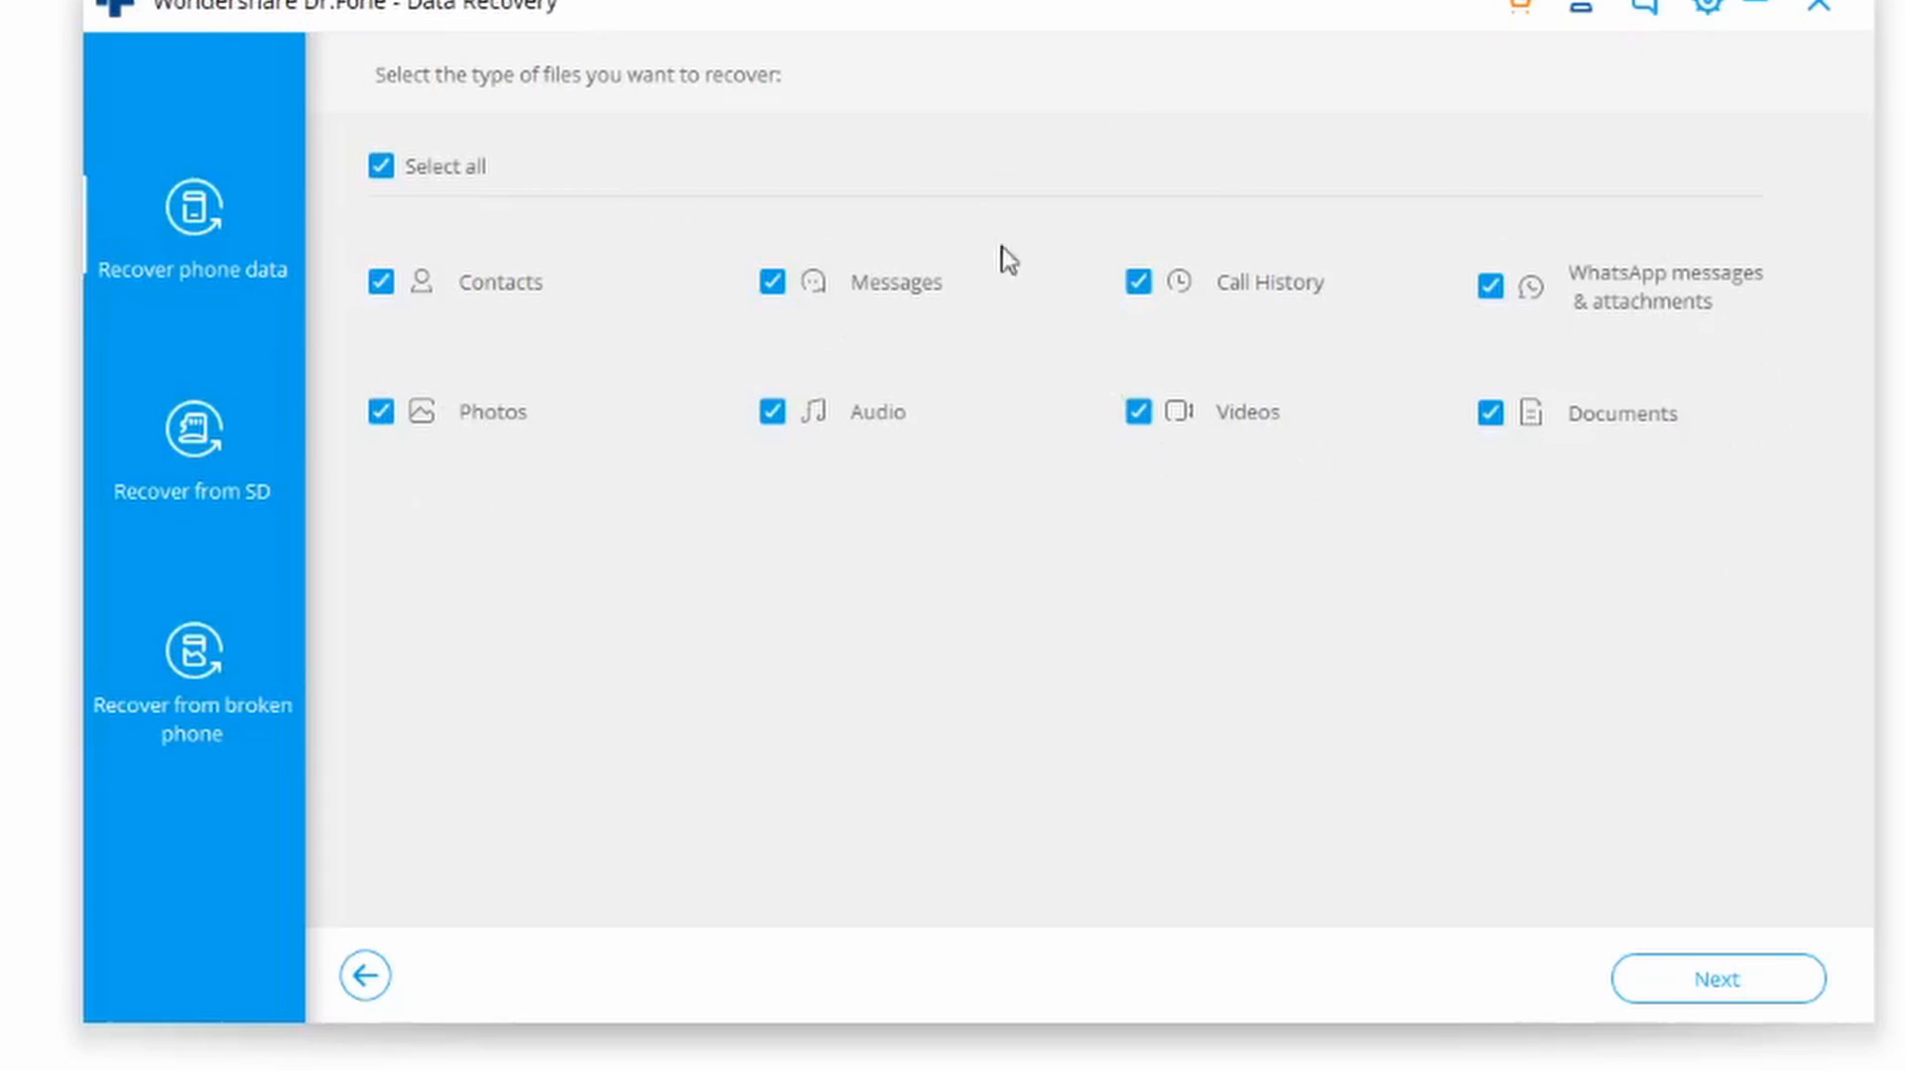
pyautogui.moveTo(569, 302)
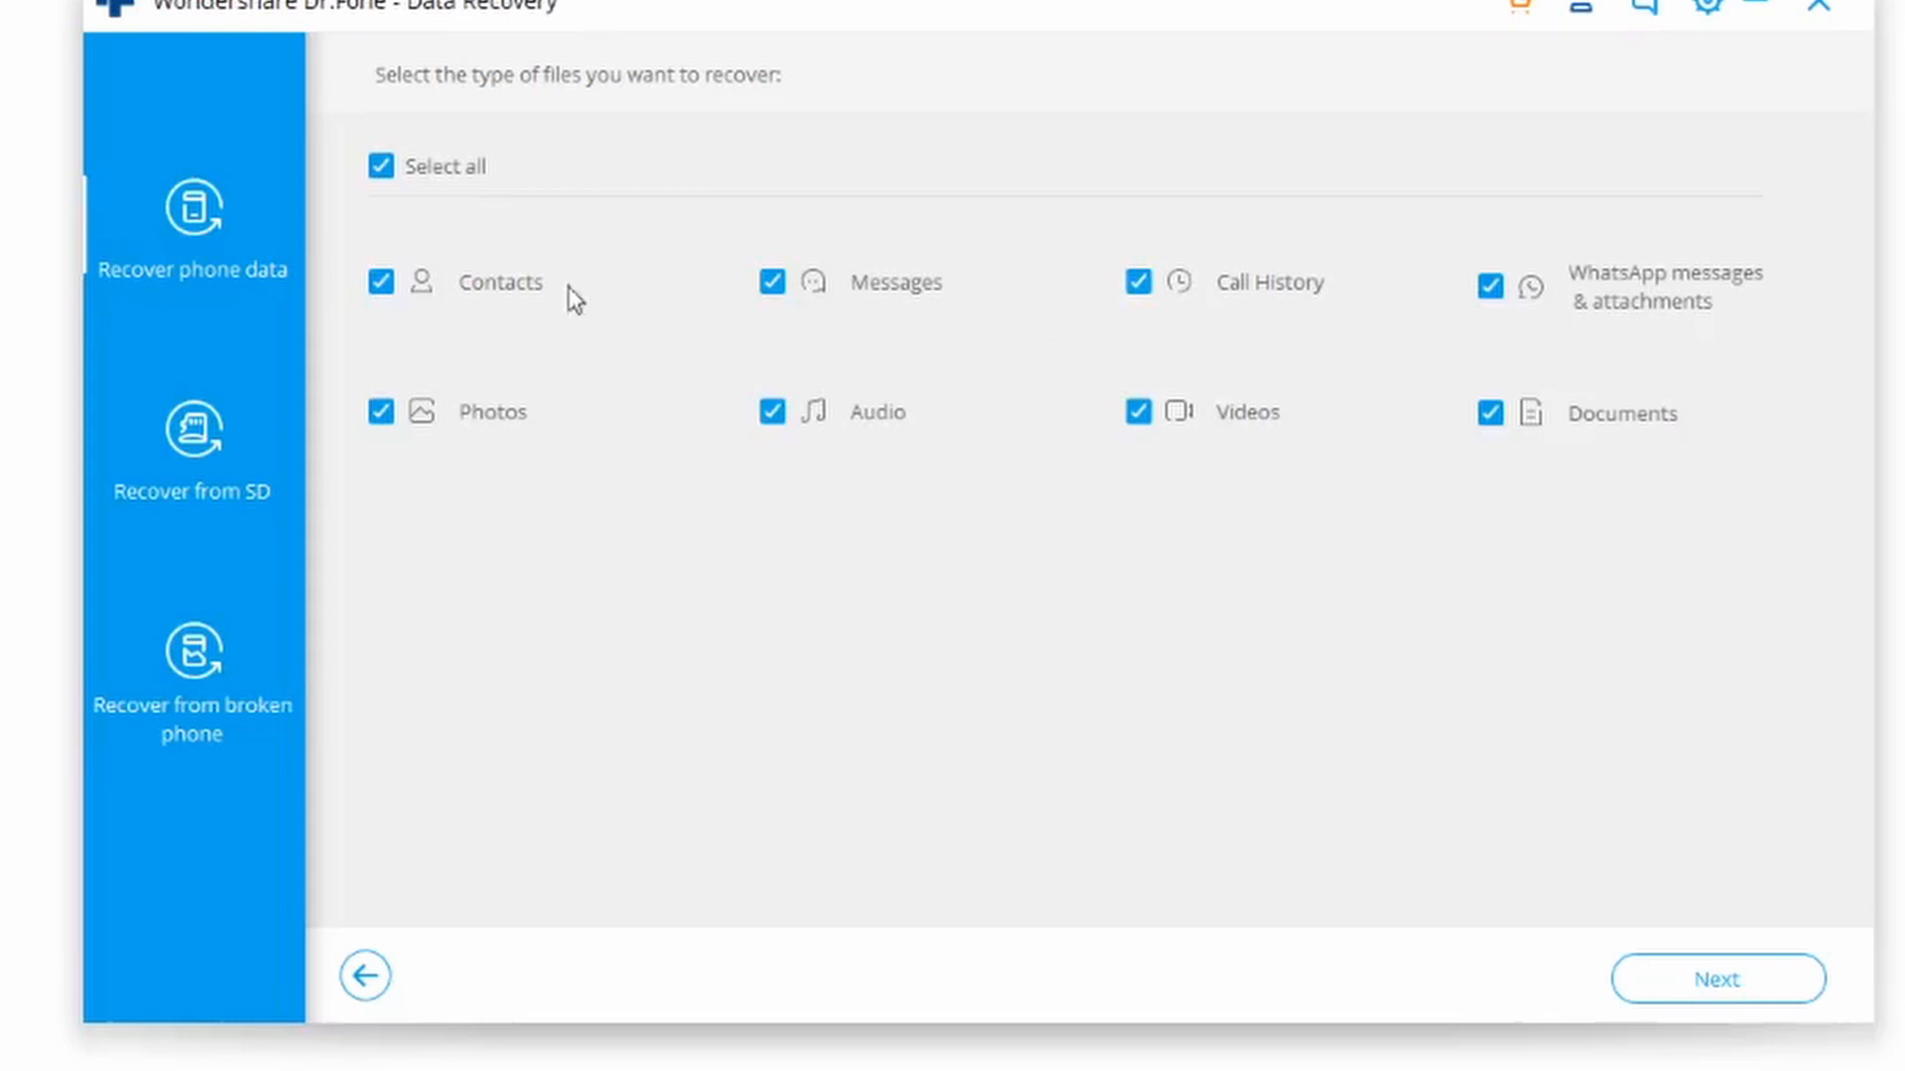
pyautogui.moveTo(945, 314)
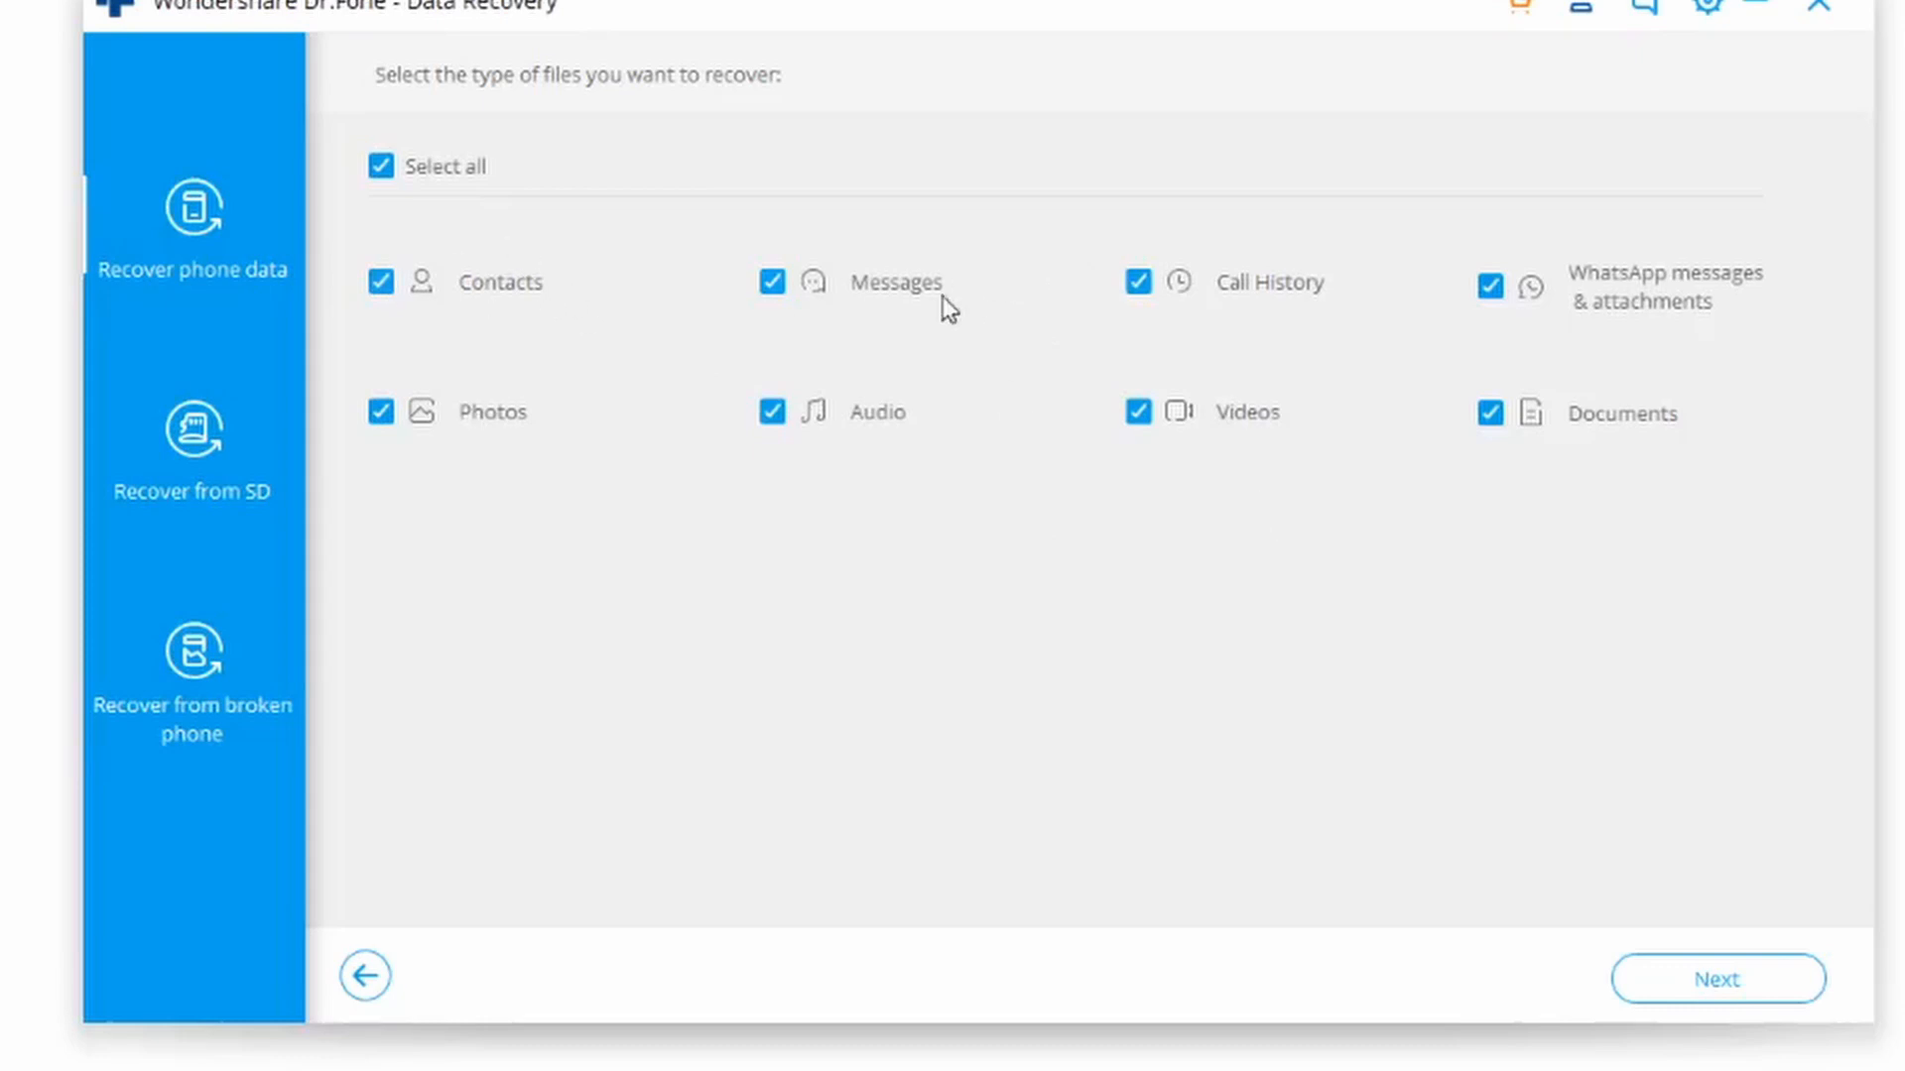
pyautogui.moveTo(1725, 333)
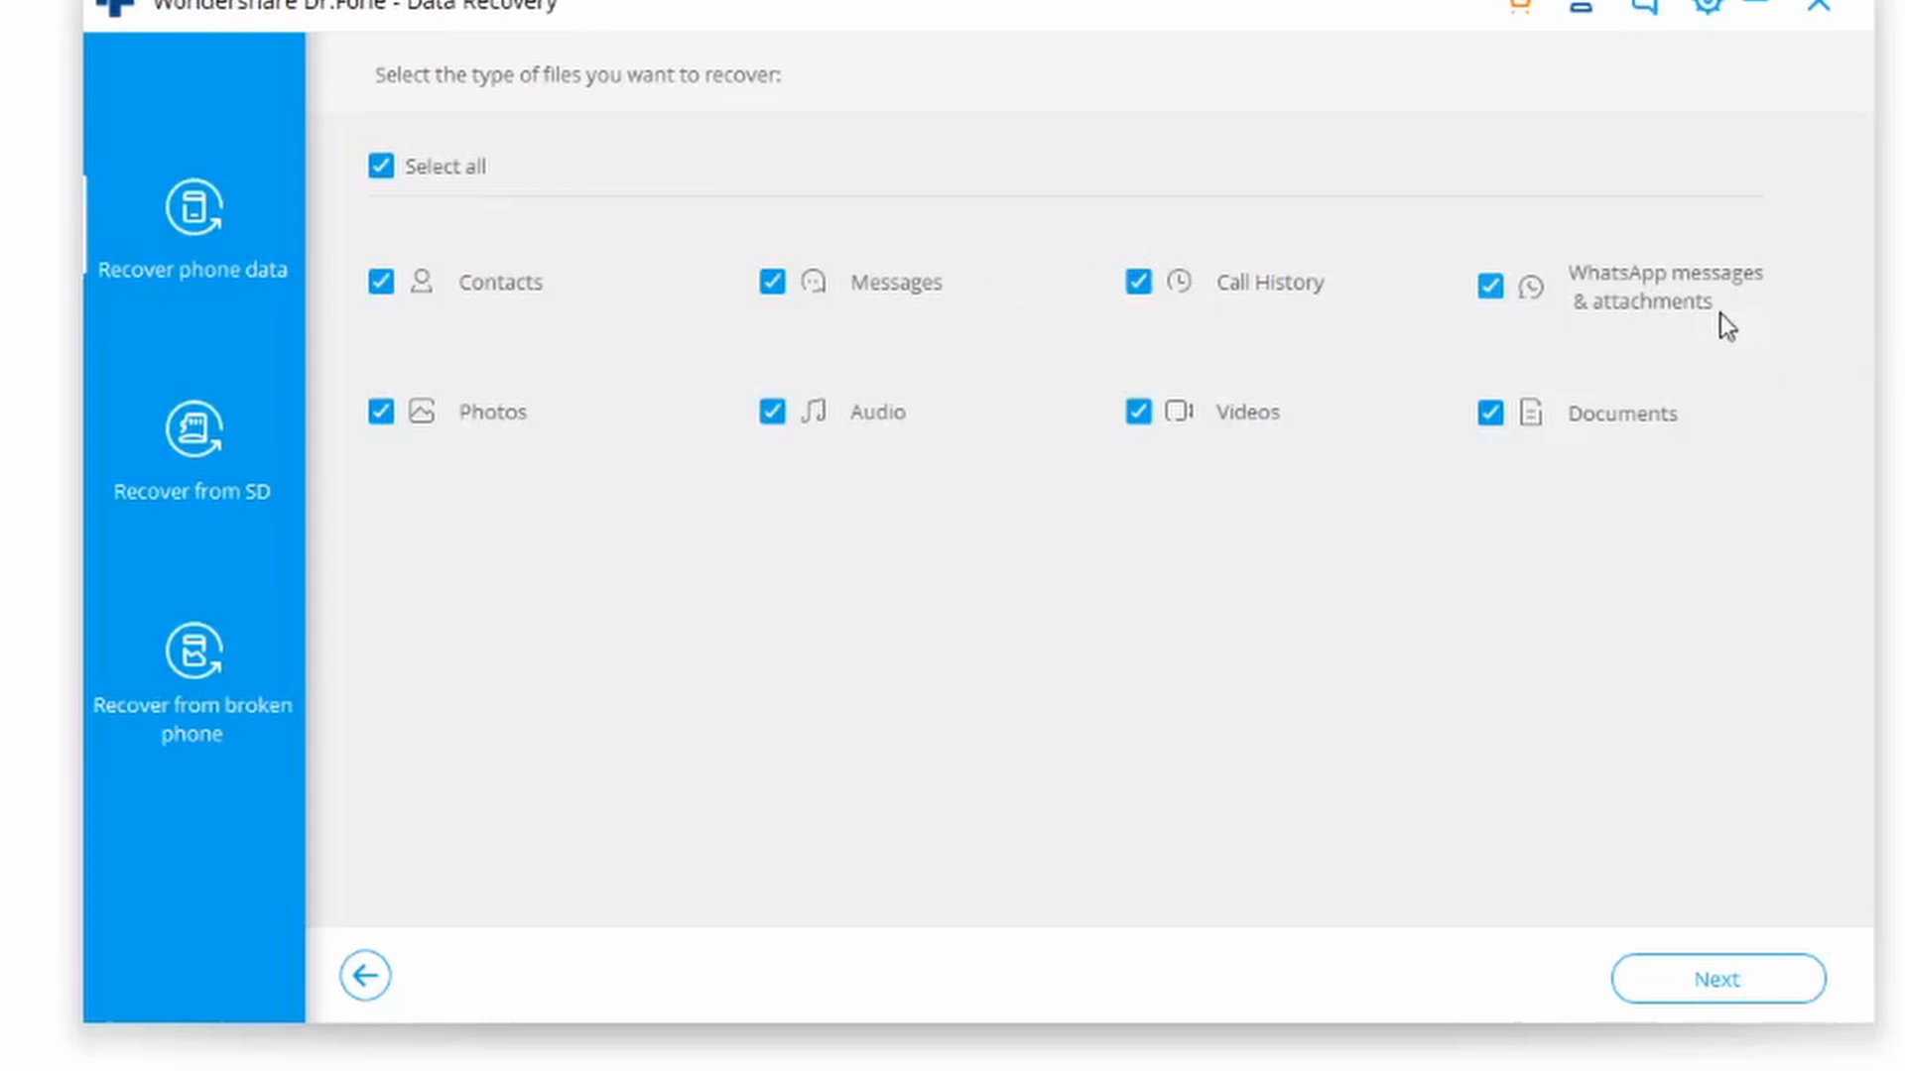
pyautogui.moveTo(528, 417)
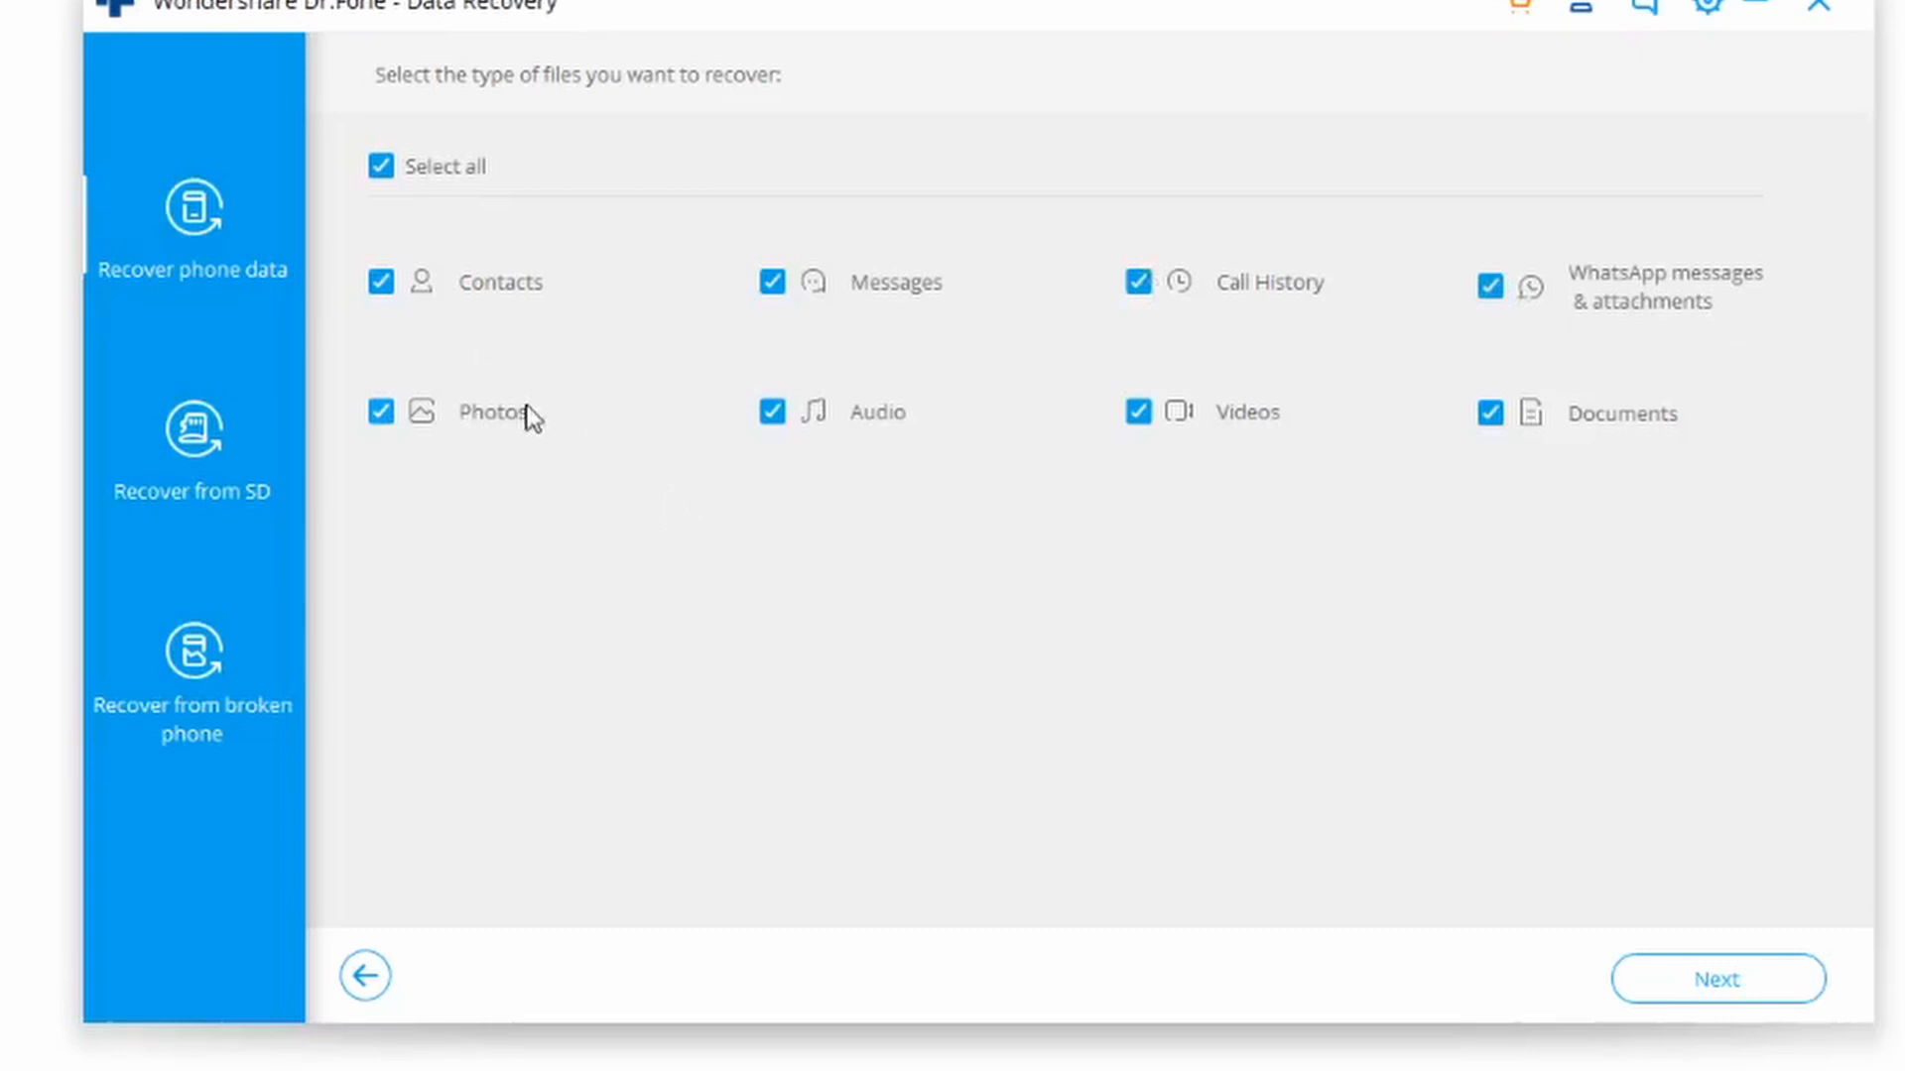
pyautogui.moveTo(1466, 469)
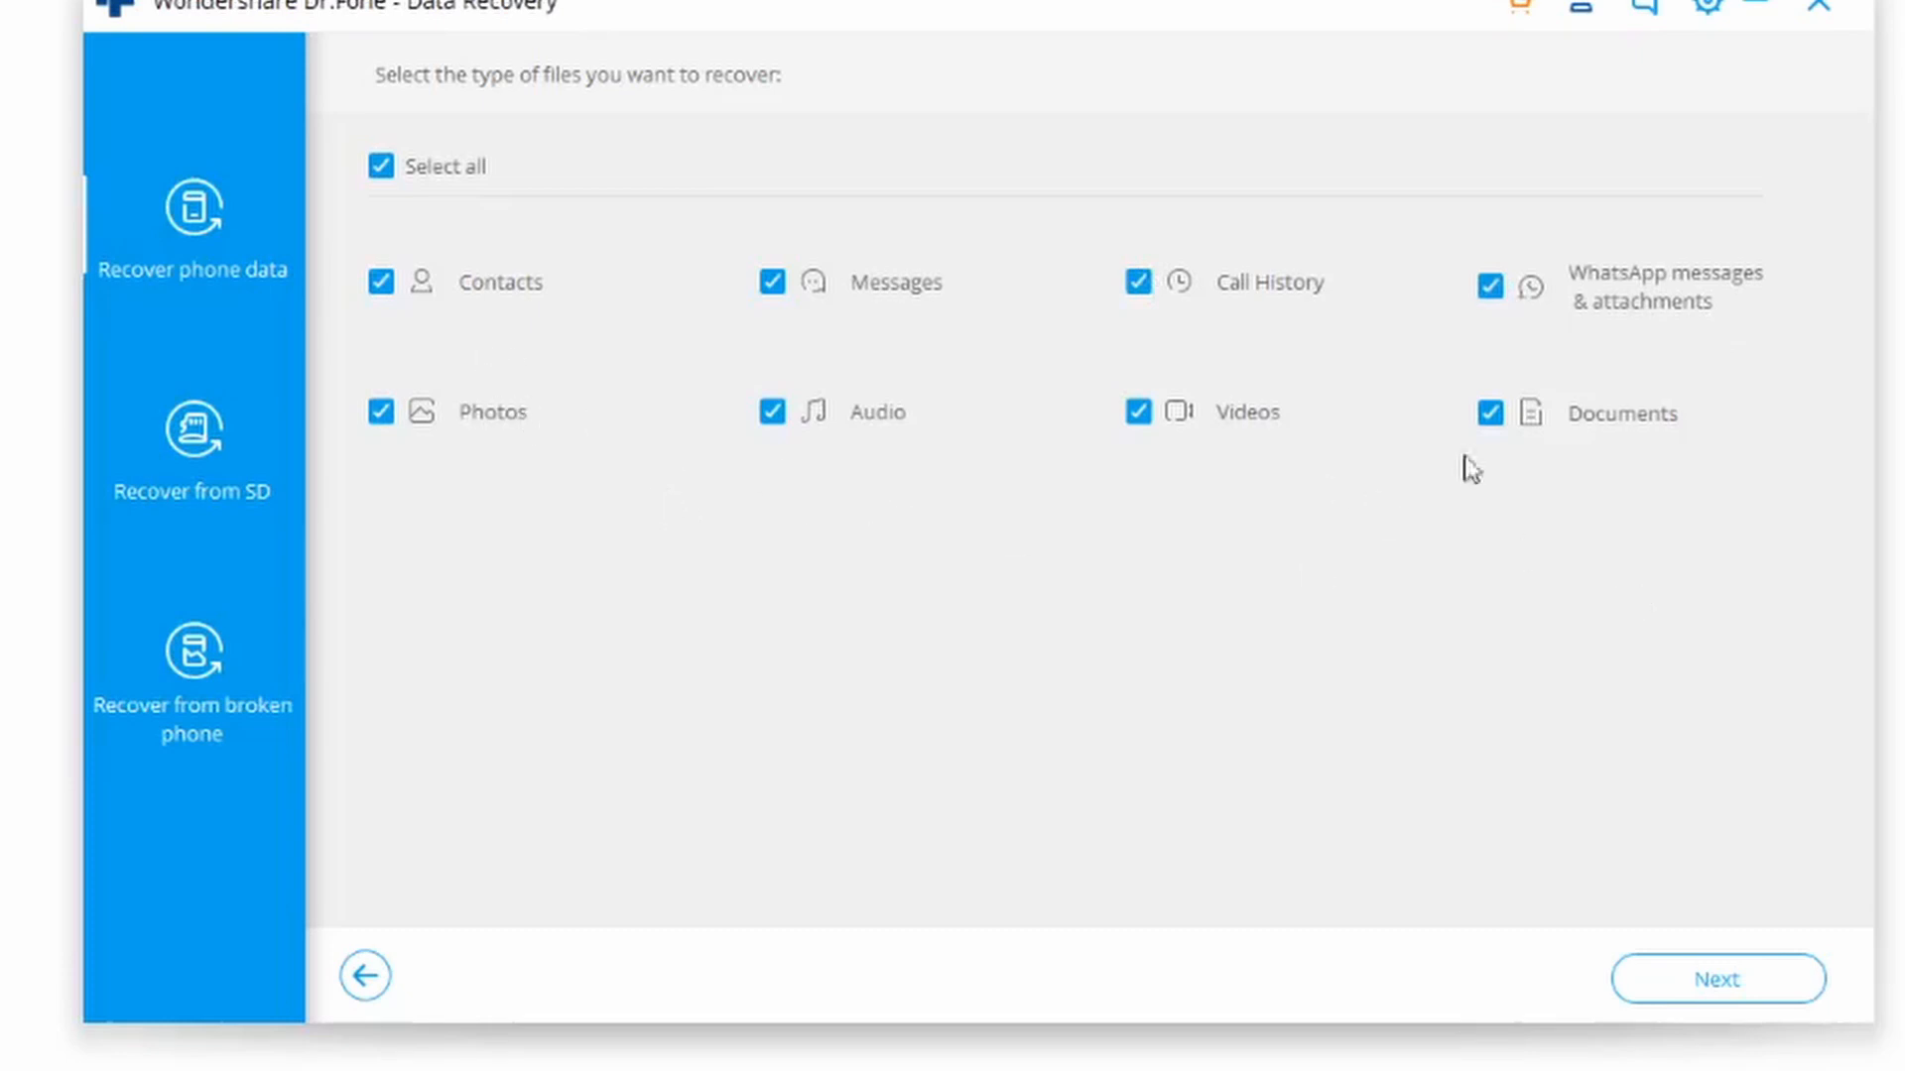
pyautogui.moveTo(810, 294)
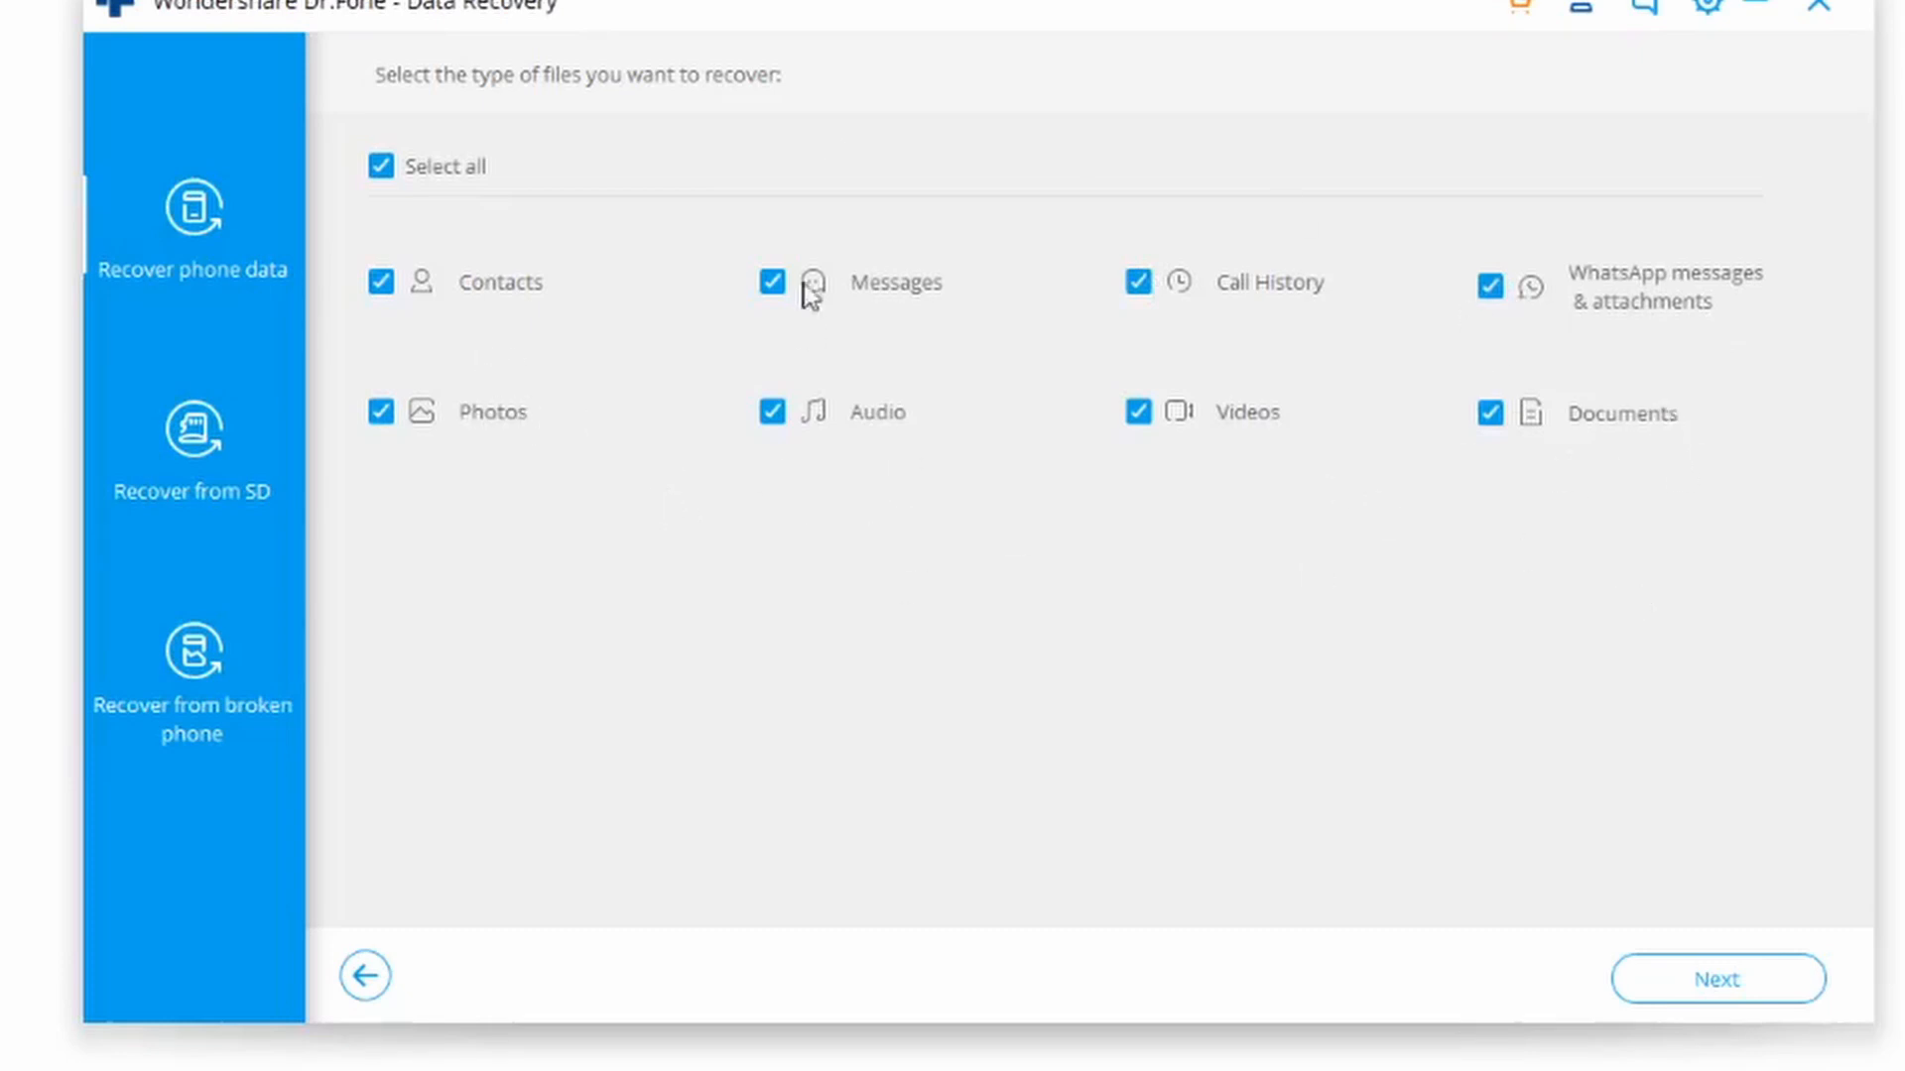
pyautogui.moveTo(415, 178)
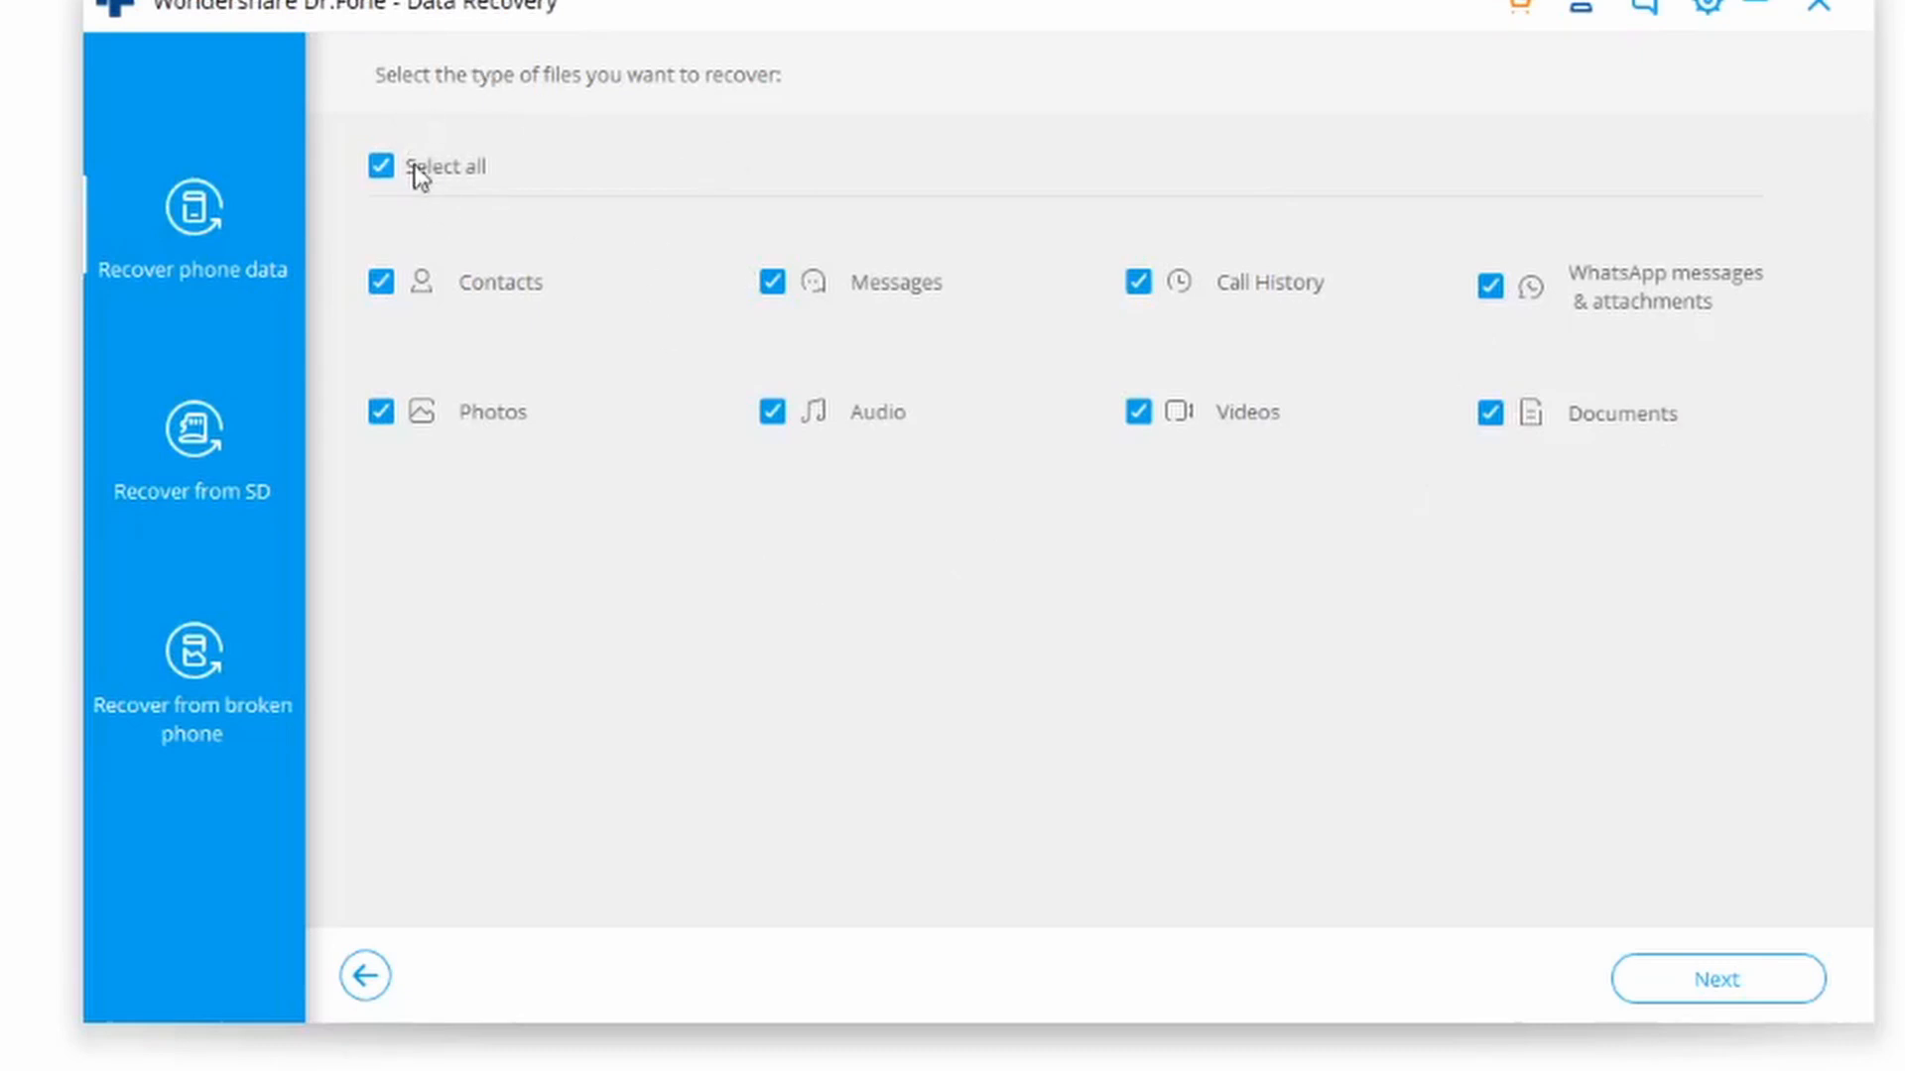
pyautogui.moveTo(412, 195)
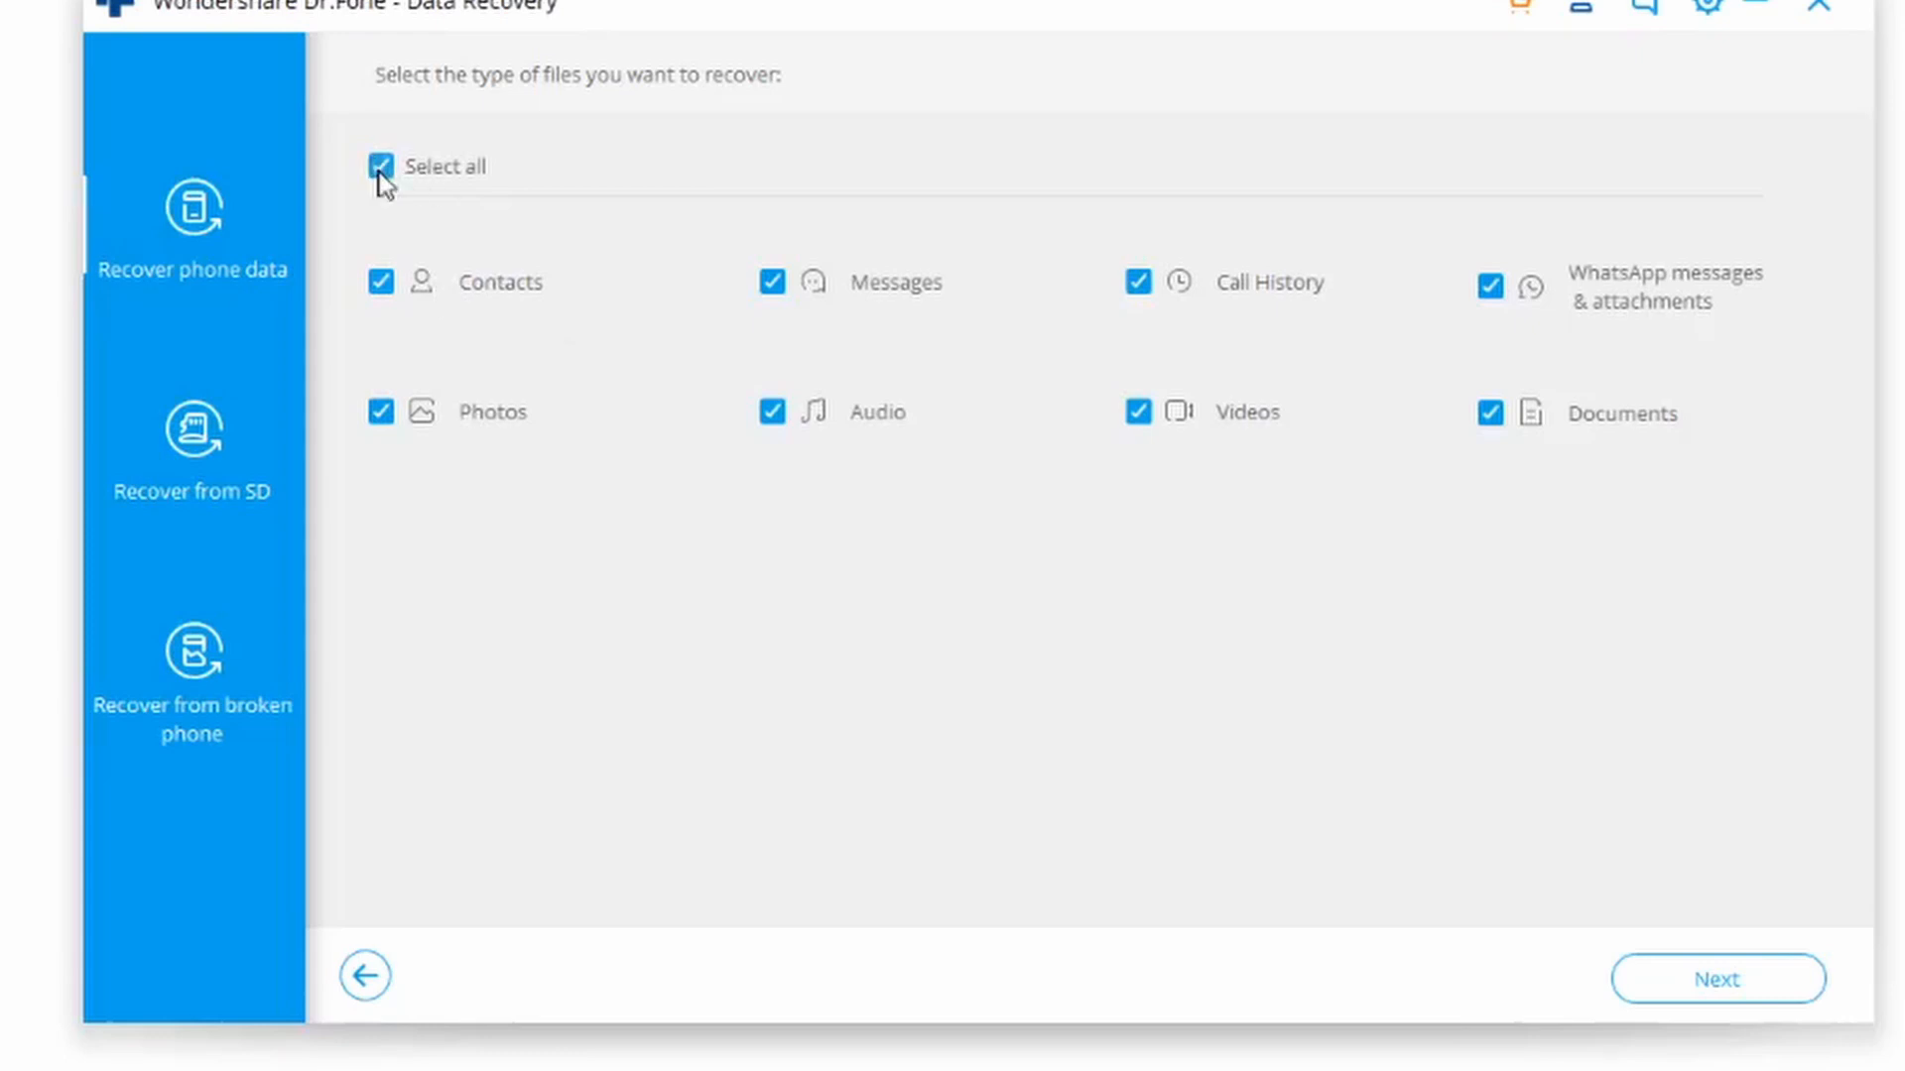
# Restrict recovery to Photos, Messages and Videos and start scanning the Pixel 4.
pyautogui.click(381, 166)
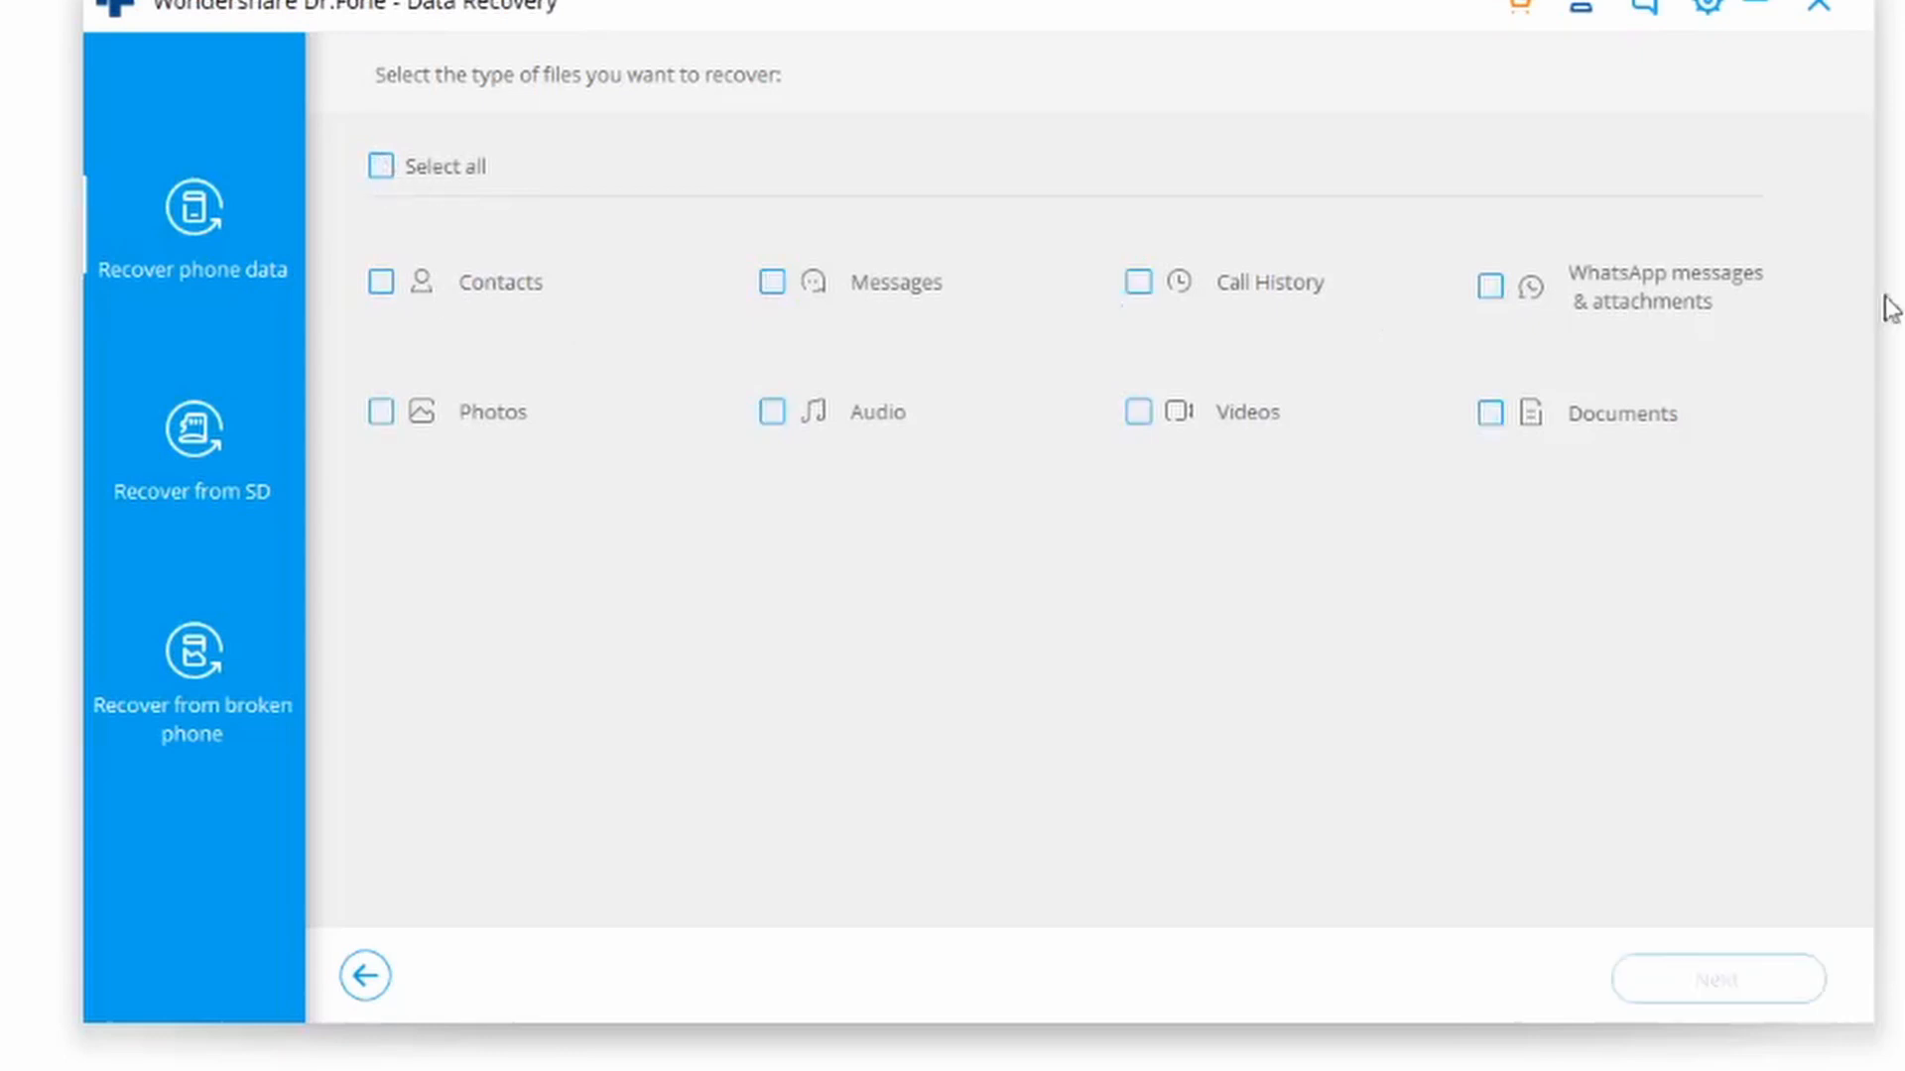
pyautogui.click(774, 282)
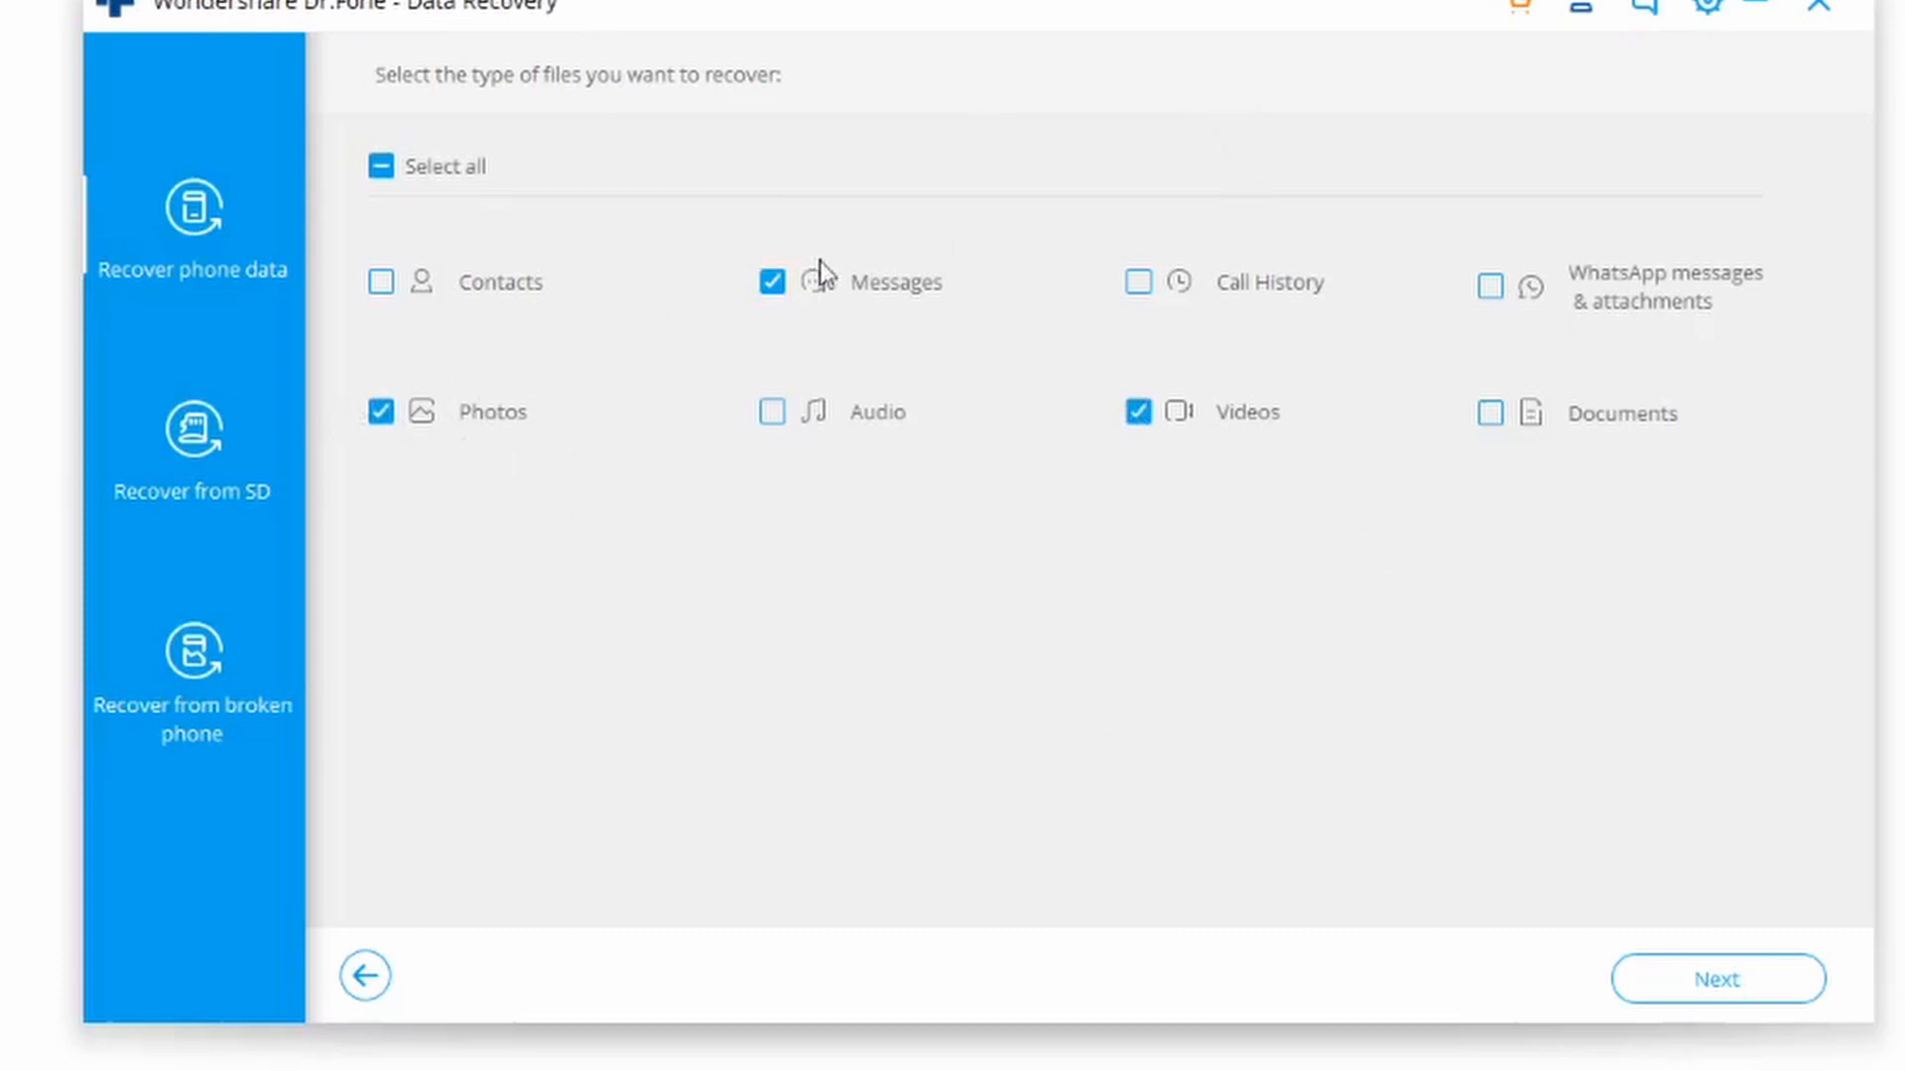
pyautogui.moveTo(835, 305)
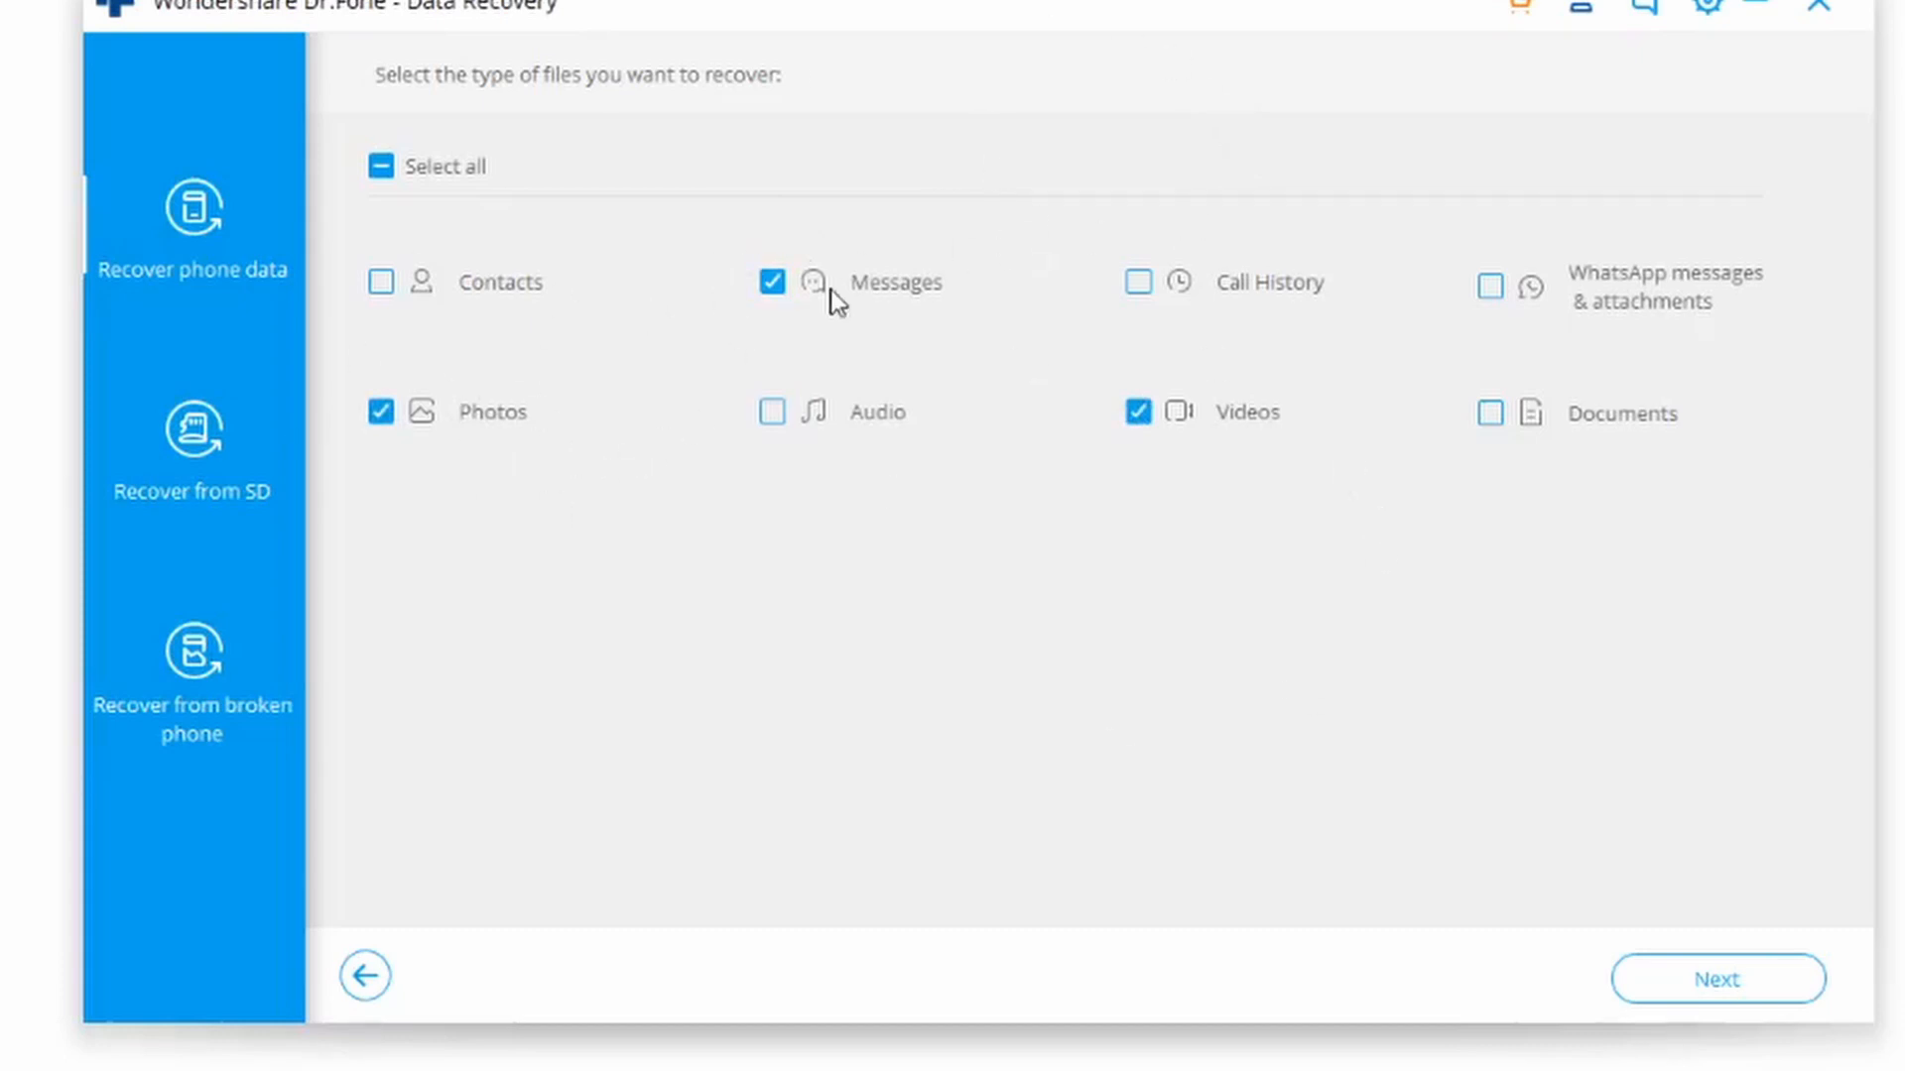
pyautogui.moveTo(1555, 861)
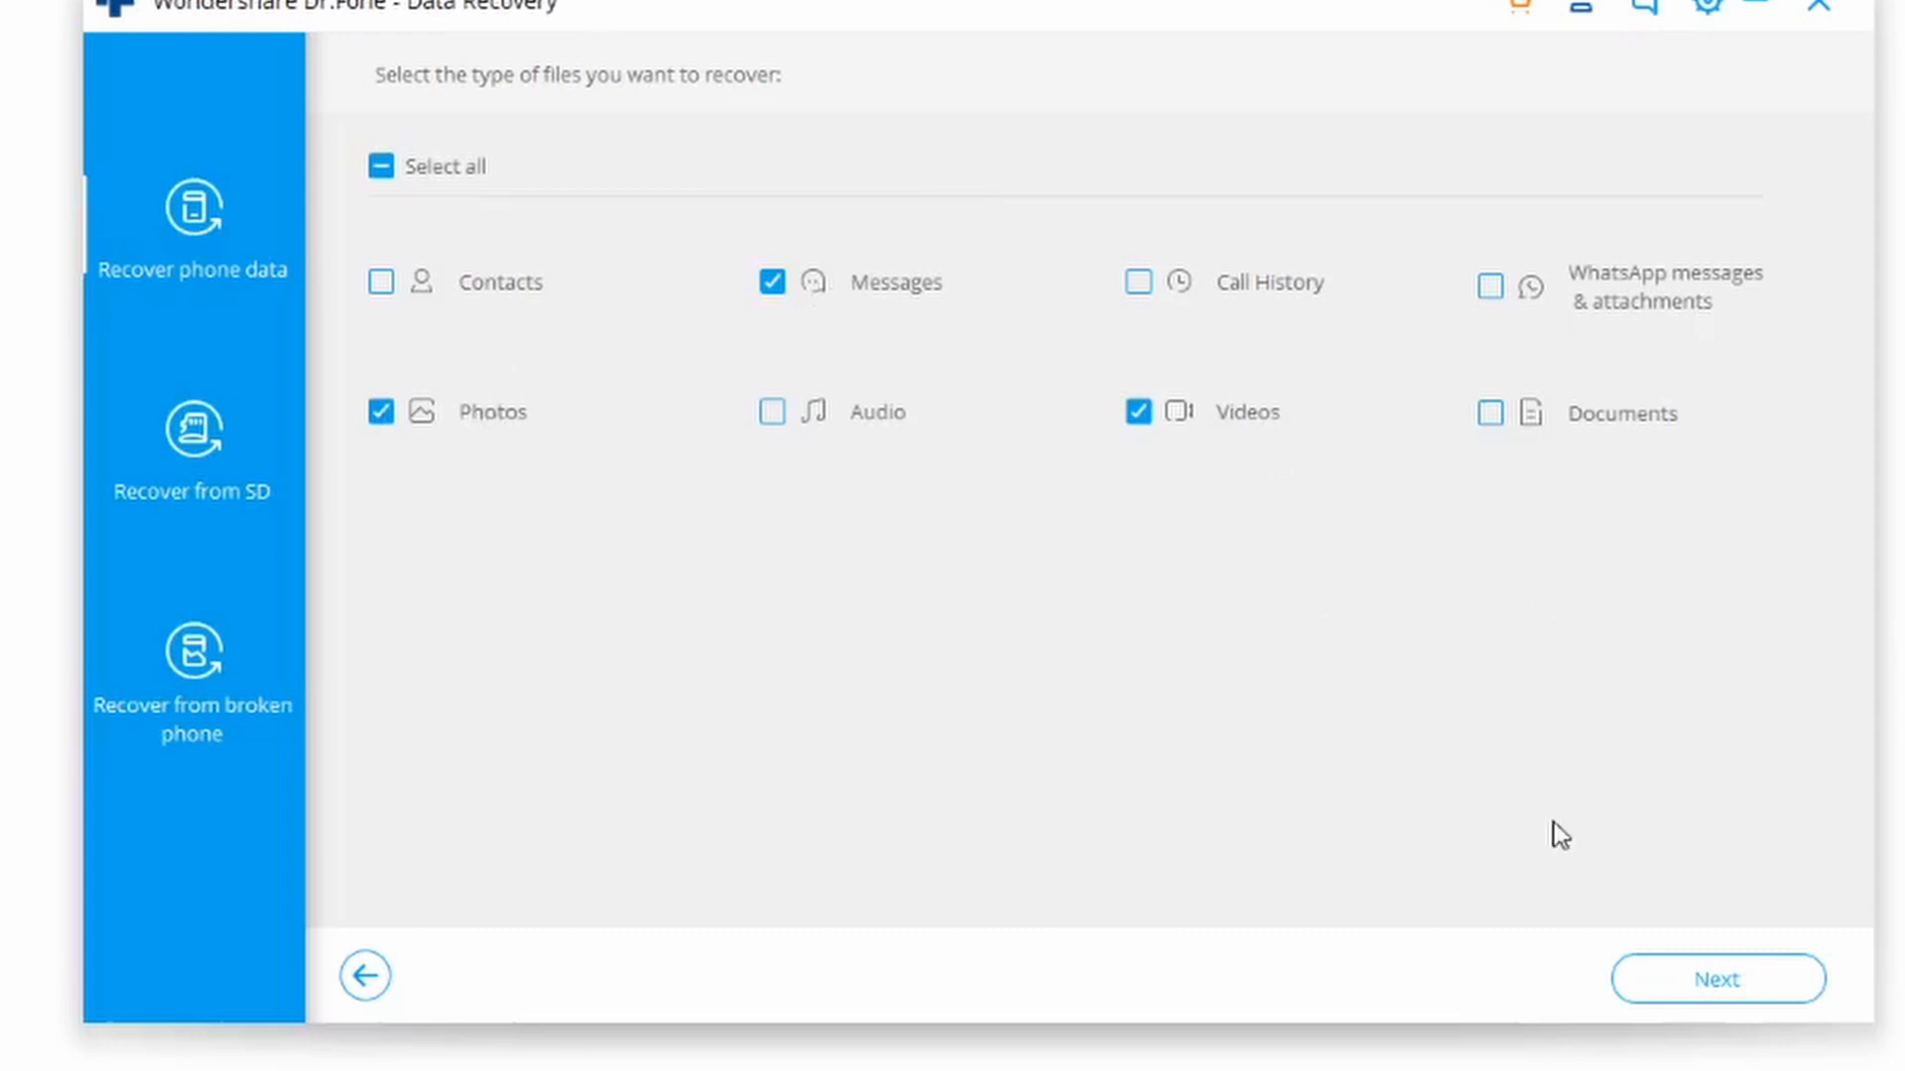
pyautogui.click(1719, 980)
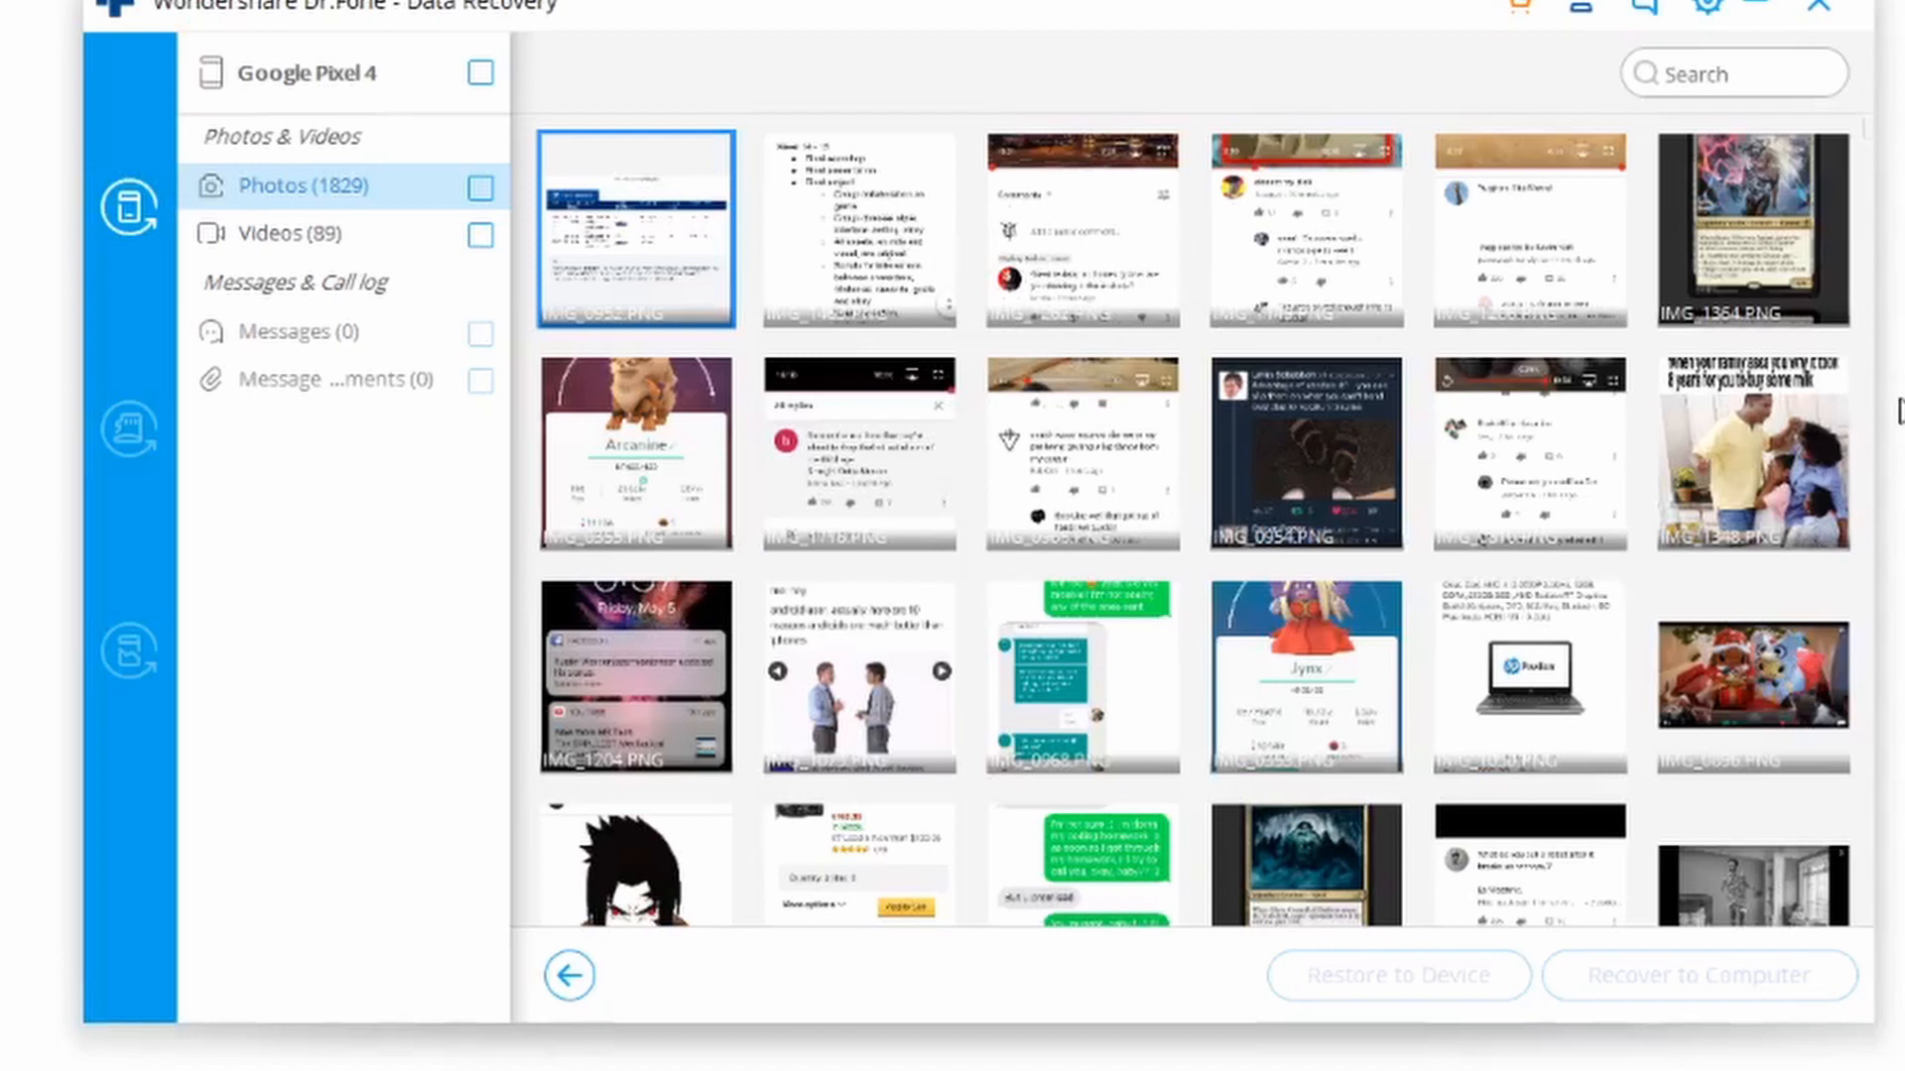
pyautogui.moveTo(813, 262)
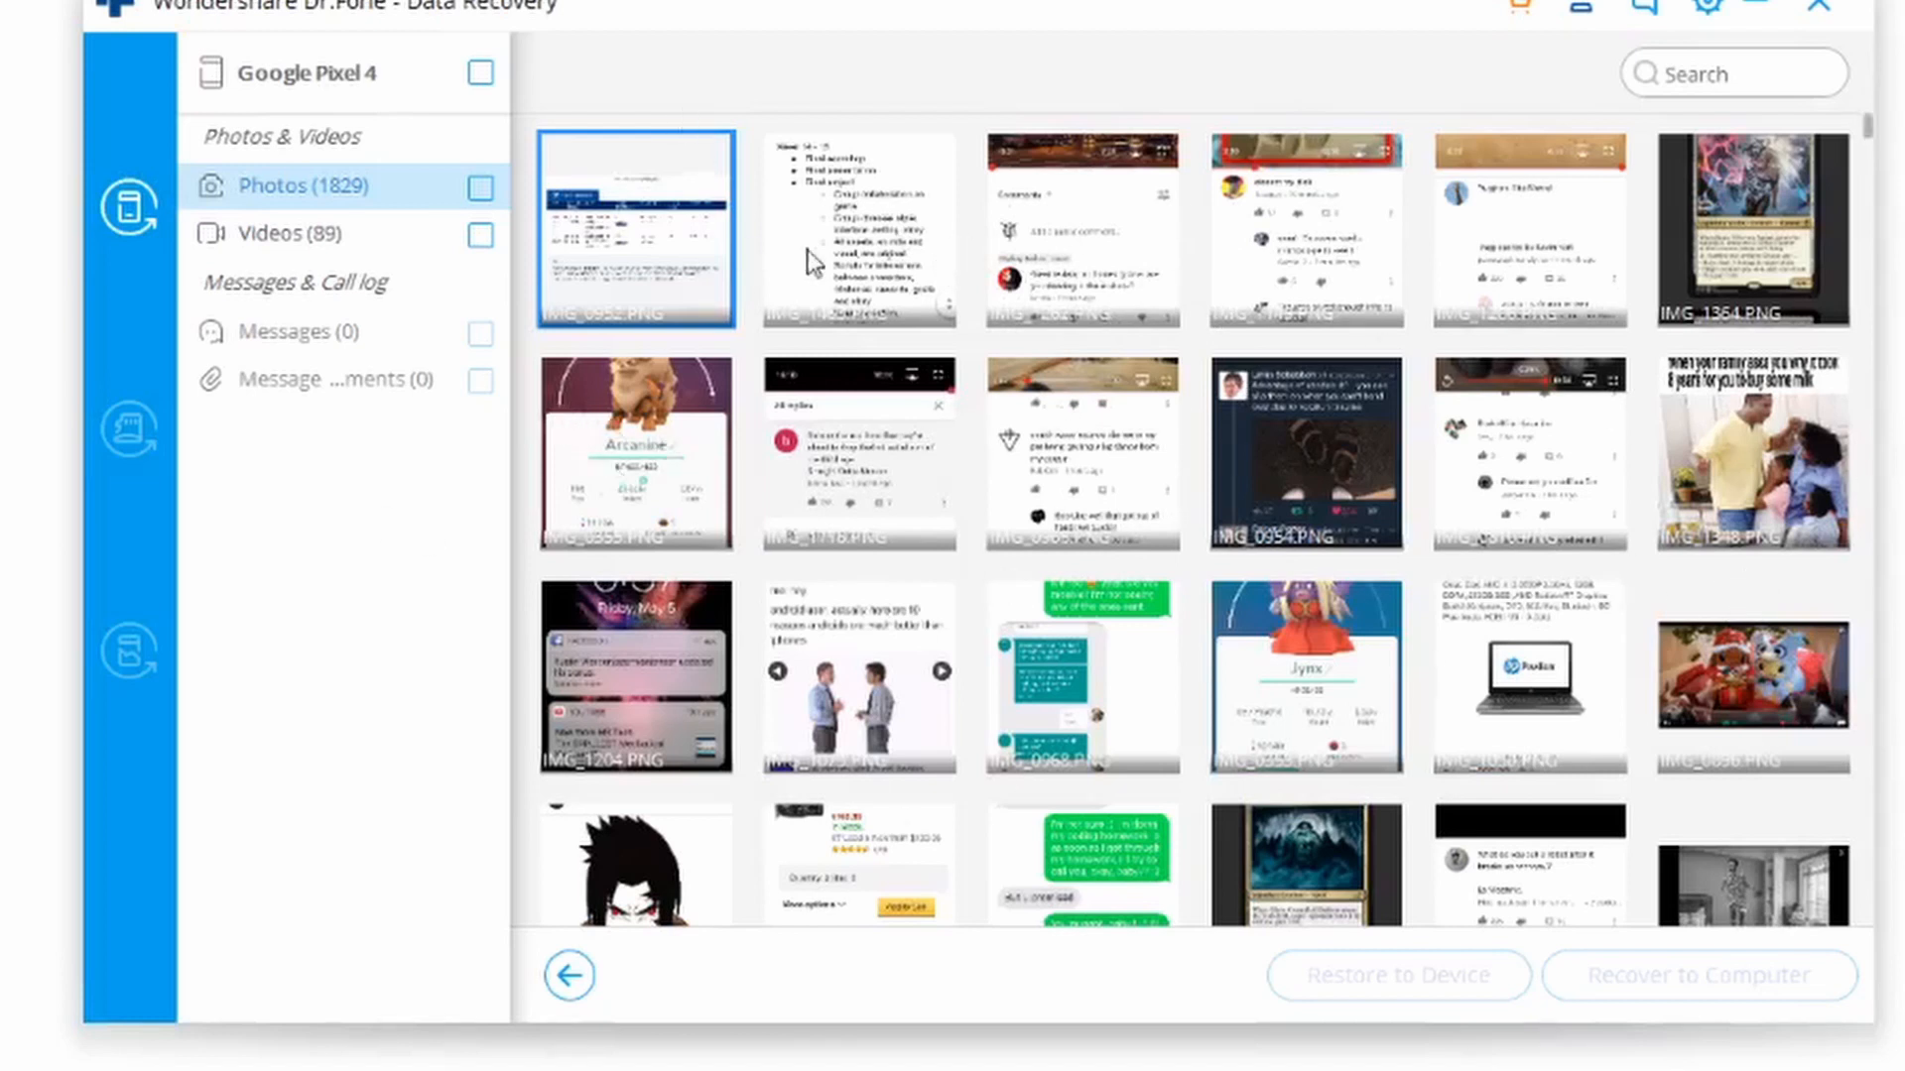
pyautogui.moveTo(1319, 615)
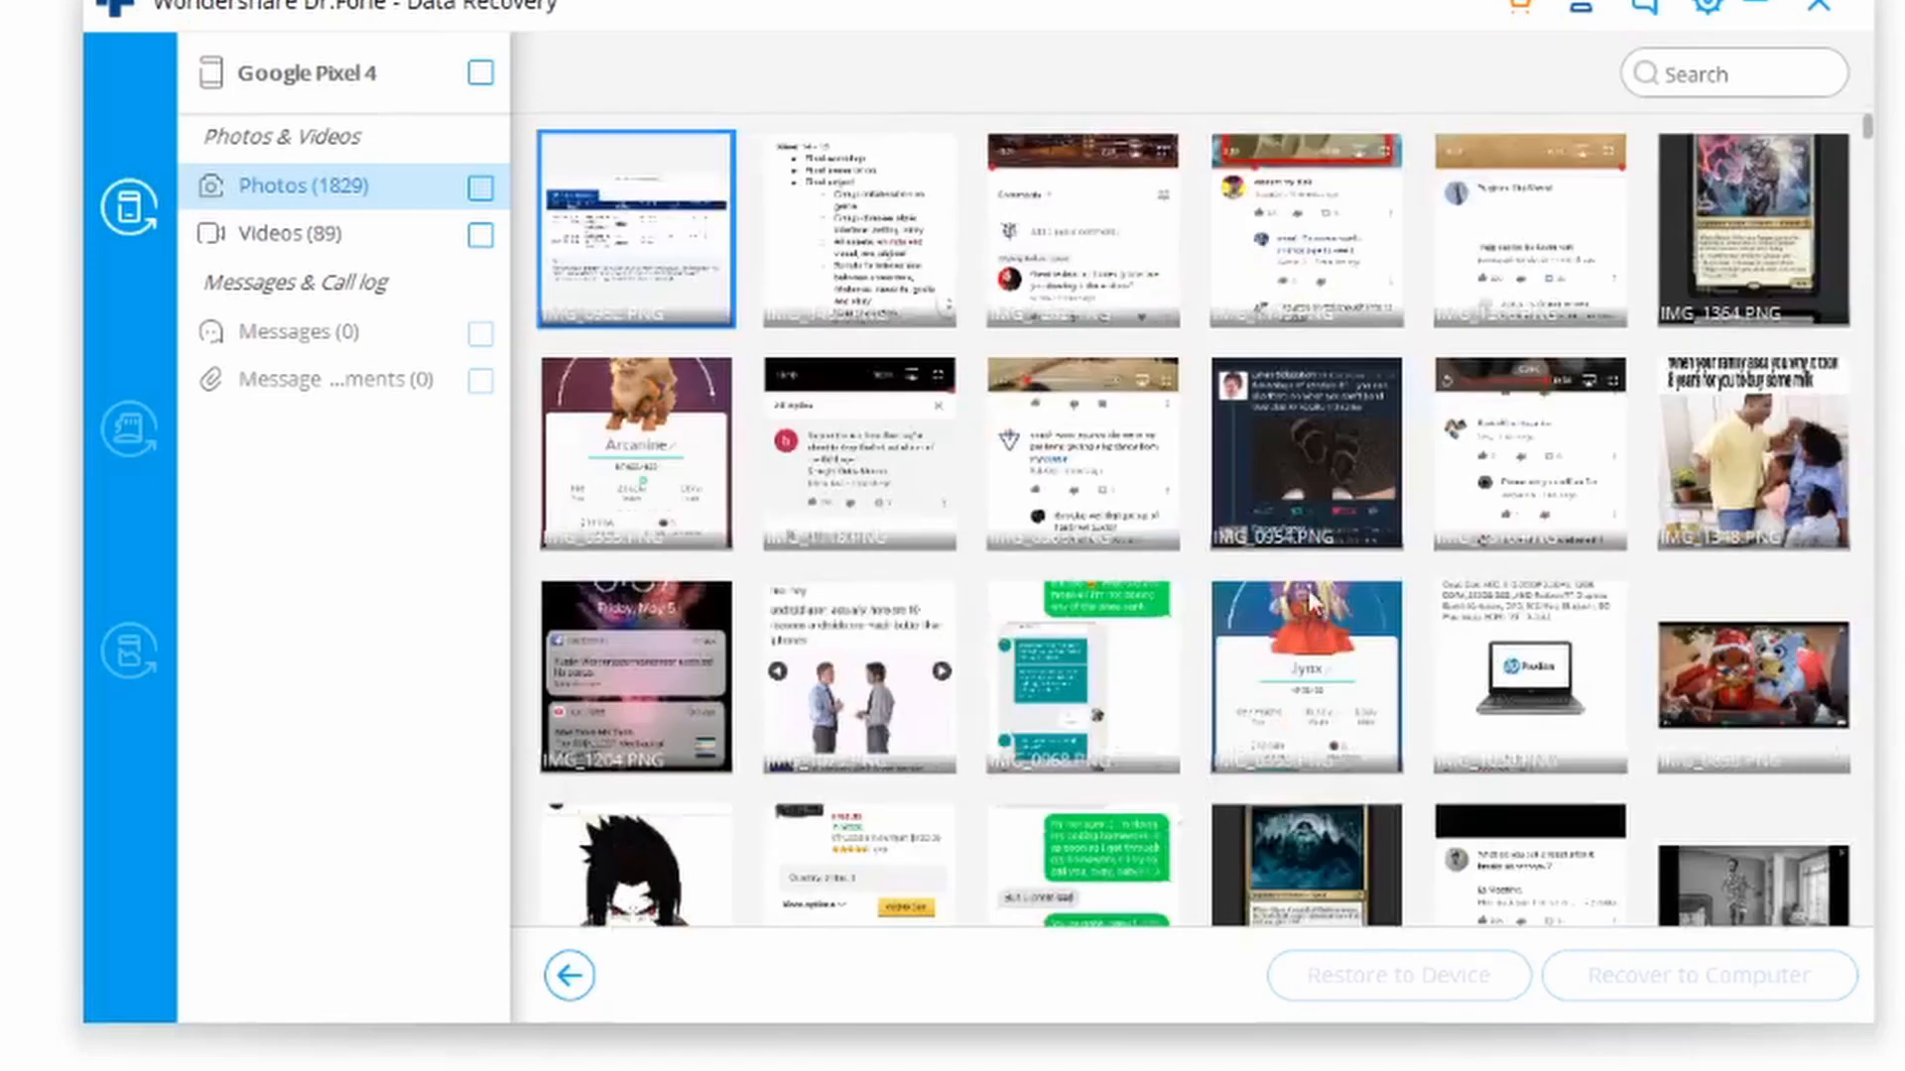
pyautogui.moveTo(1441, 224)
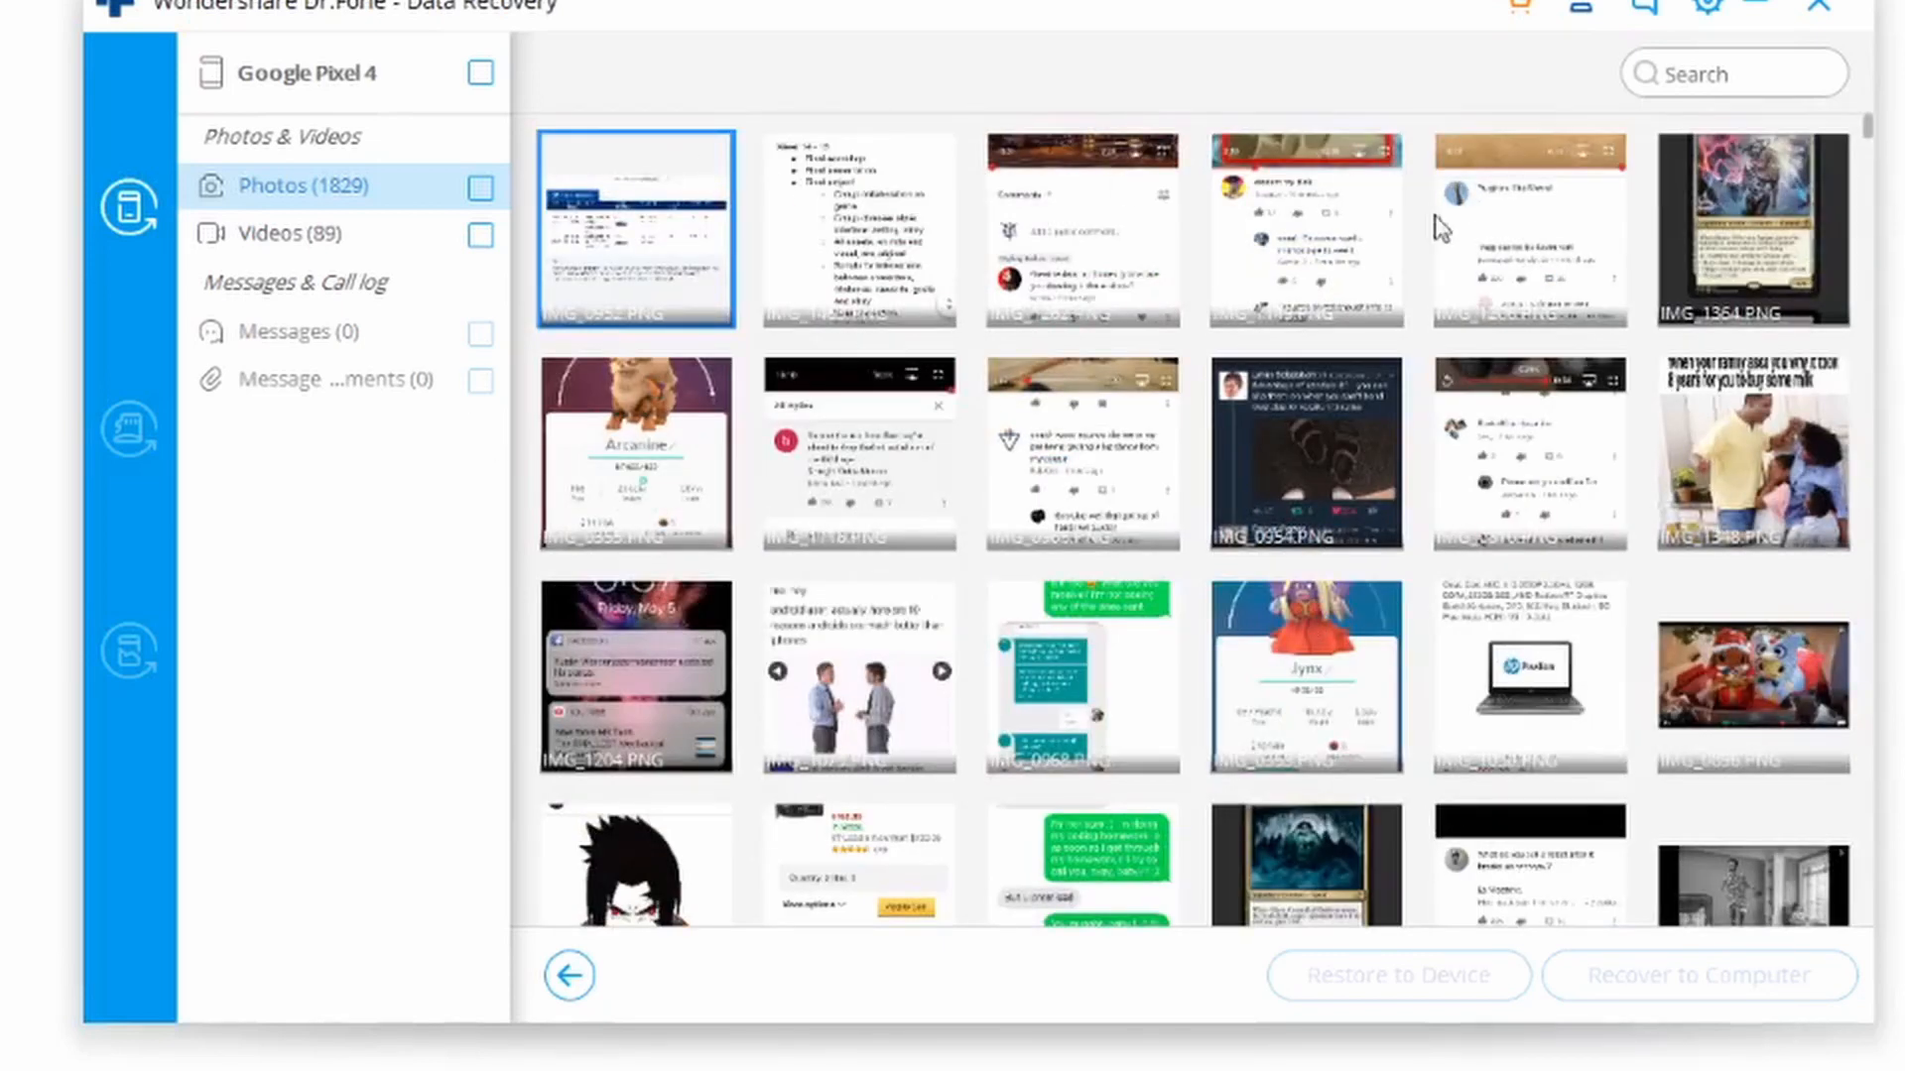
pyautogui.moveTo(1496, 428)
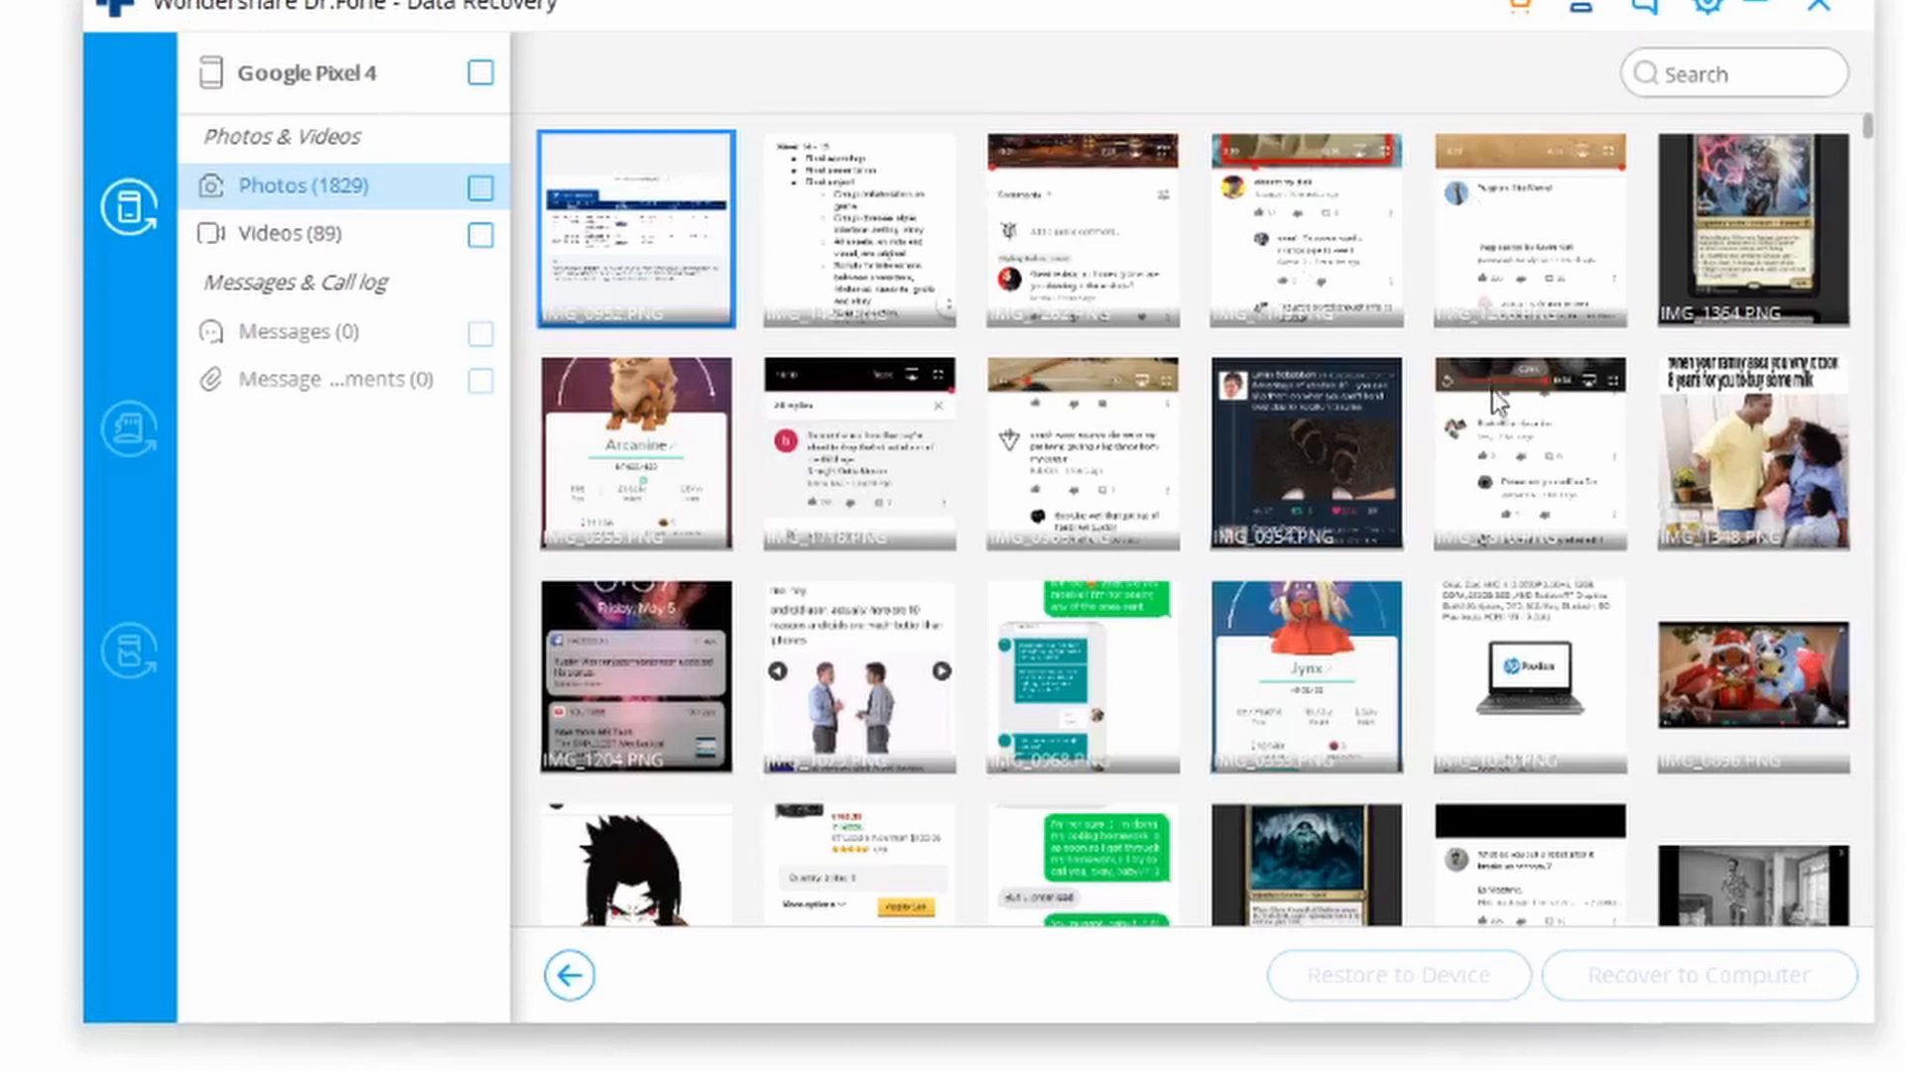
# Show the Videos (89) category instead of the recovered photos.
pyautogui.click(277, 234)
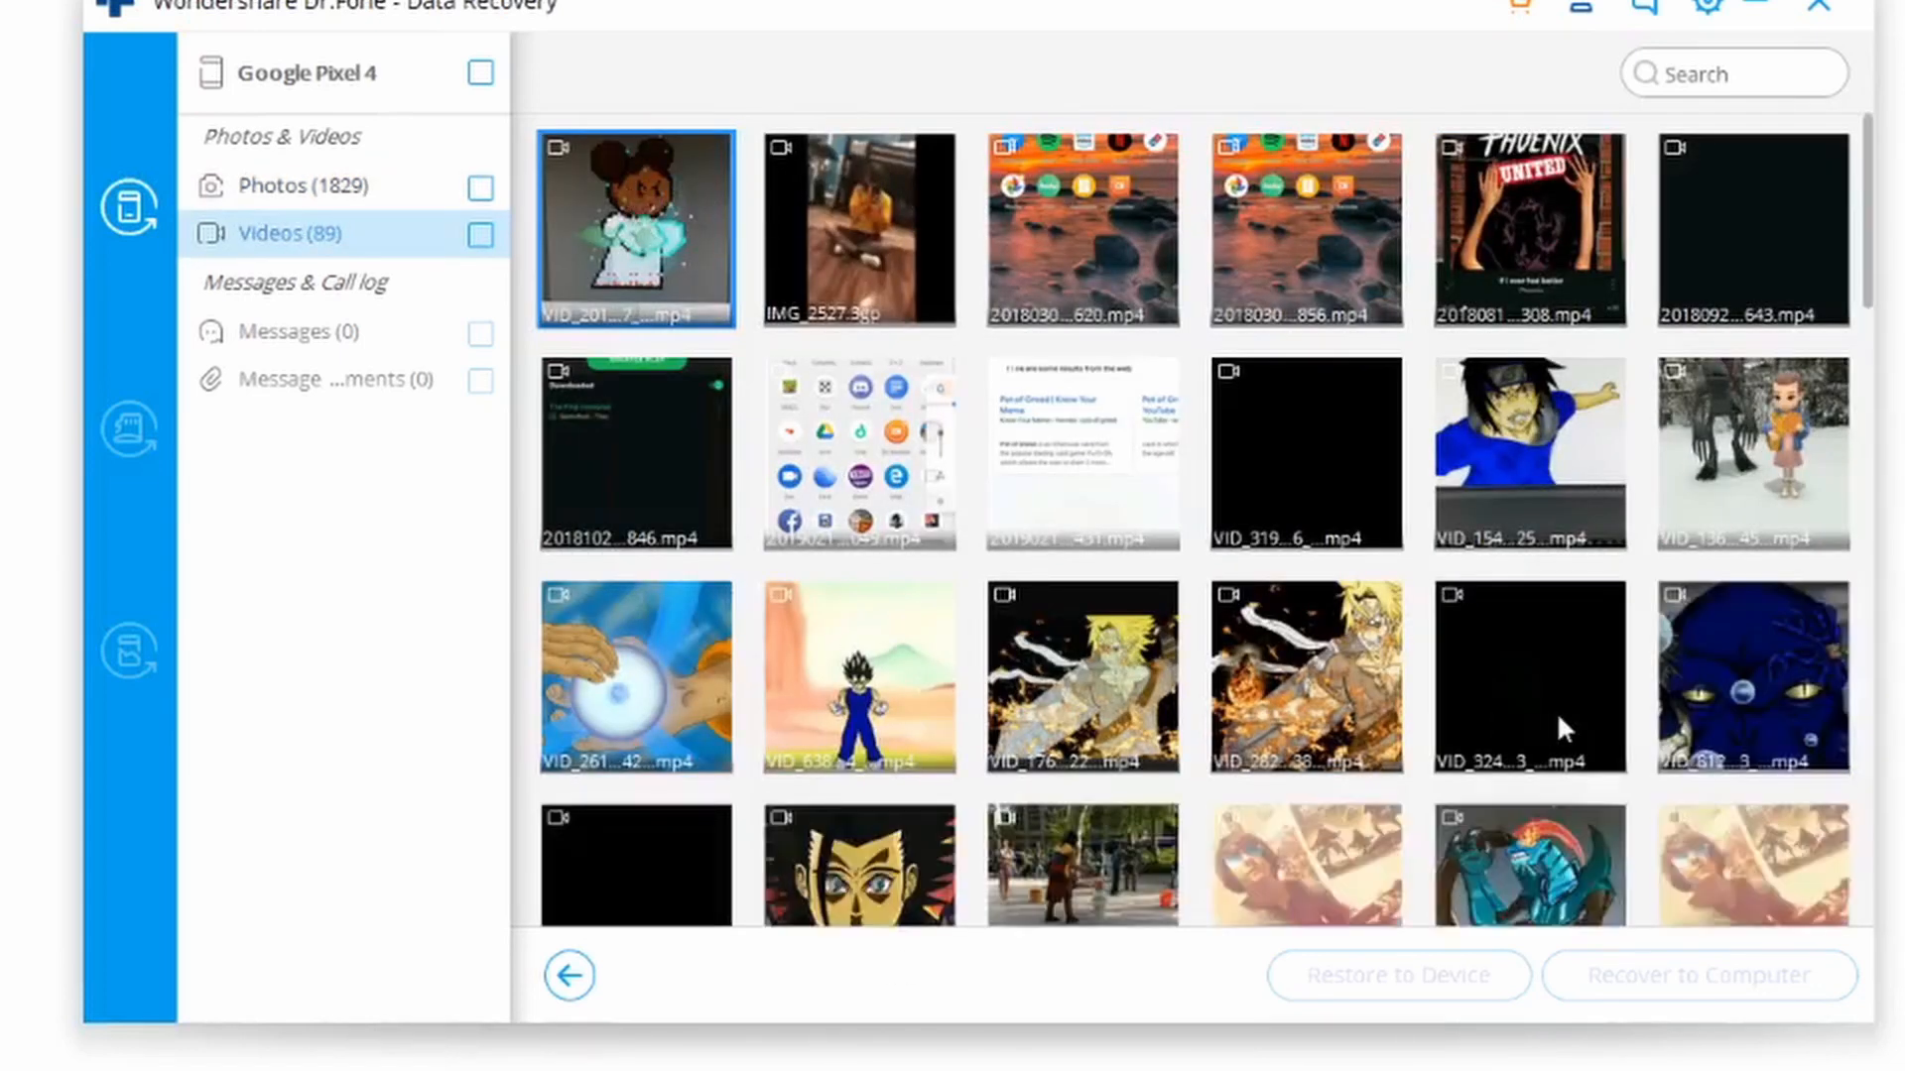
pyautogui.moveTo(1647, 754)
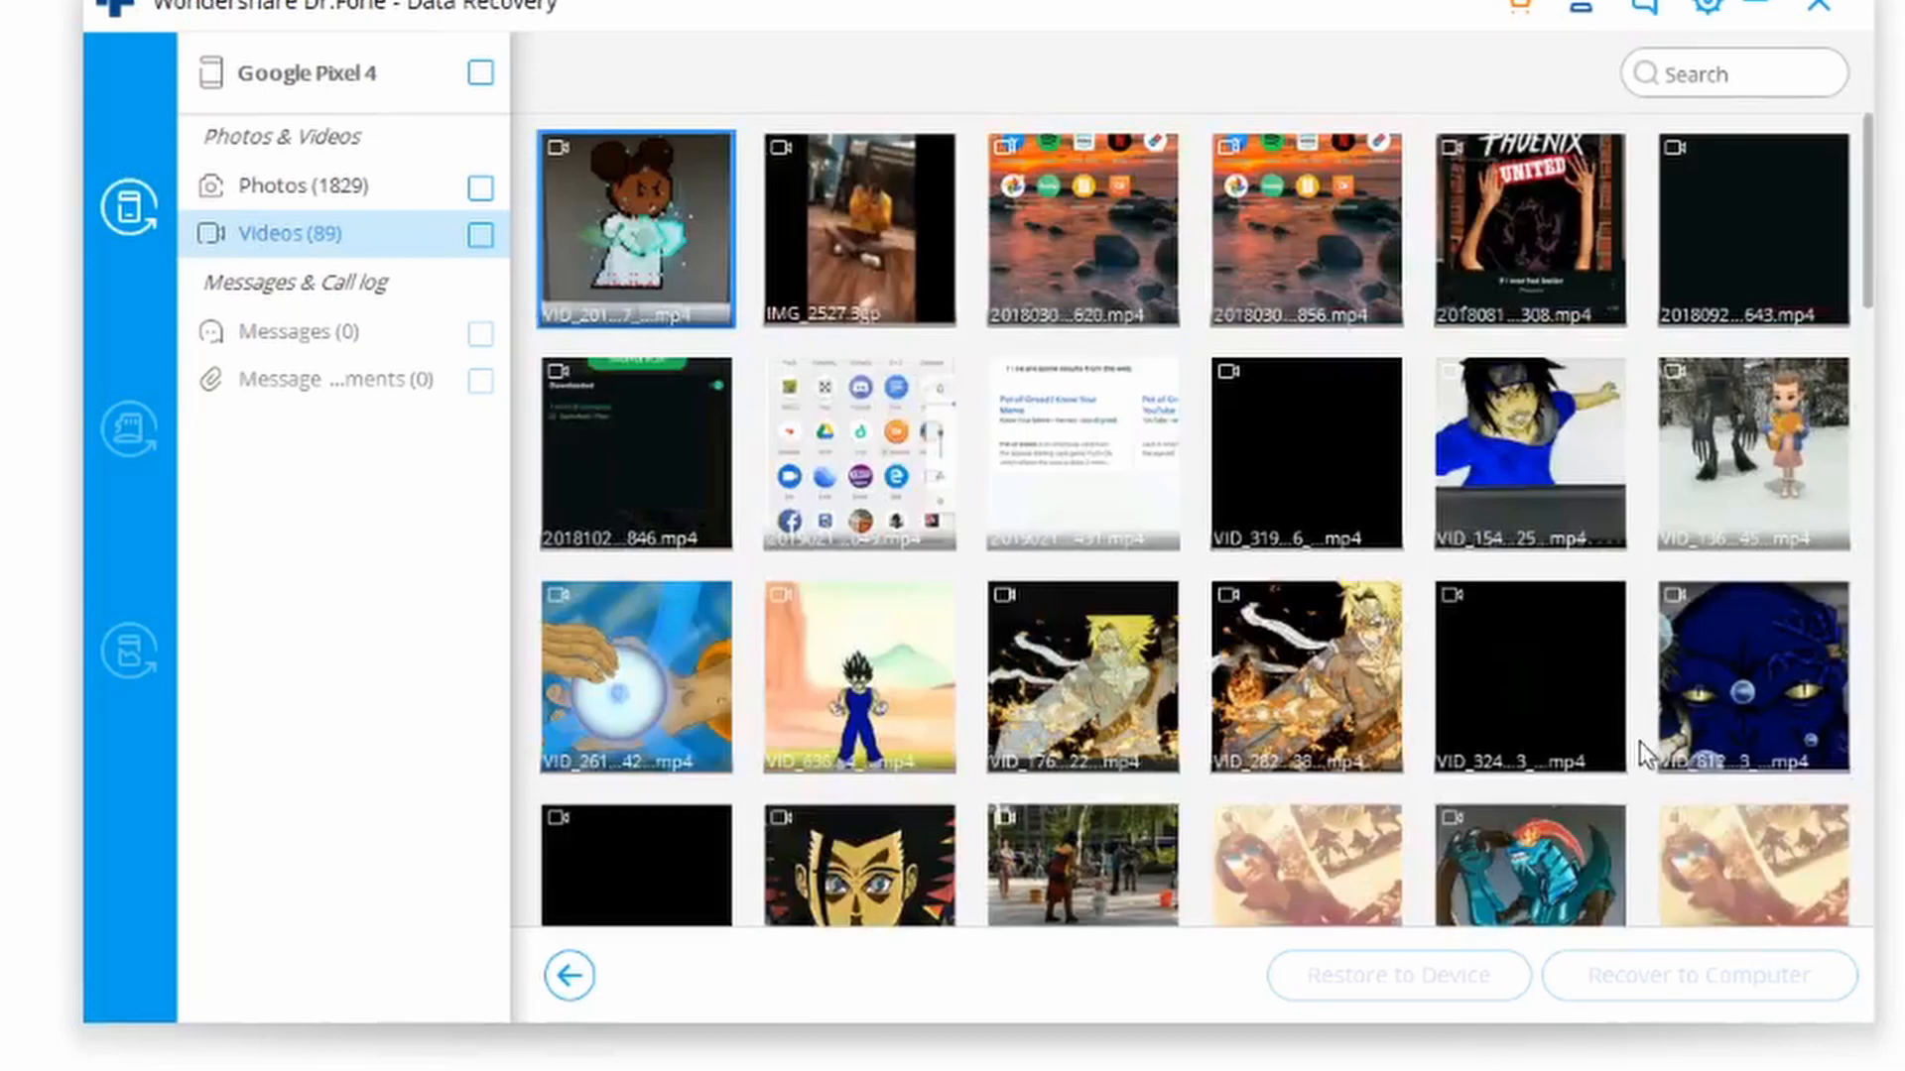
pyautogui.moveTo(959, 202)
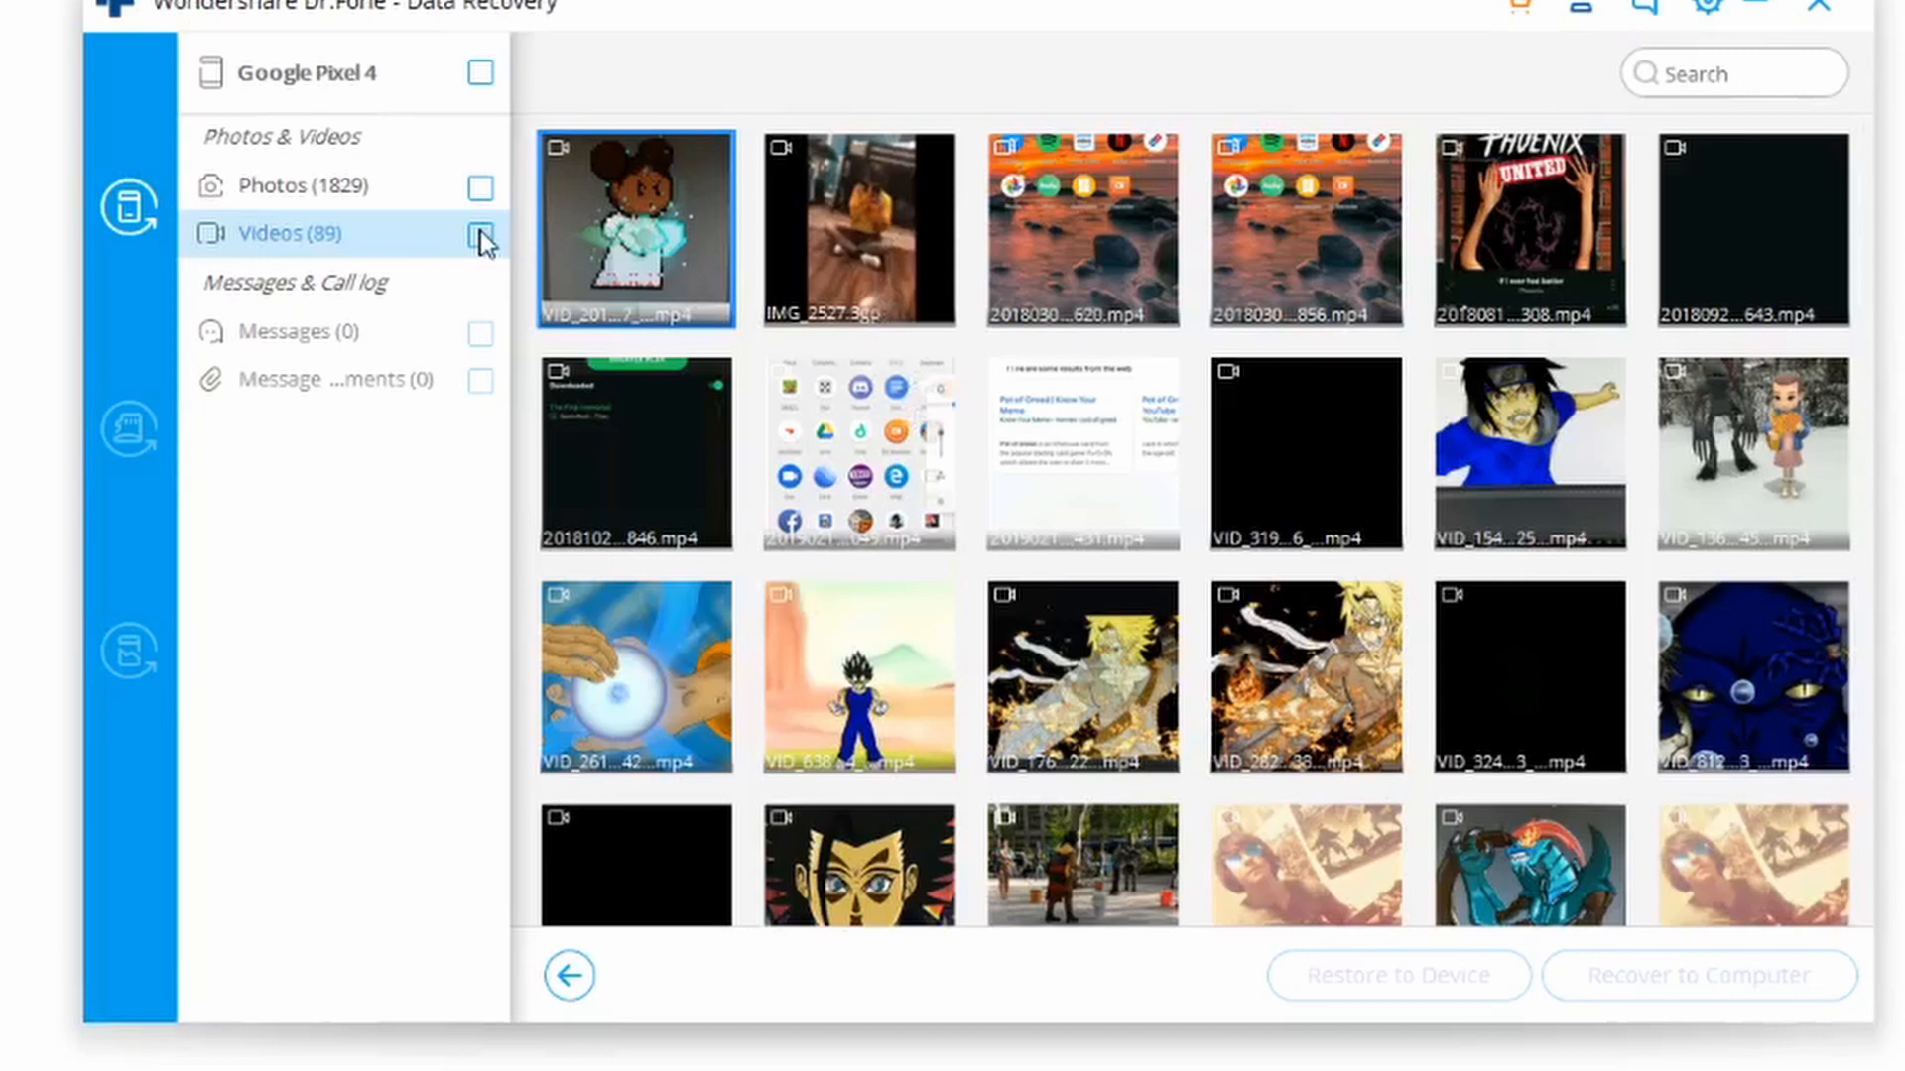
# Tick the first recovered video and the blue cartoon character clip, scrolling for more.
pyautogui.click(478, 234)
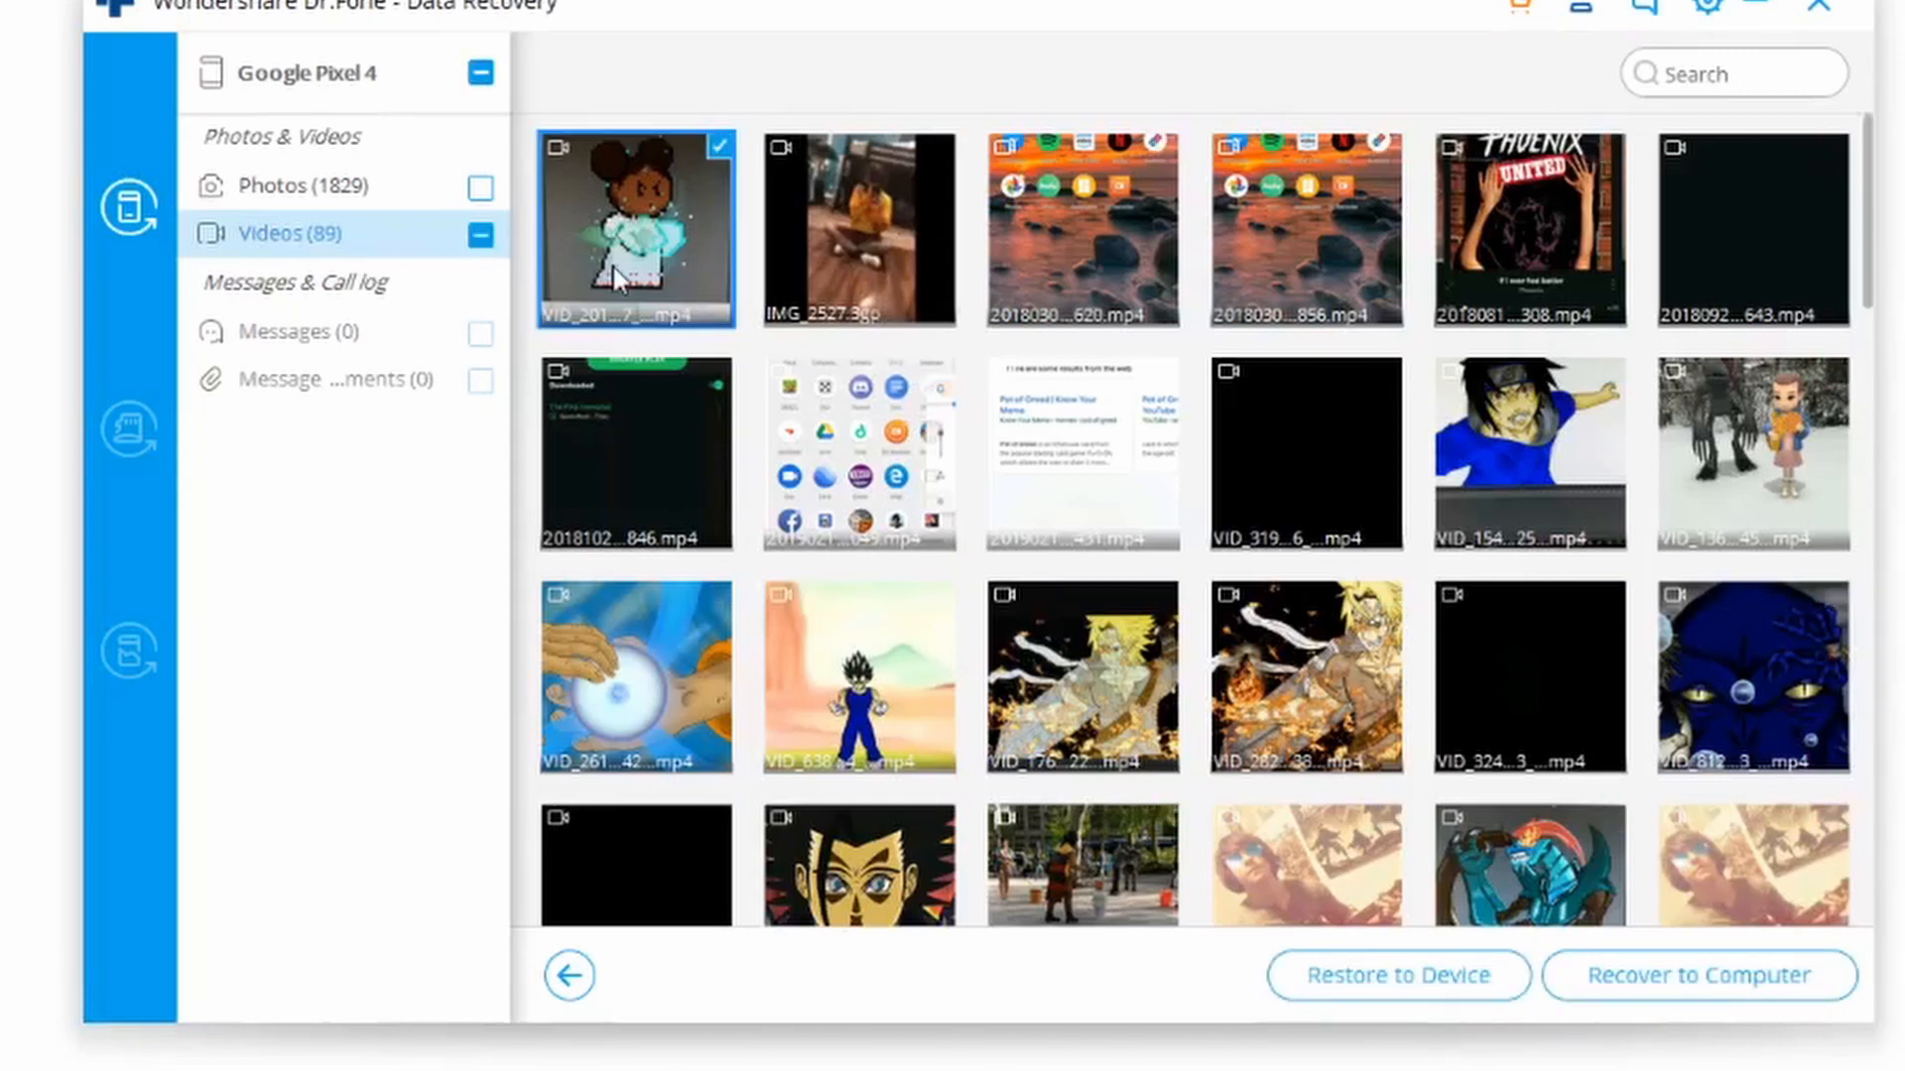
pyautogui.click(1524, 452)
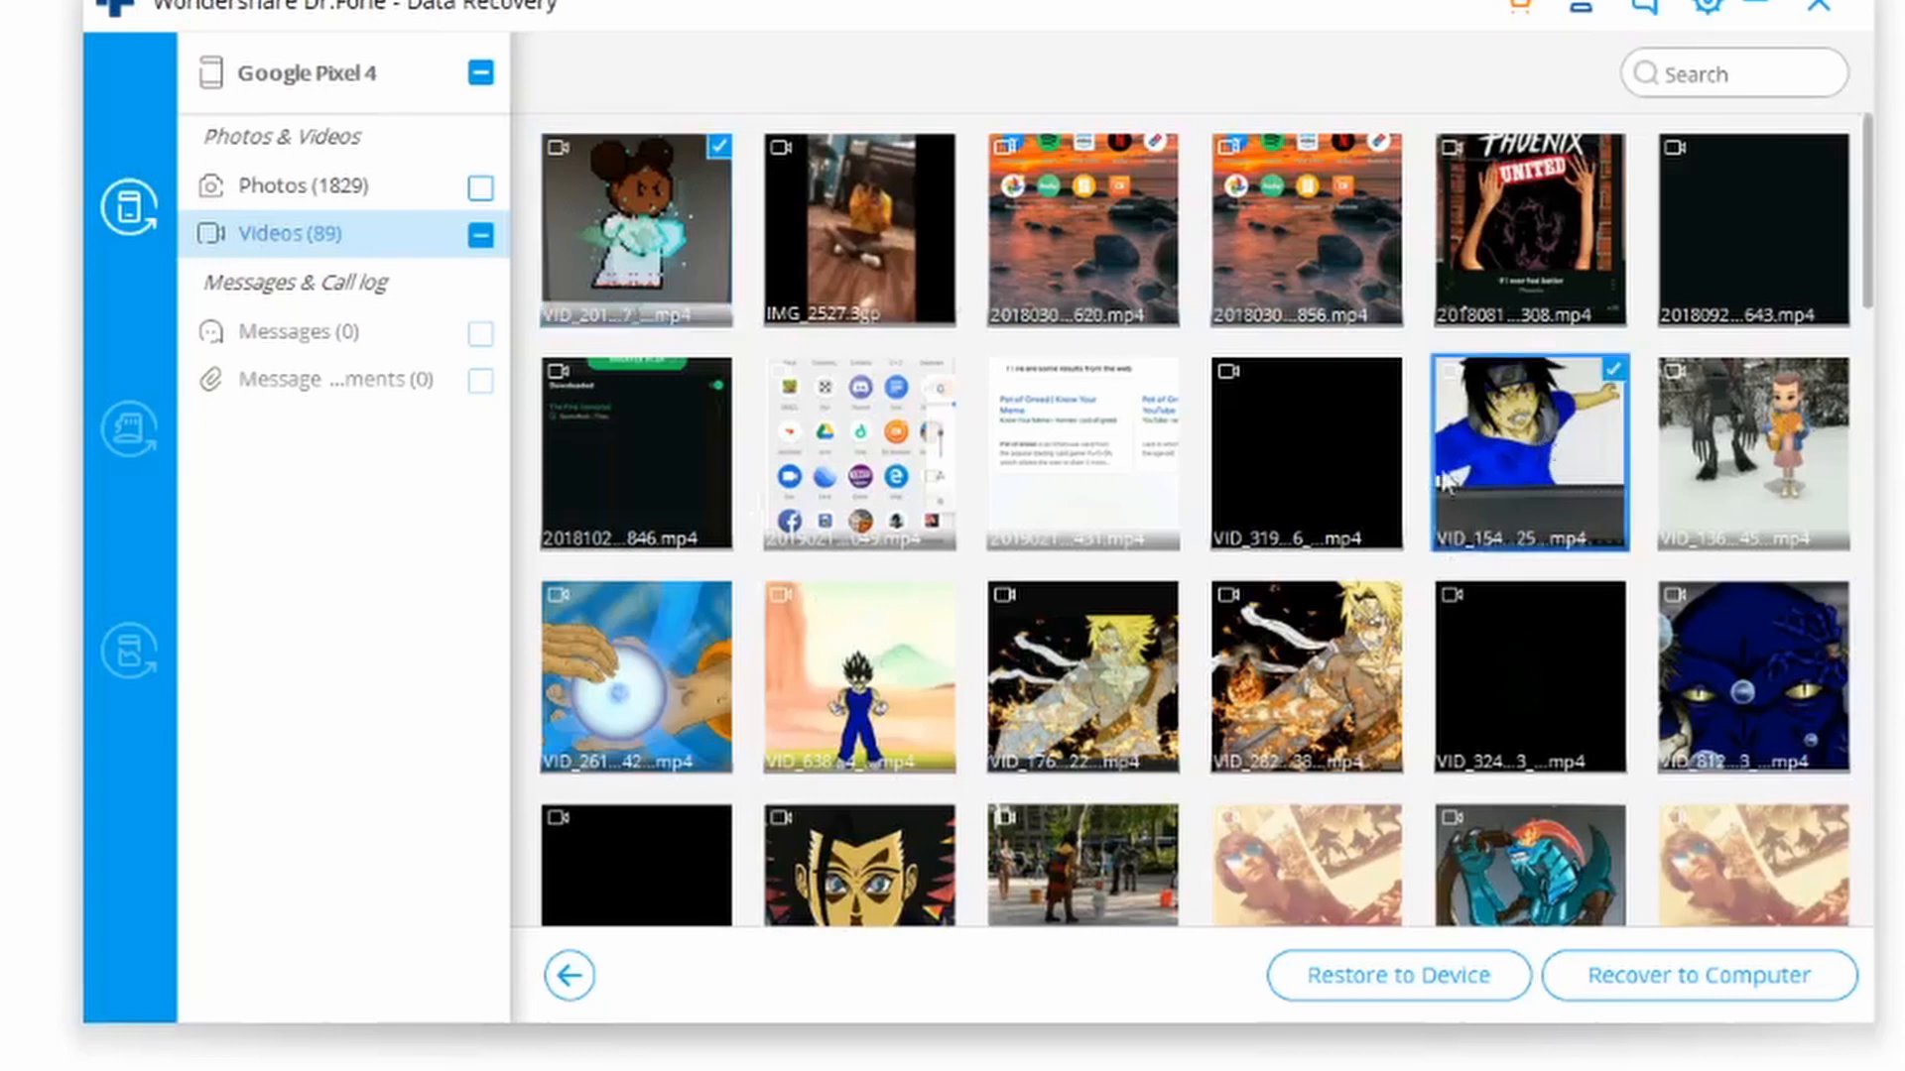
pyautogui.scroll(-3)
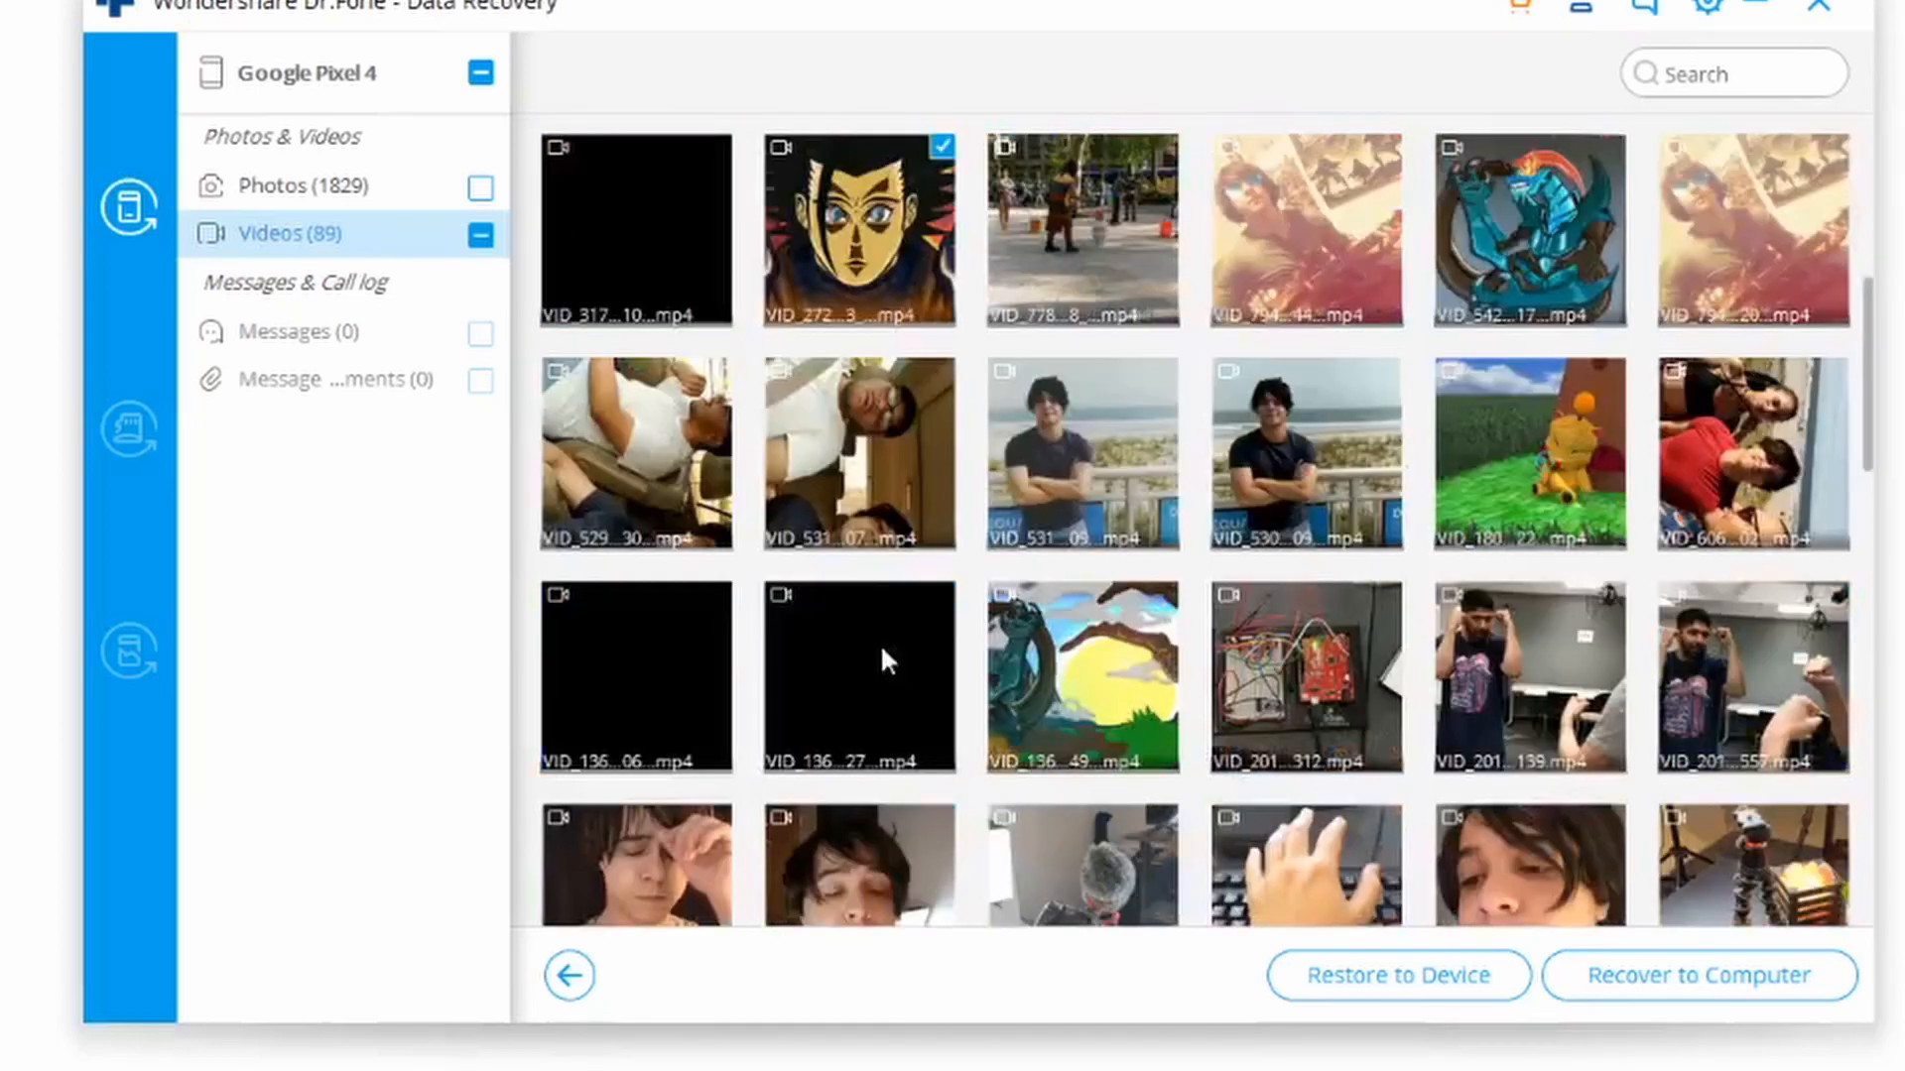
pyautogui.moveTo(1516, 571)
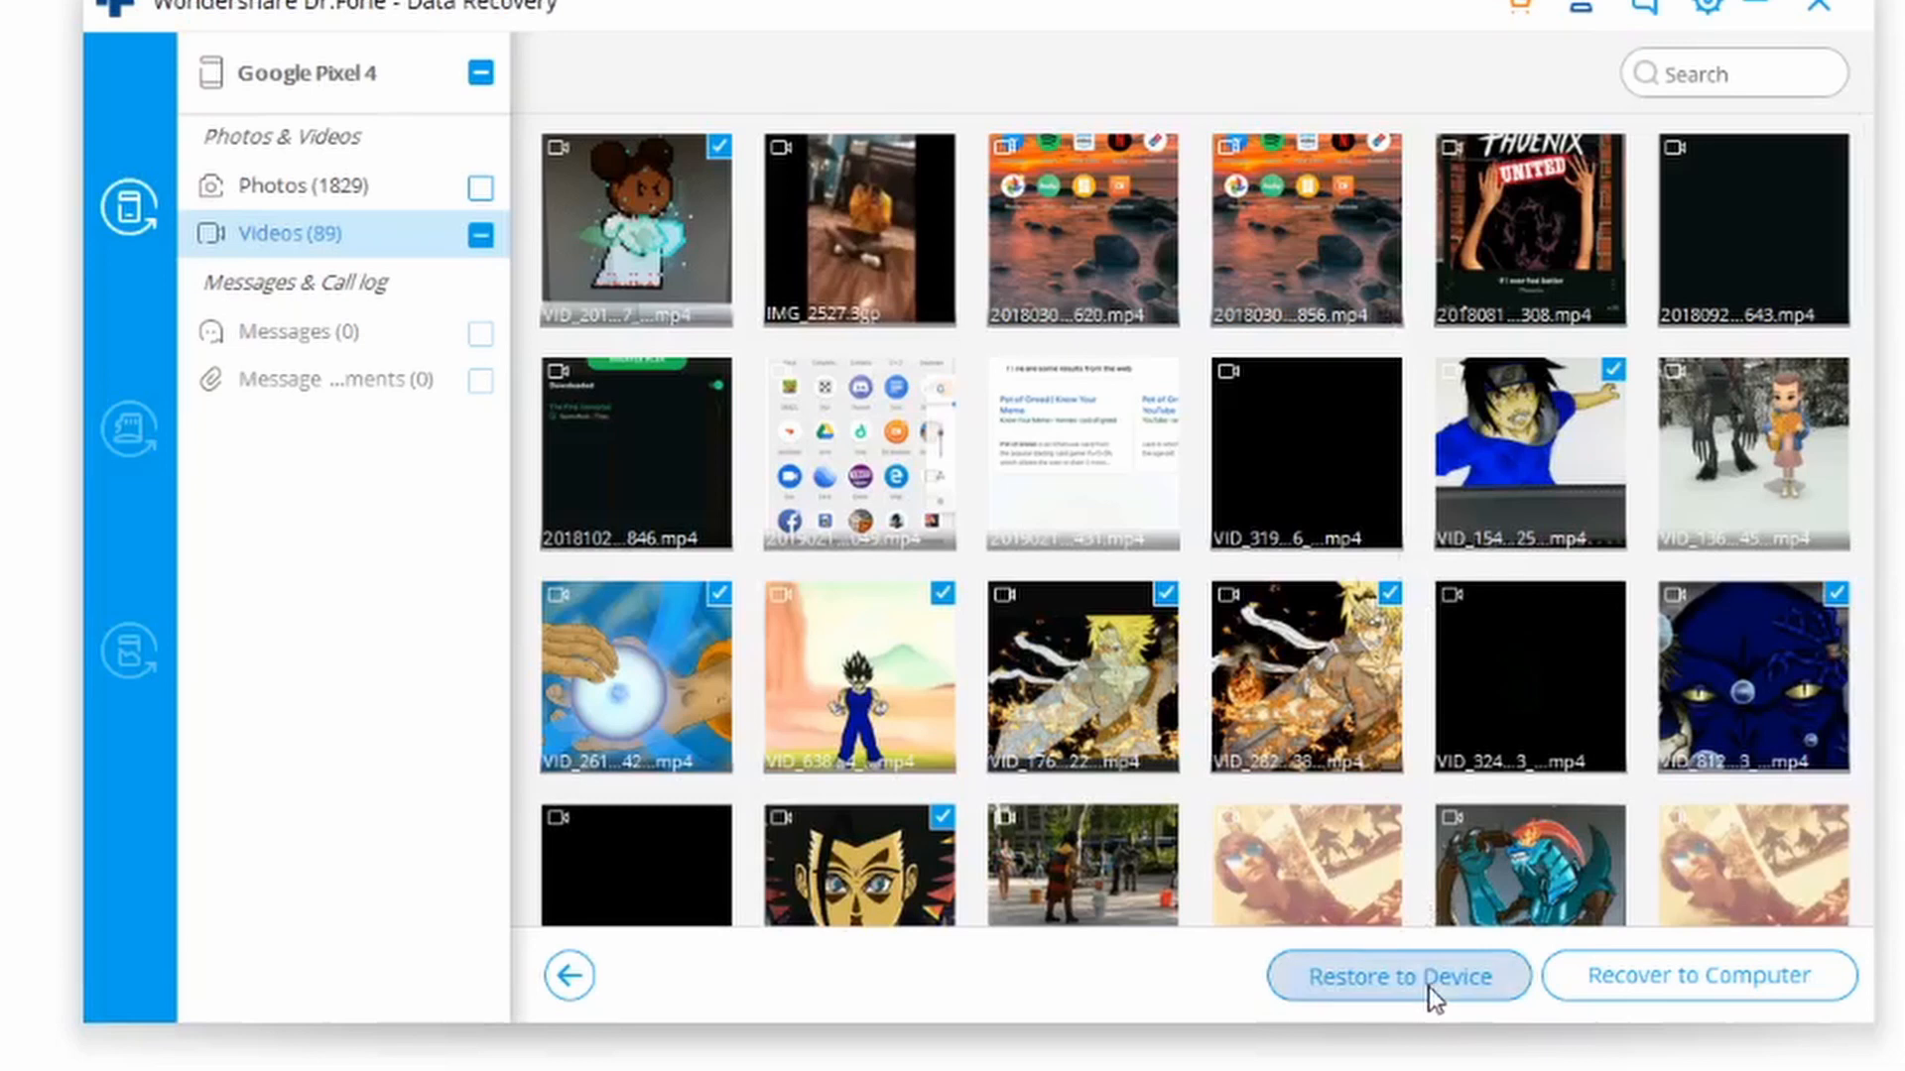
# Restore the marked videos to the Google Pixel 4 and confirm, reaching the data-restored screen.
pyautogui.click(1401, 976)
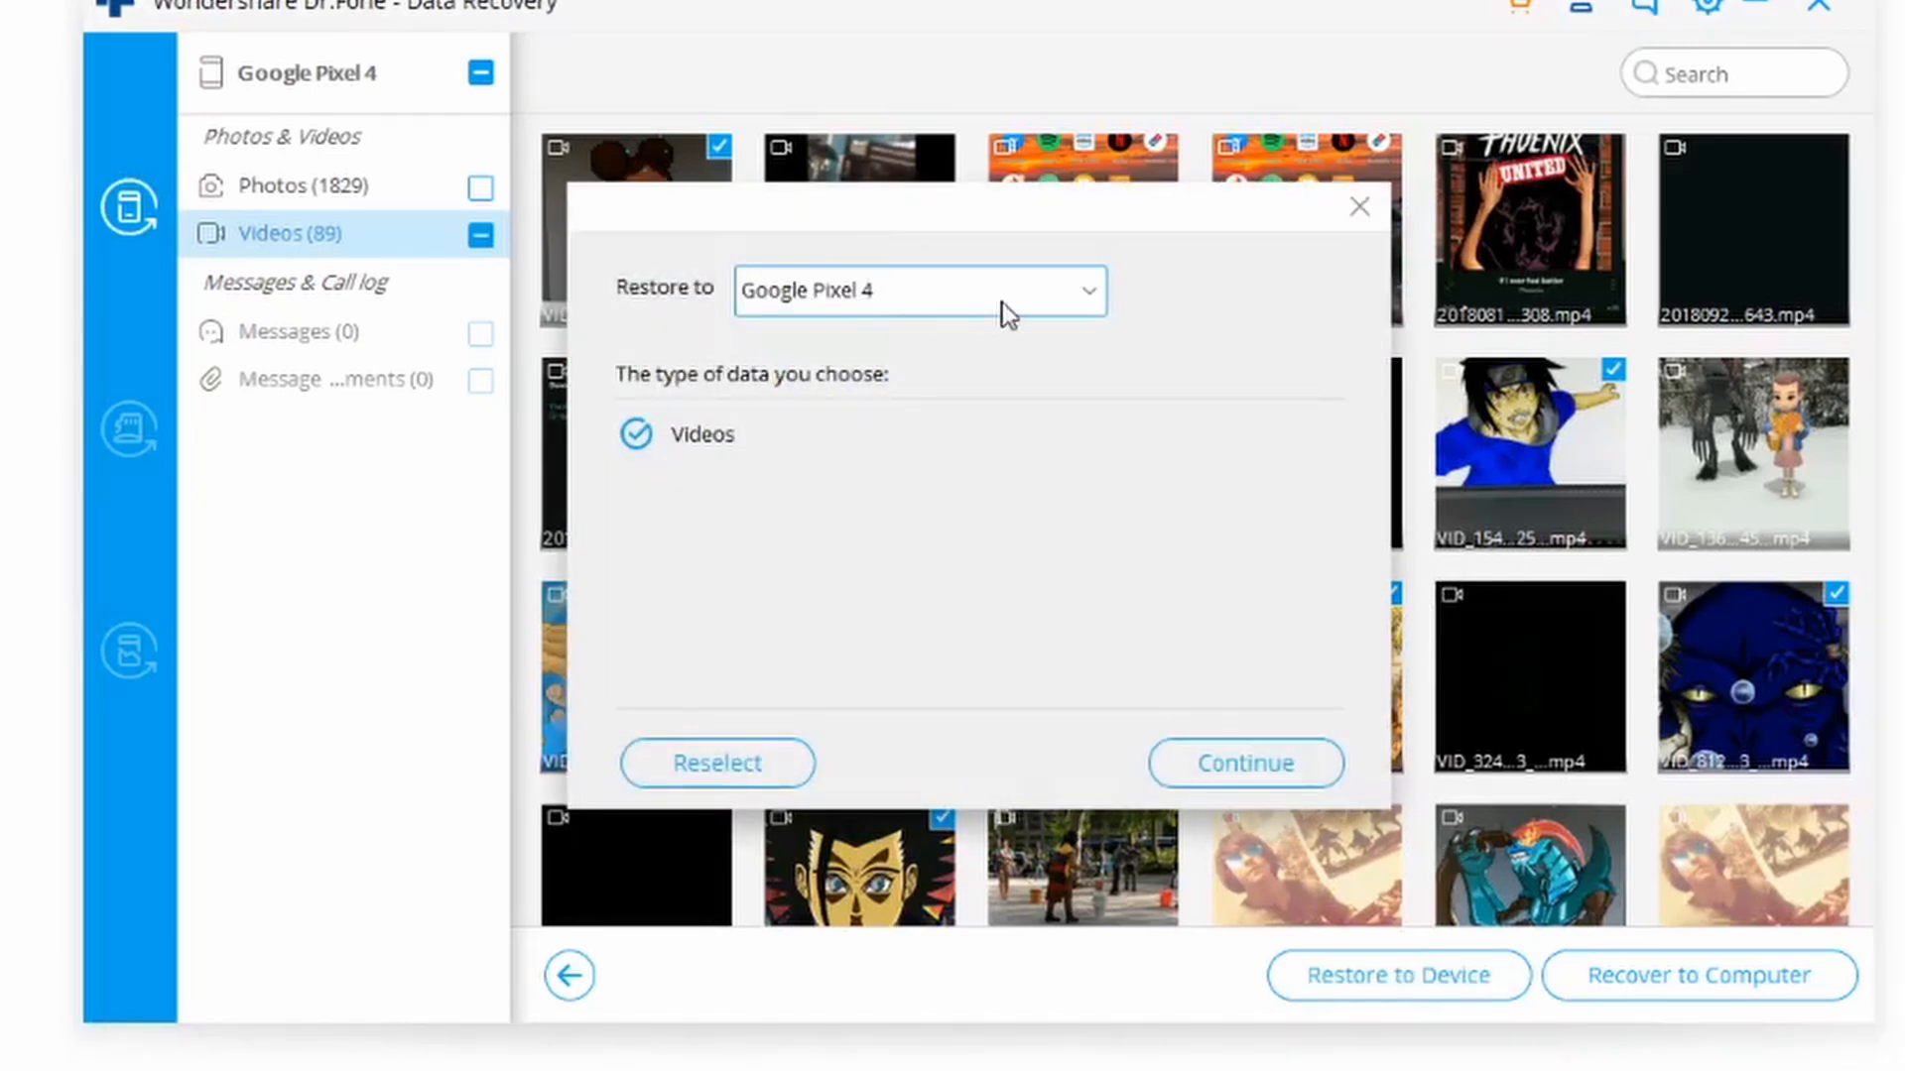
pyautogui.moveTo(1081, 318)
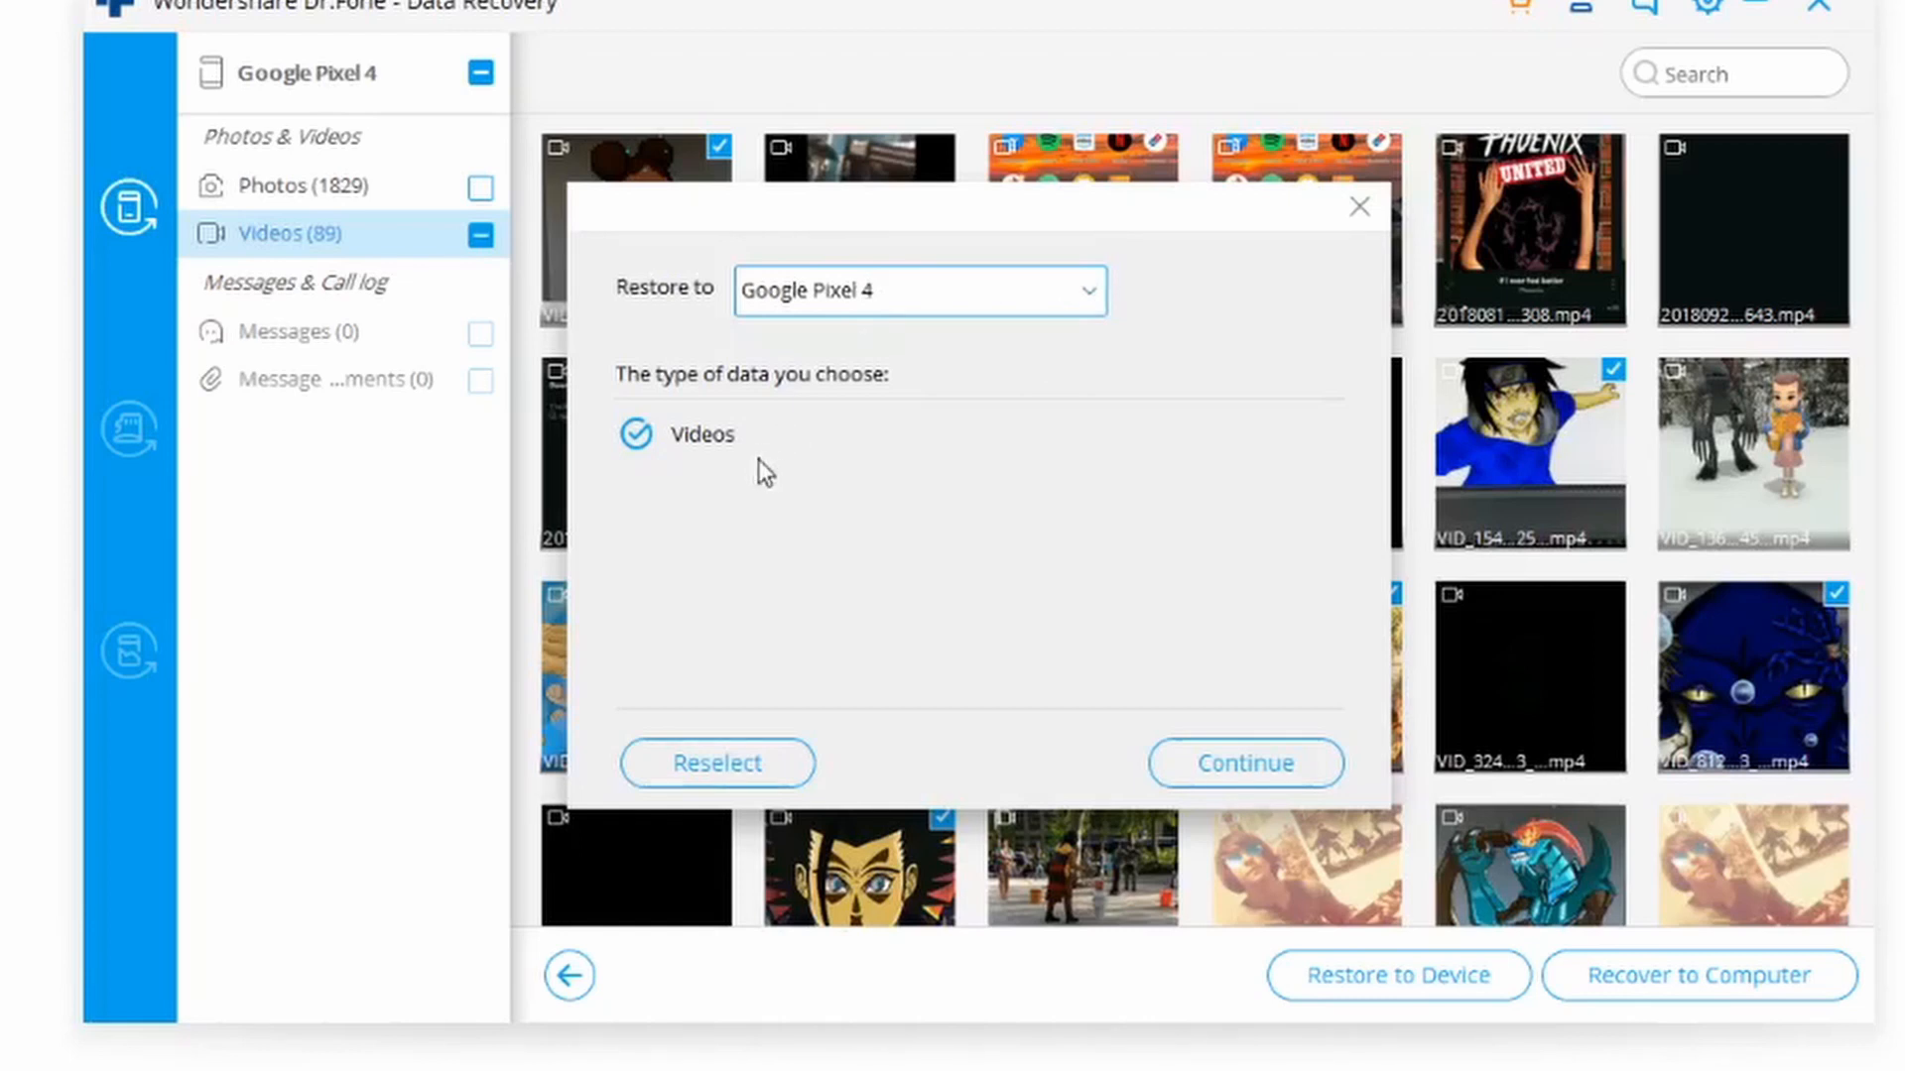
pyautogui.moveTo(917, 639)
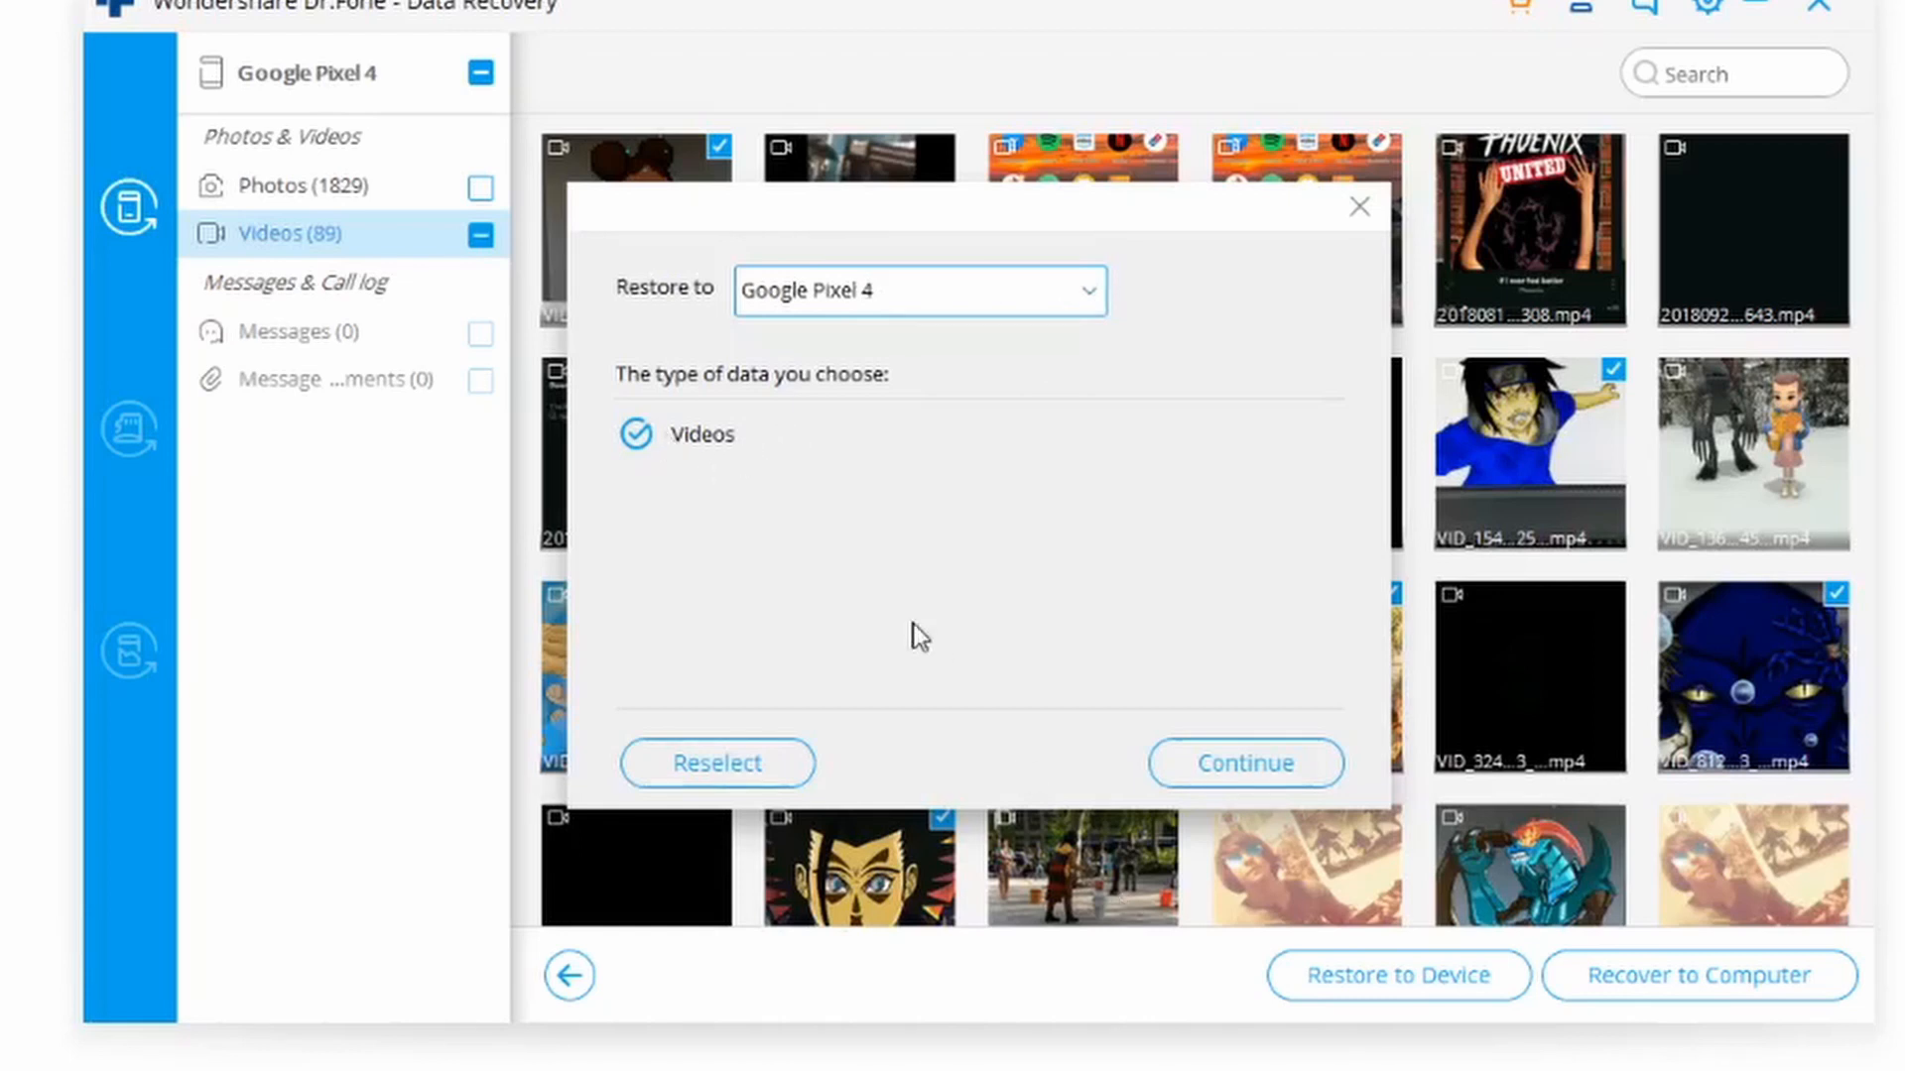
pyautogui.moveTo(417, 313)
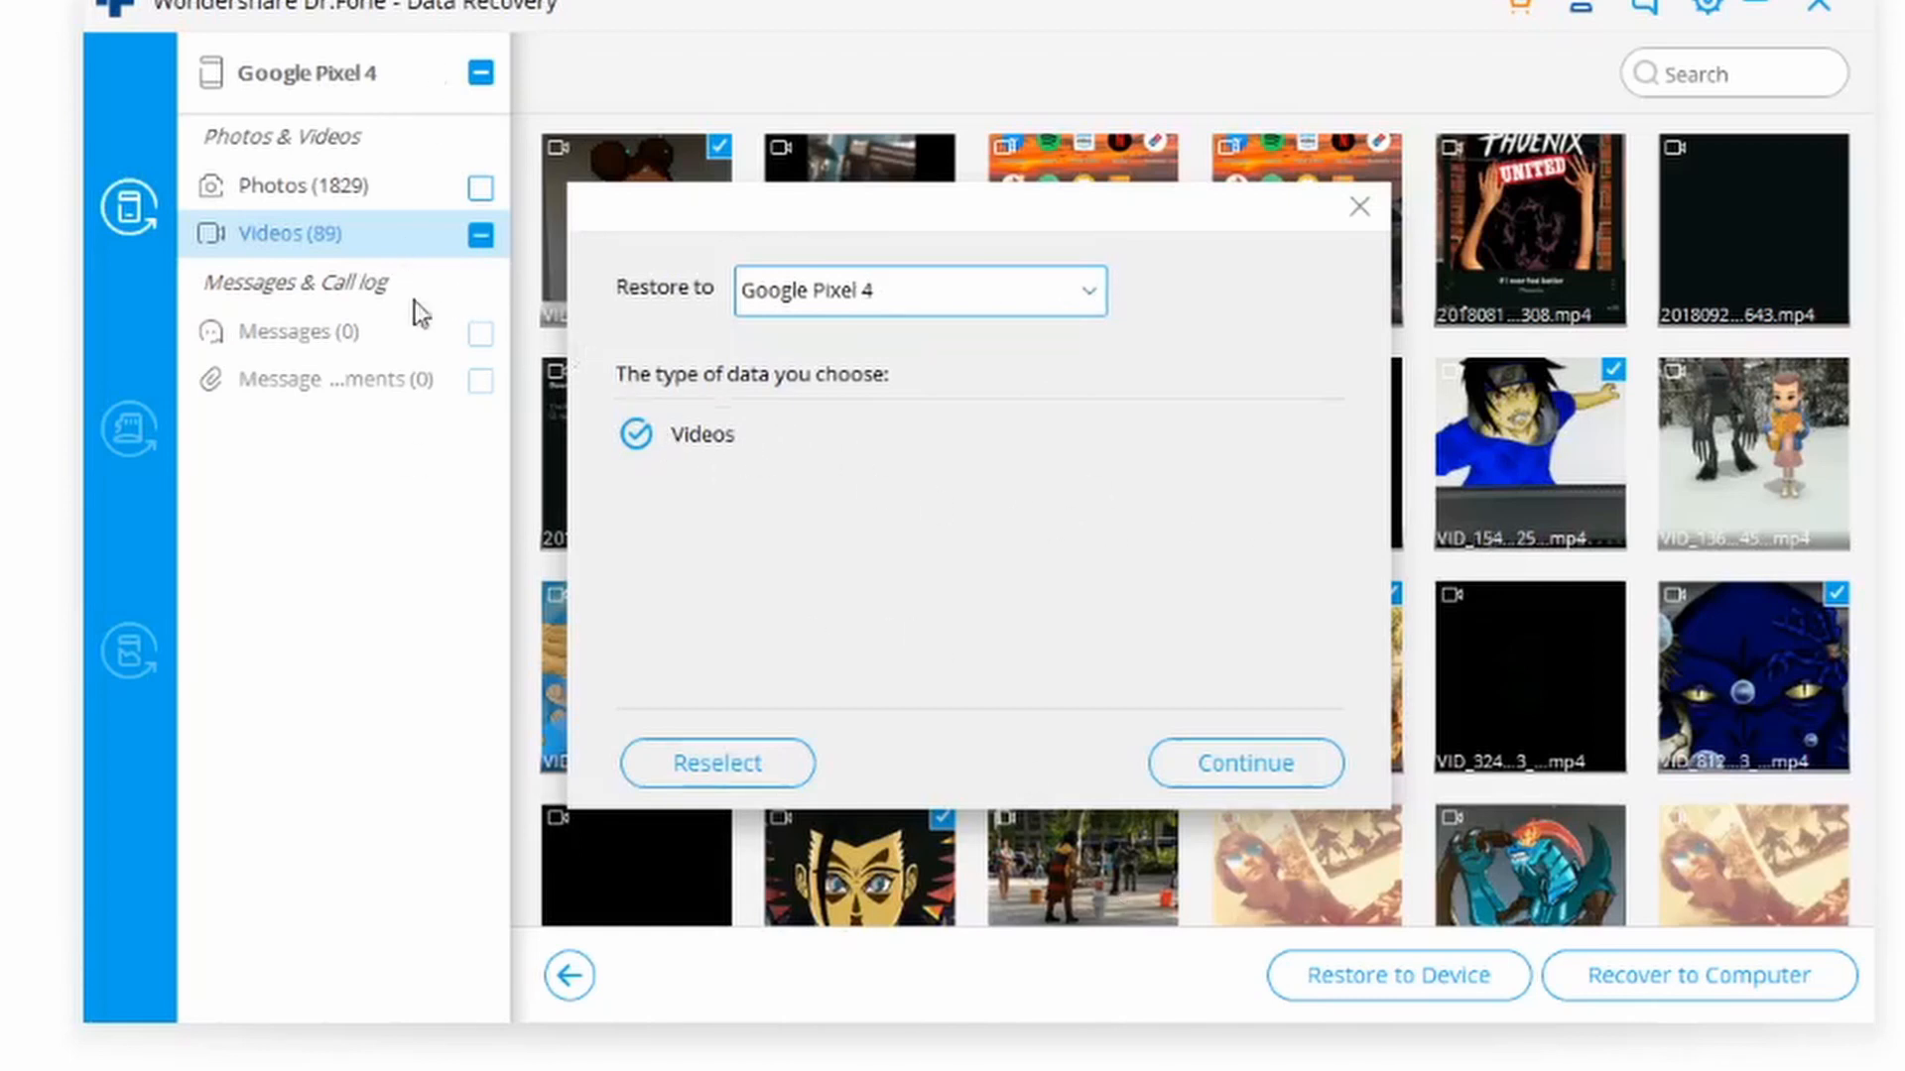
pyautogui.moveTo(381, 341)
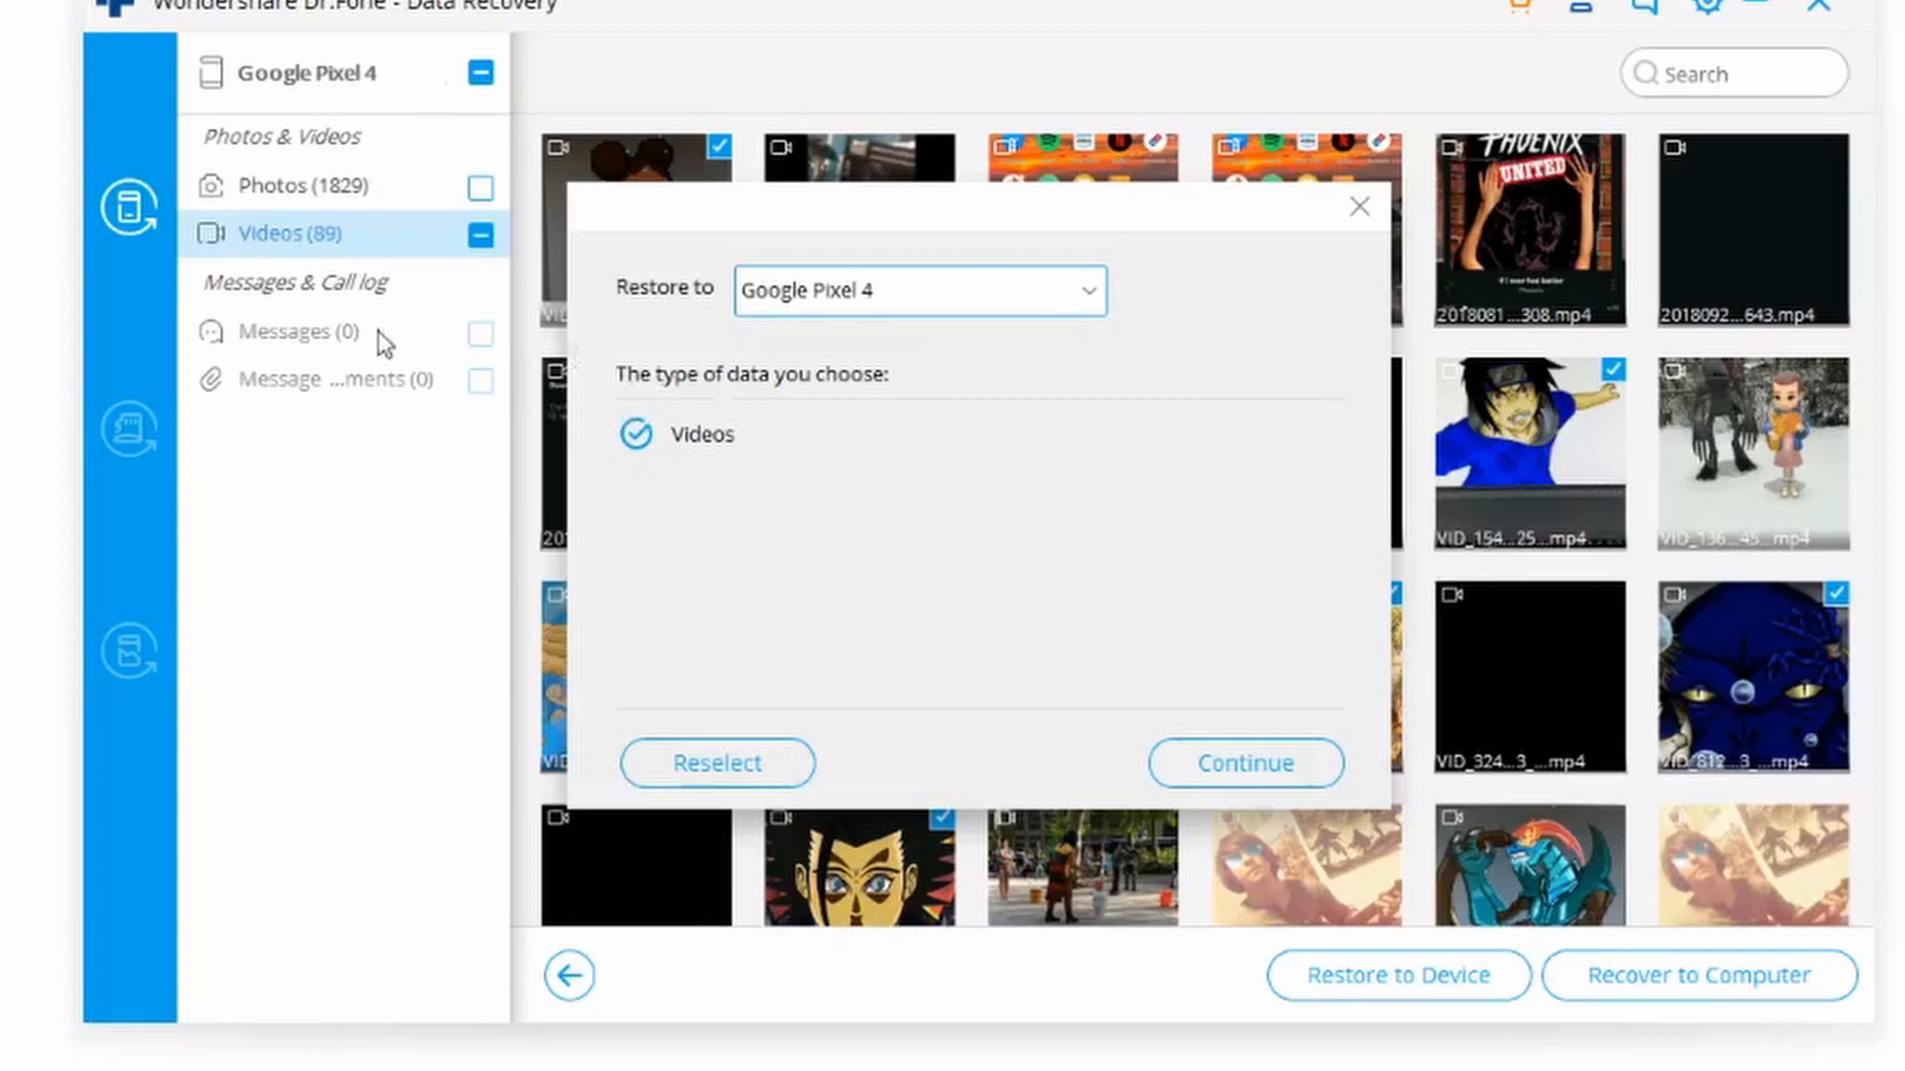
pyautogui.moveTo(1232, 417)
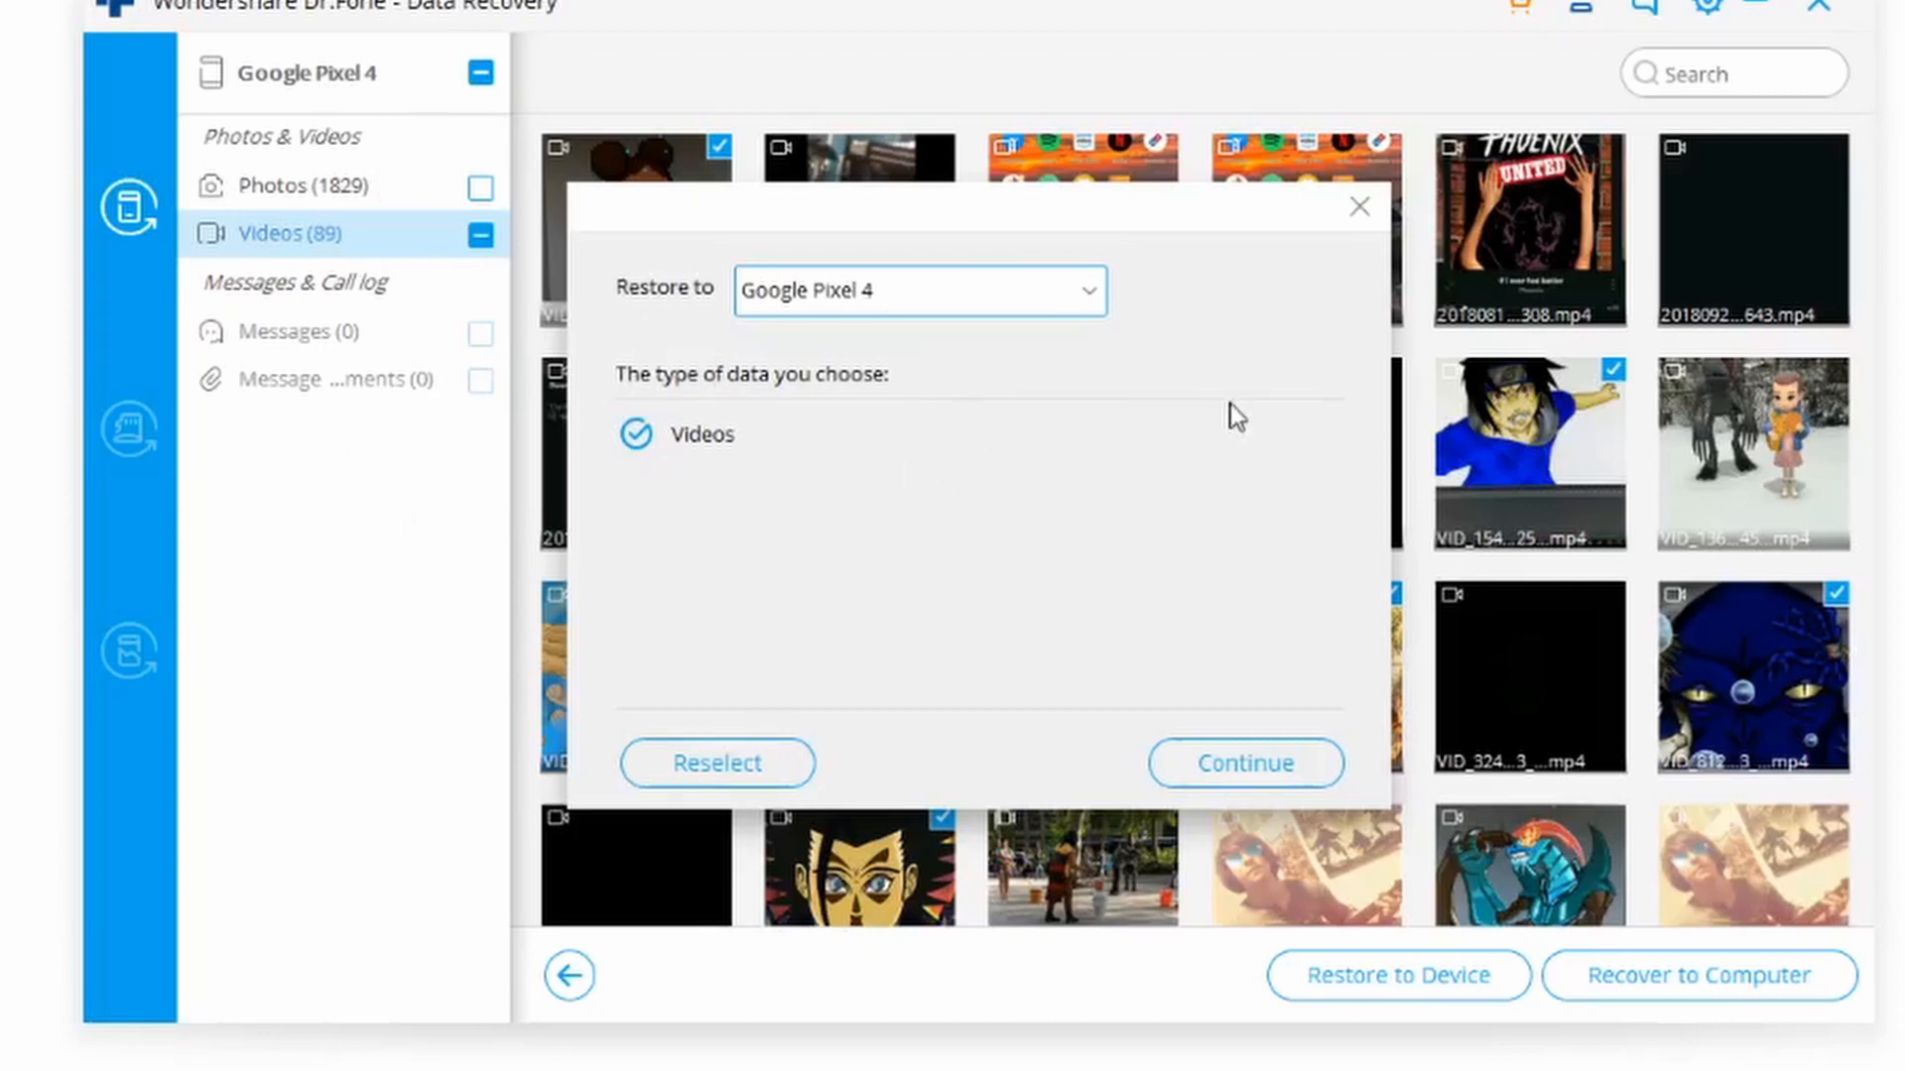
pyautogui.moveTo(1113, 441)
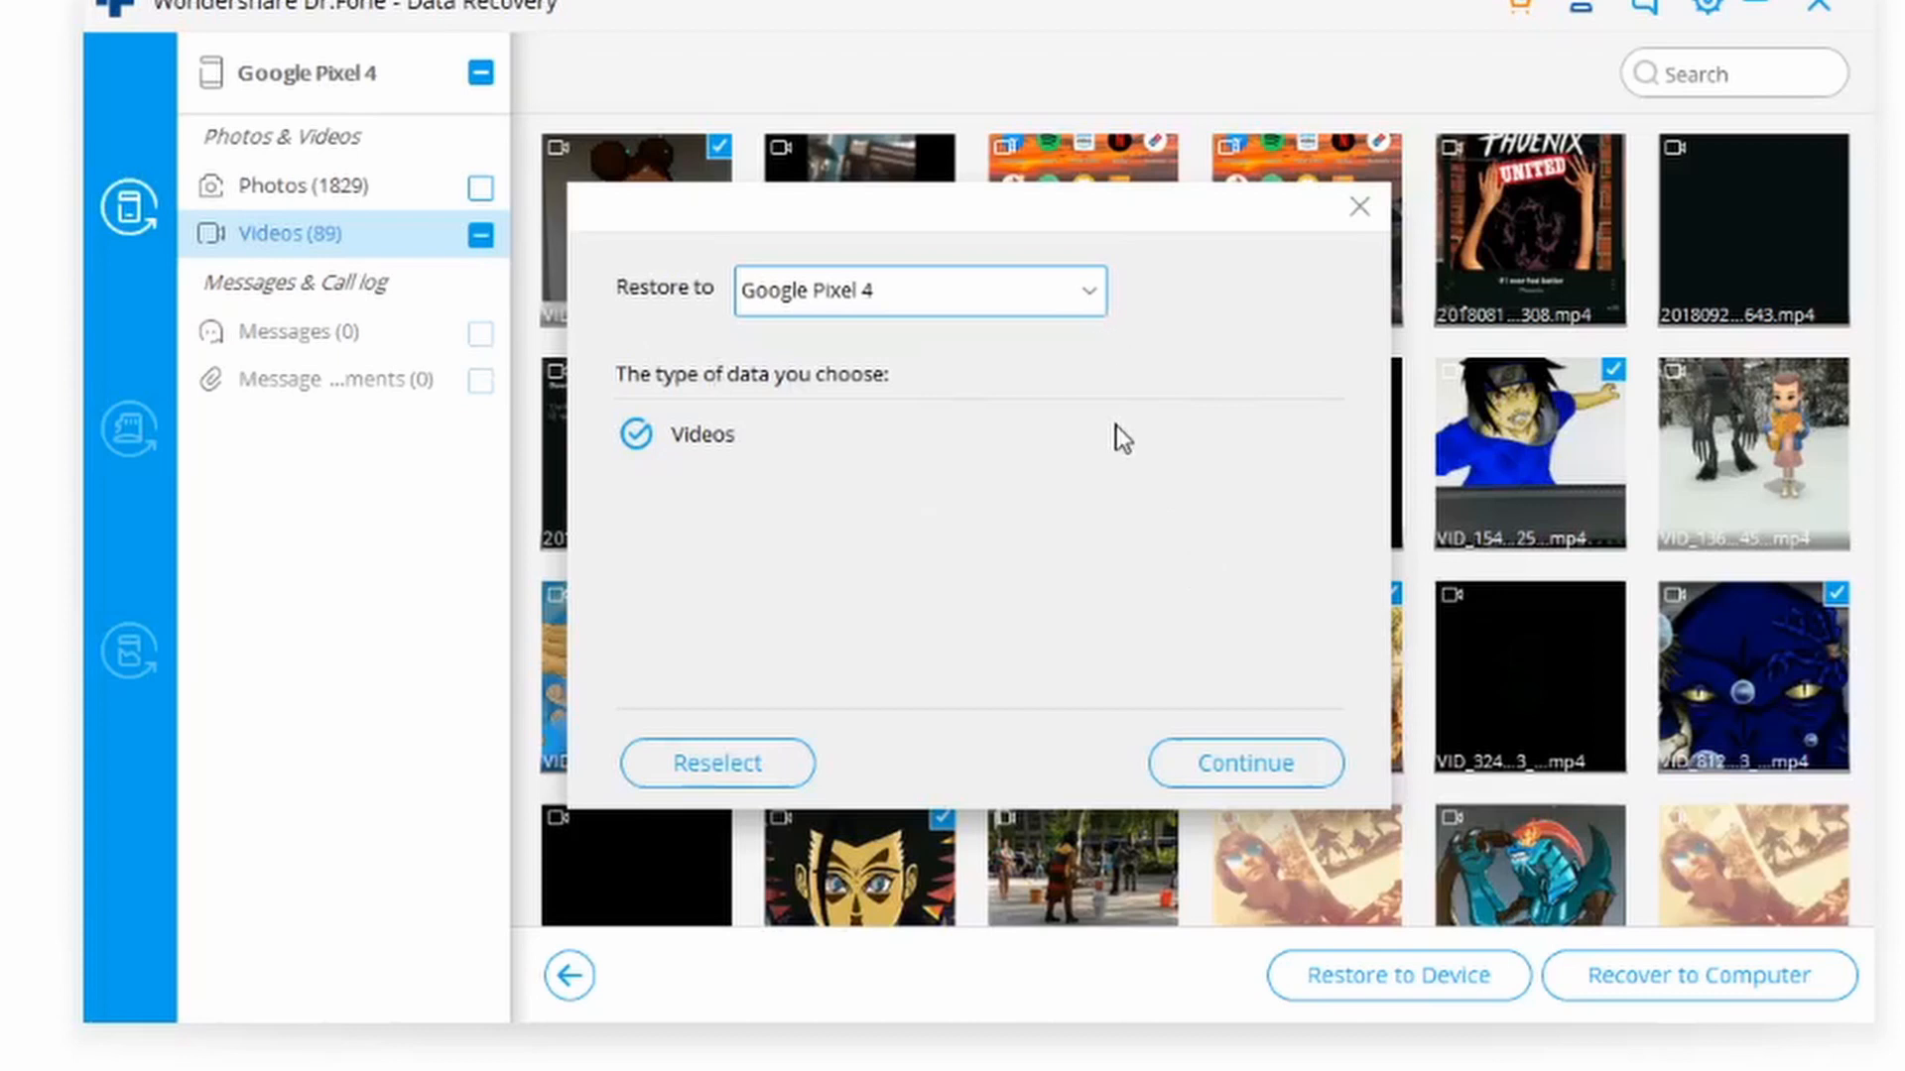
pyautogui.moveTo(1230, 663)
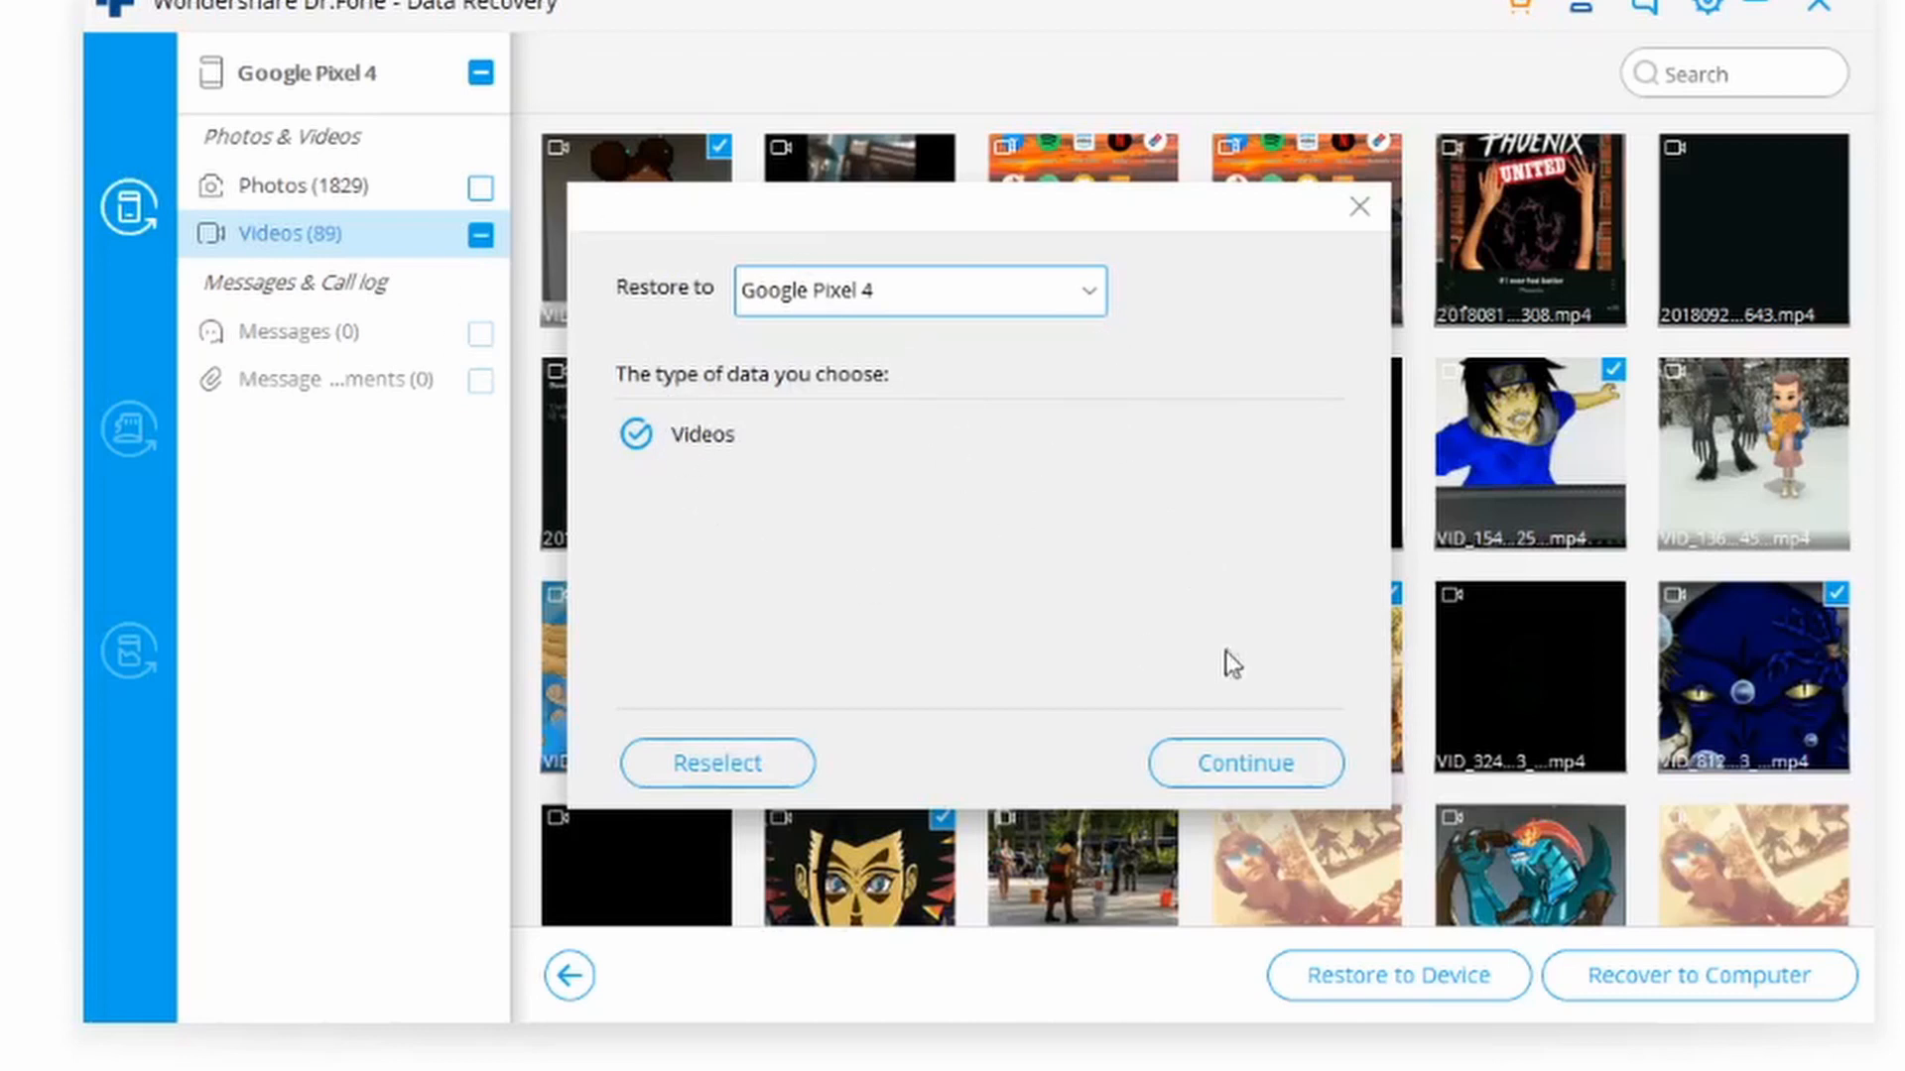
pyautogui.click(1246, 762)
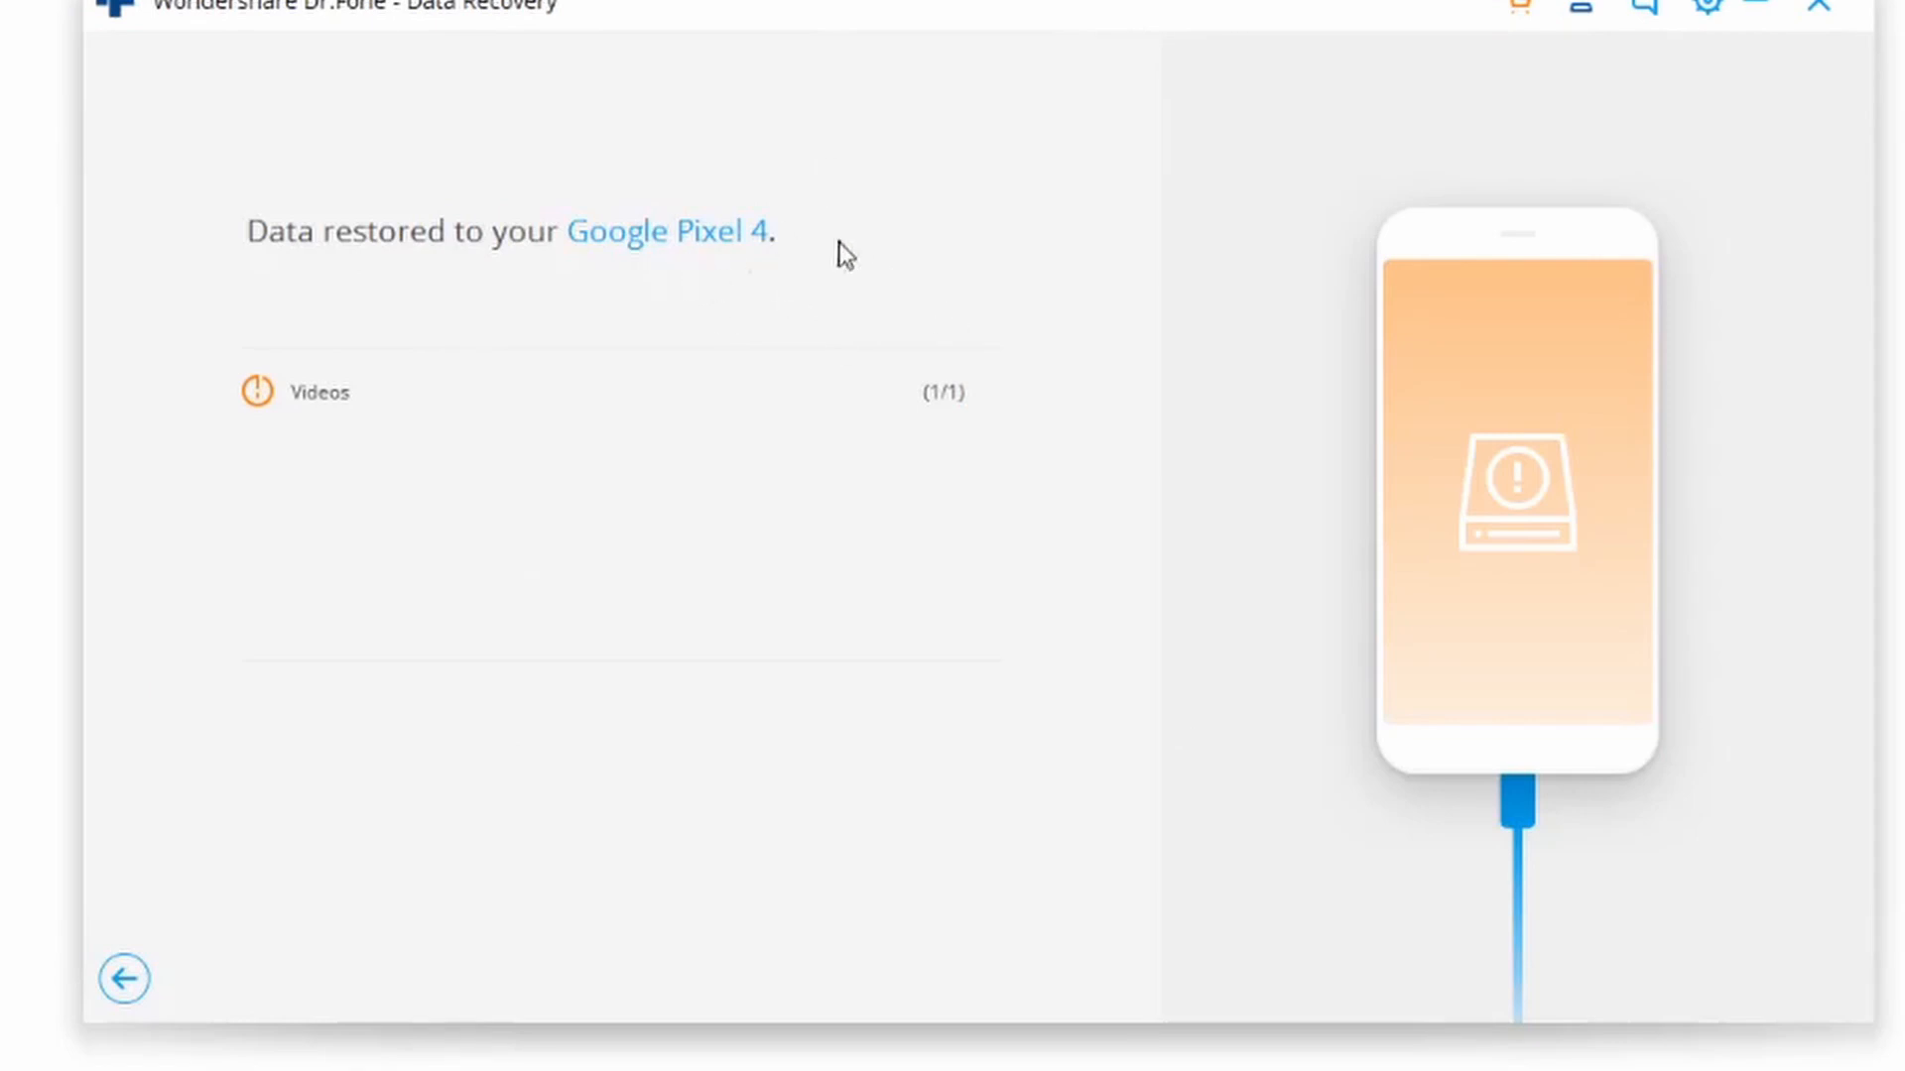
pyautogui.moveTo(1172, 508)
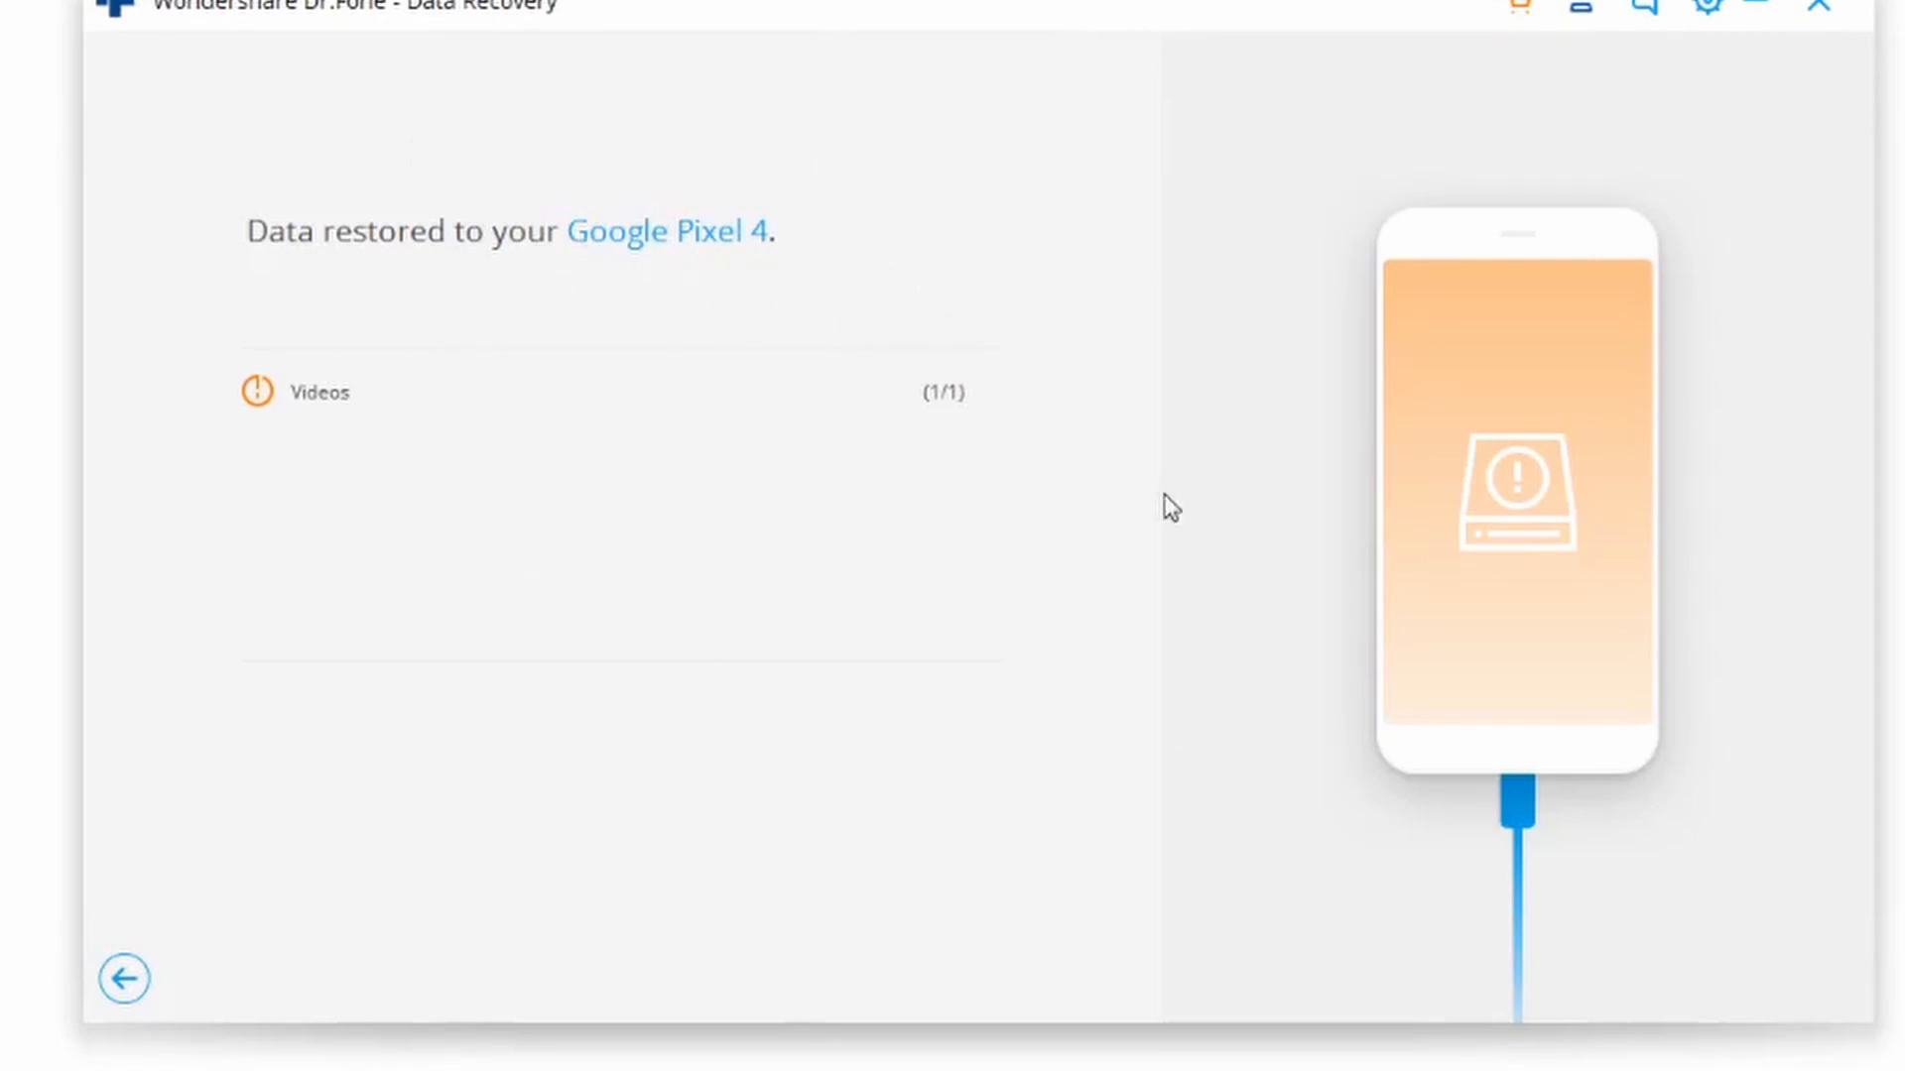
pyautogui.moveTo(651, 252)
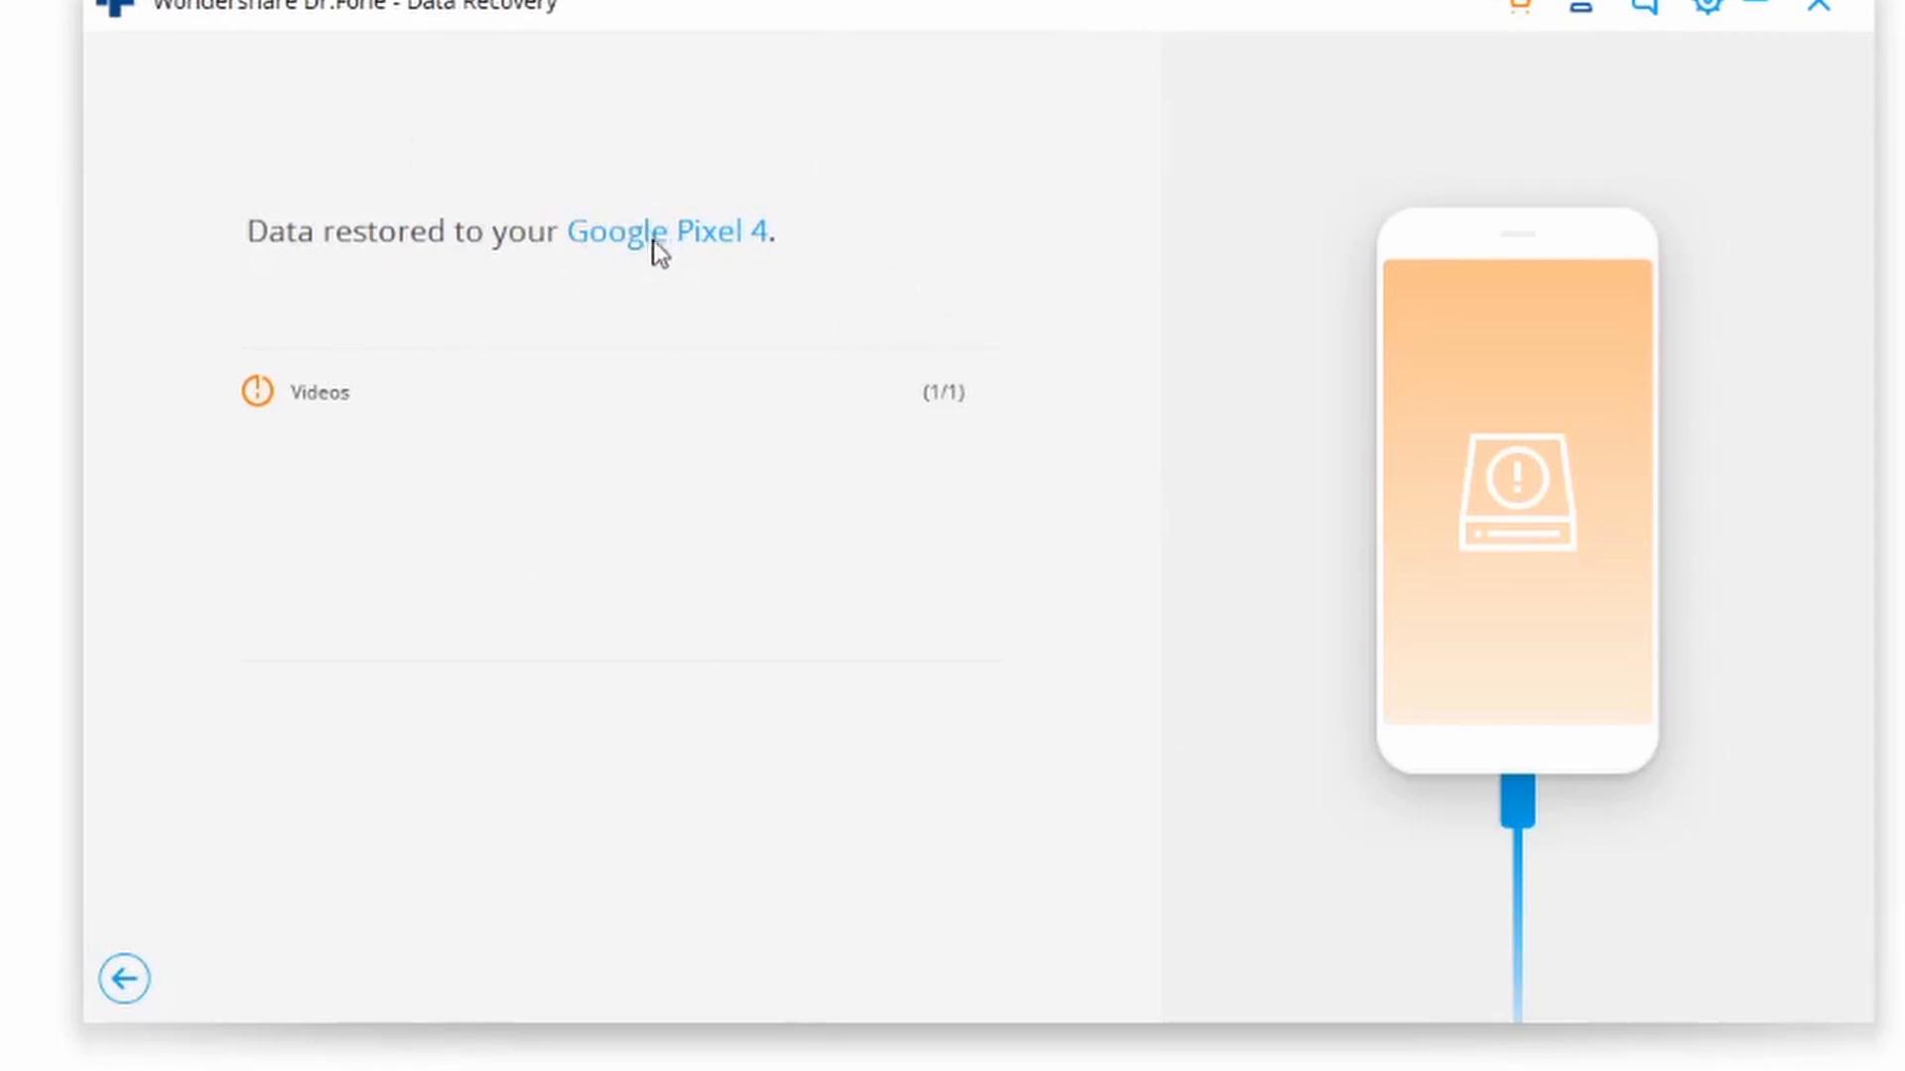
pyautogui.moveTo(956, 425)
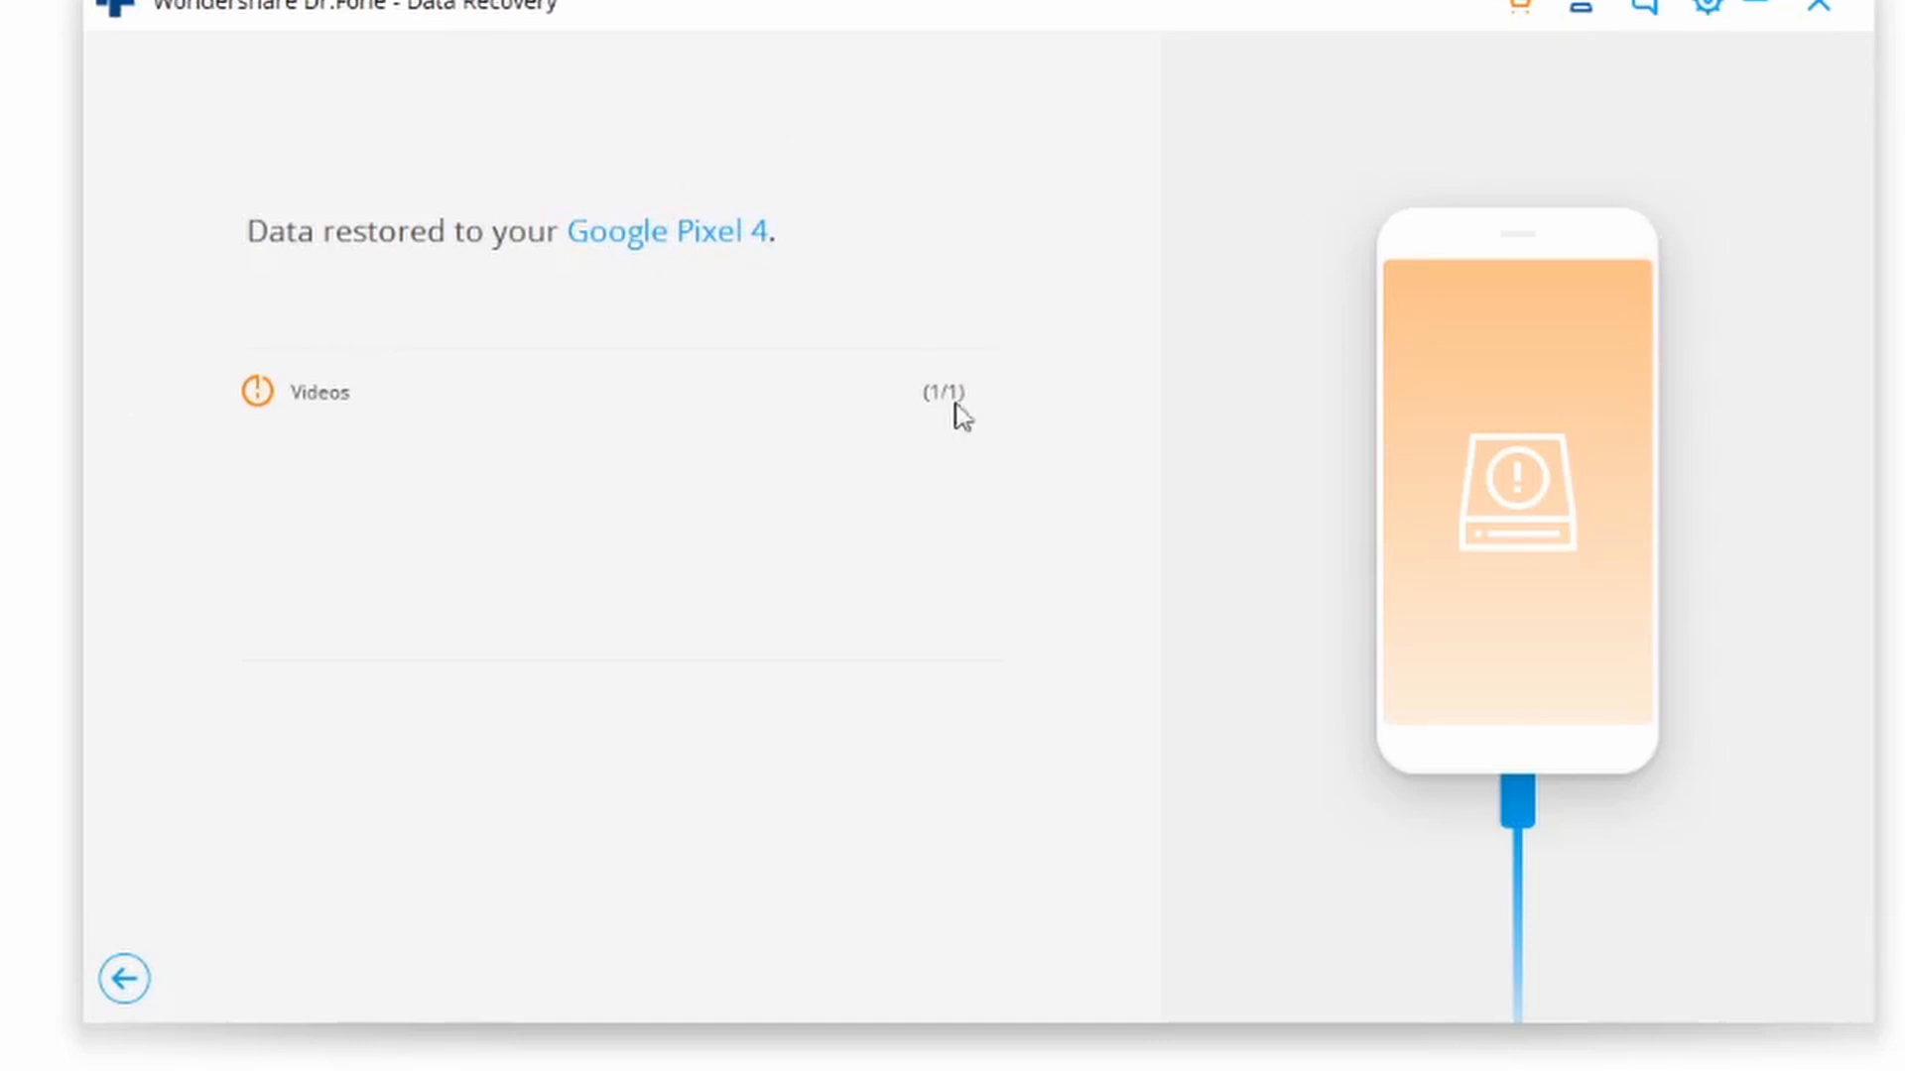
pyautogui.moveTo(430, 278)
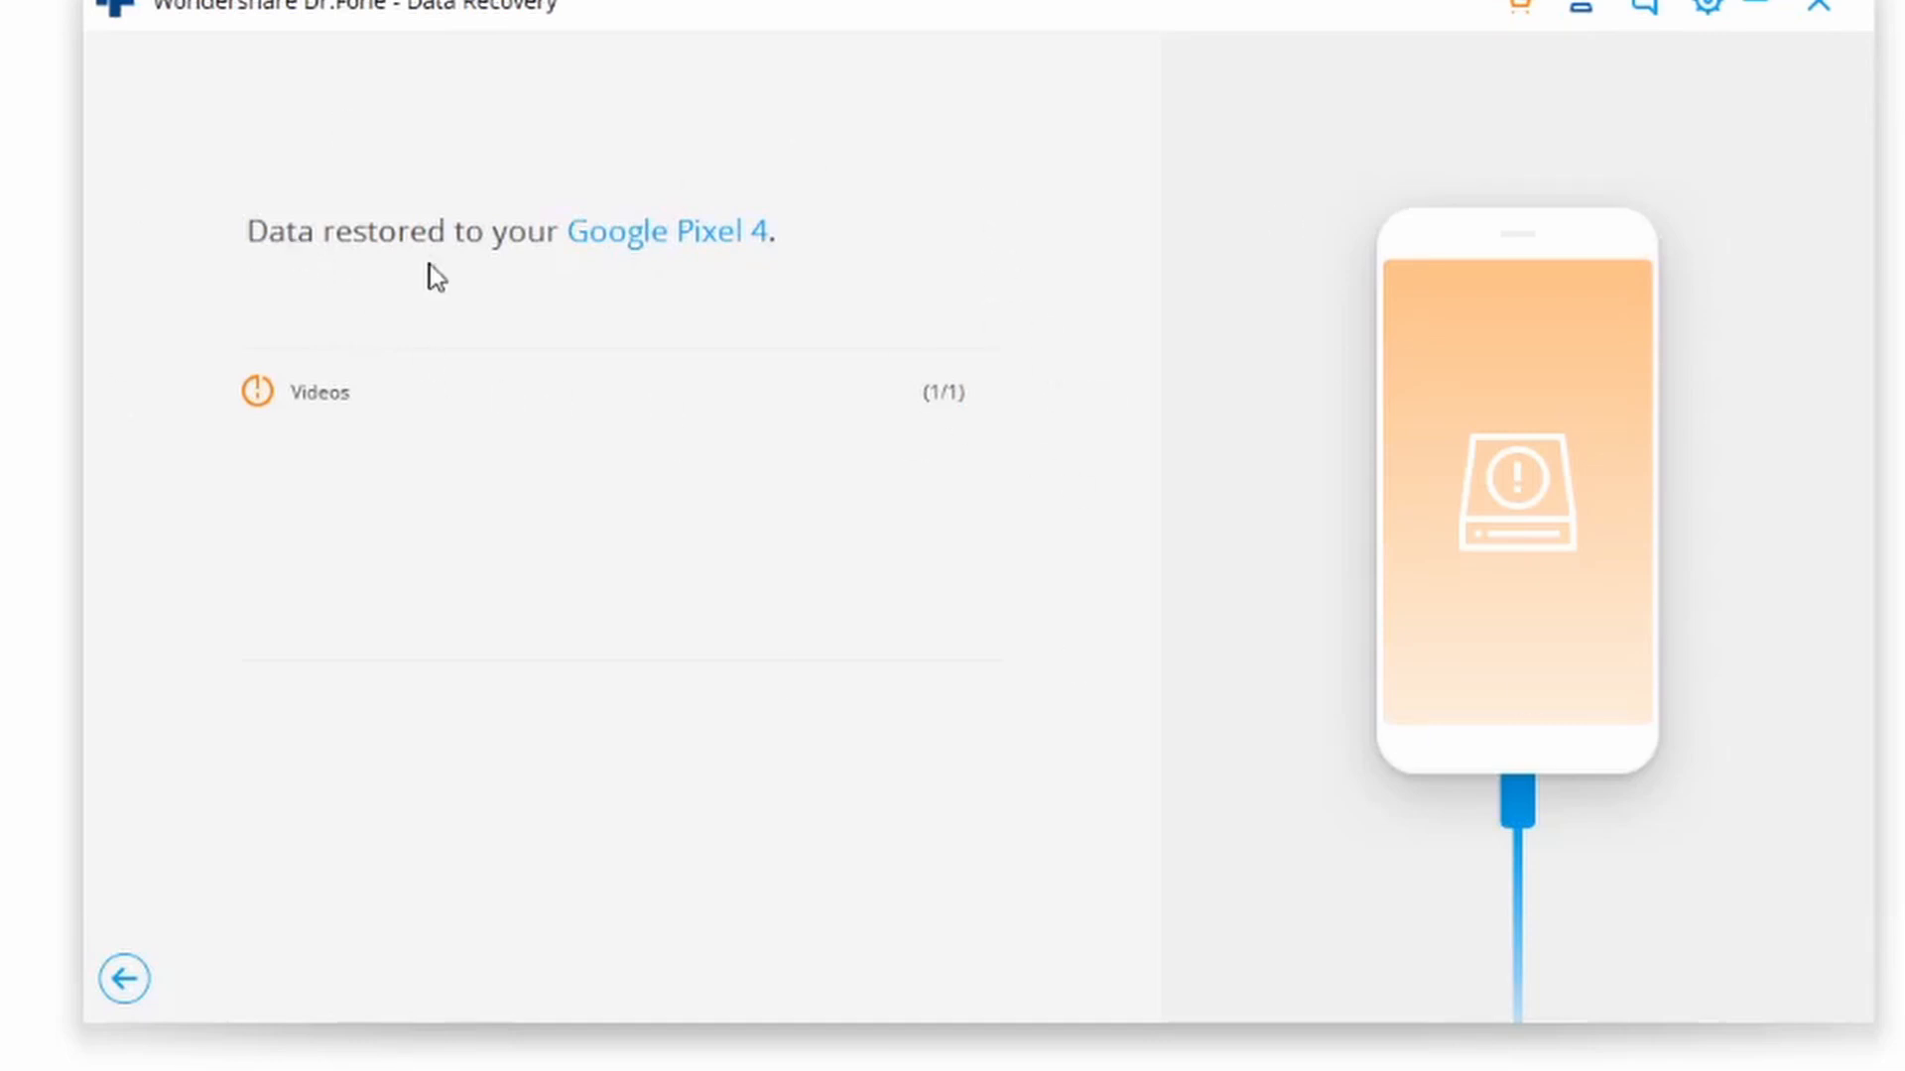
pyautogui.moveTo(805, 240)
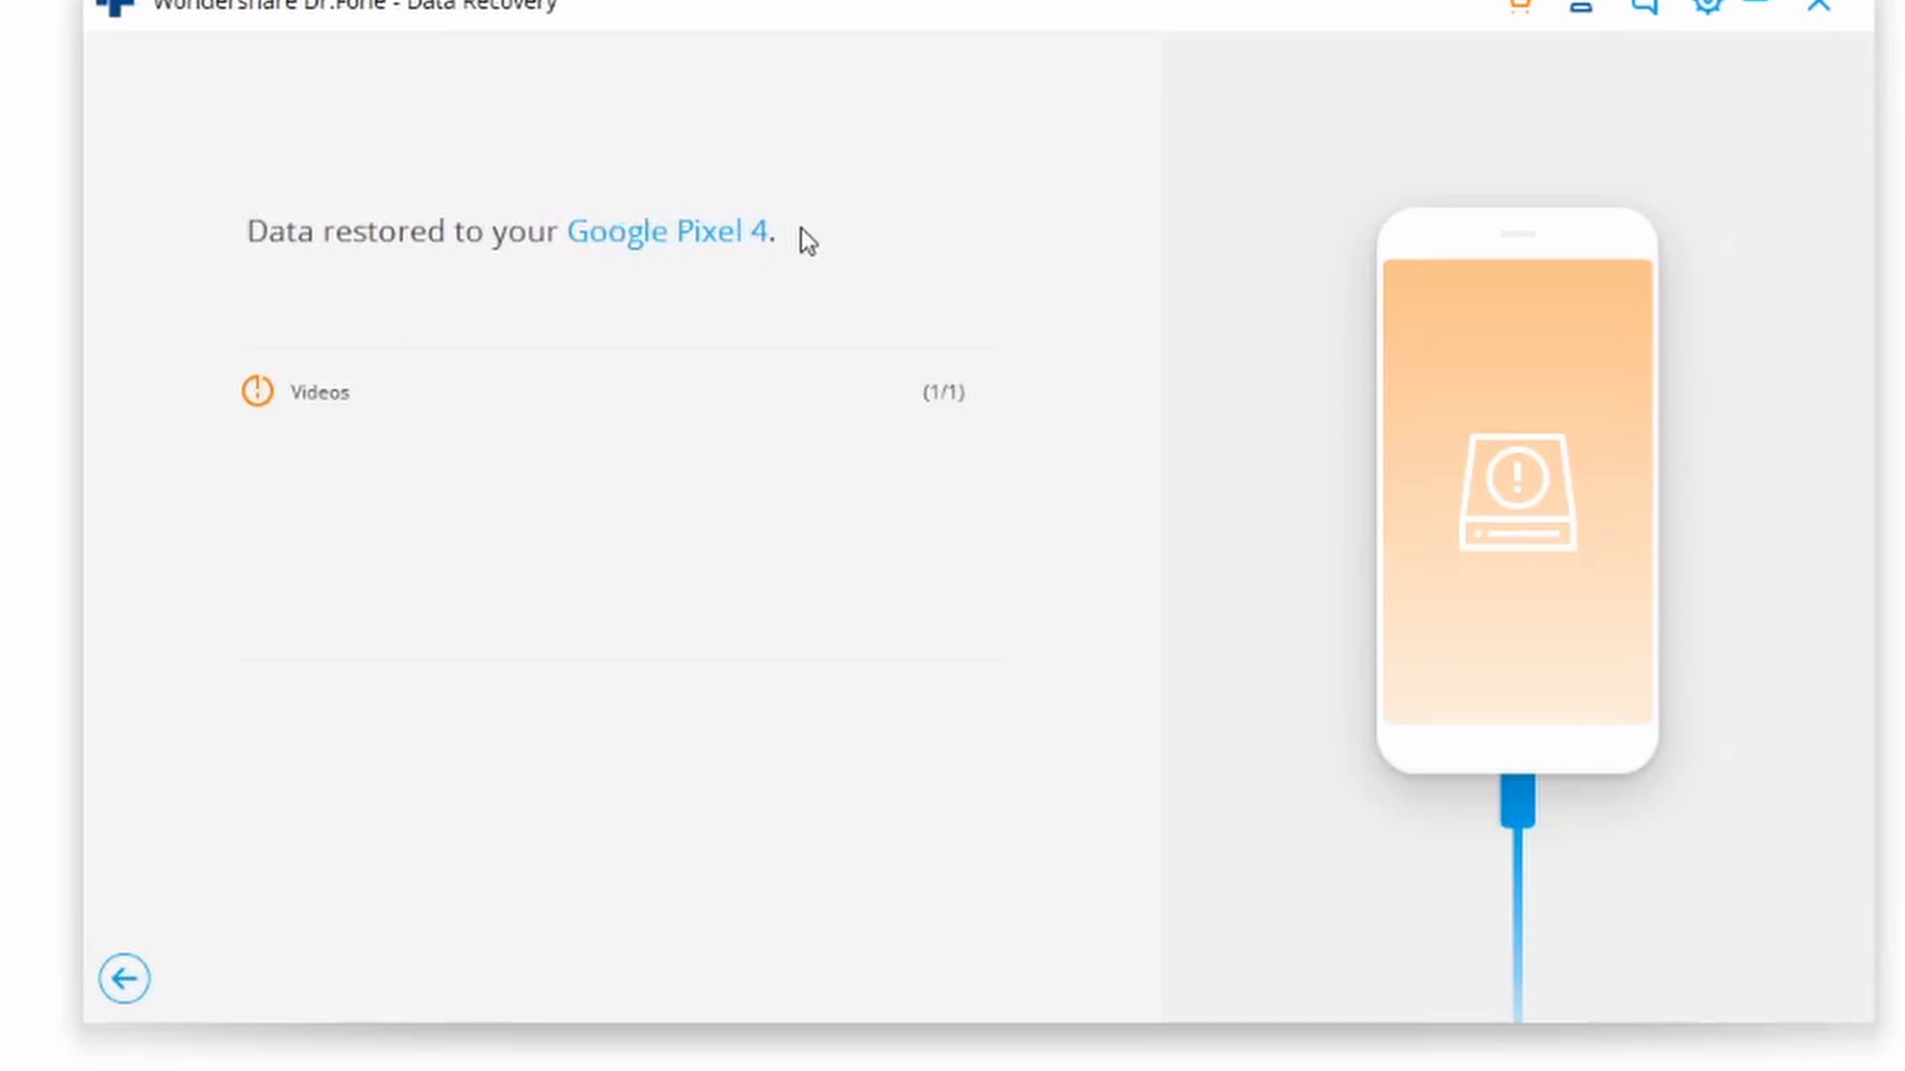
pyautogui.moveTo(873, 216)
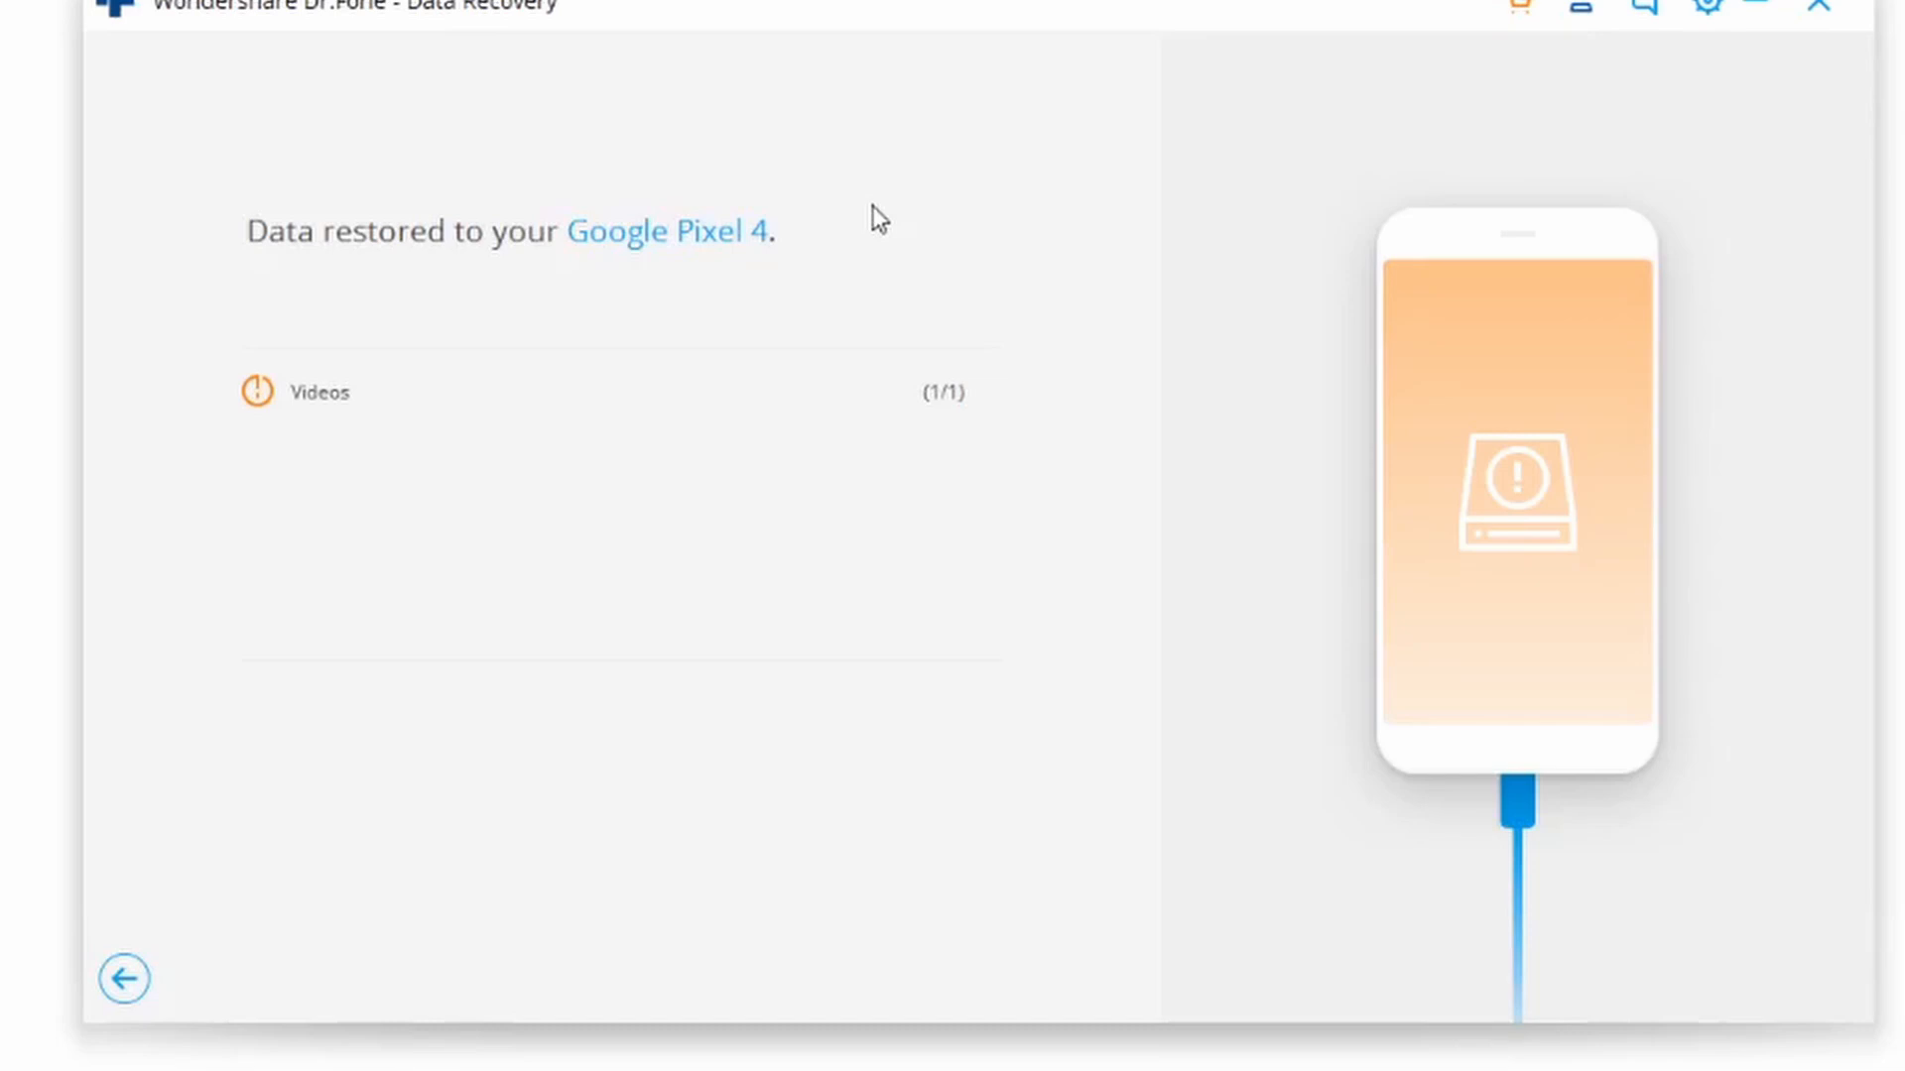
pyautogui.moveTo(928, 417)
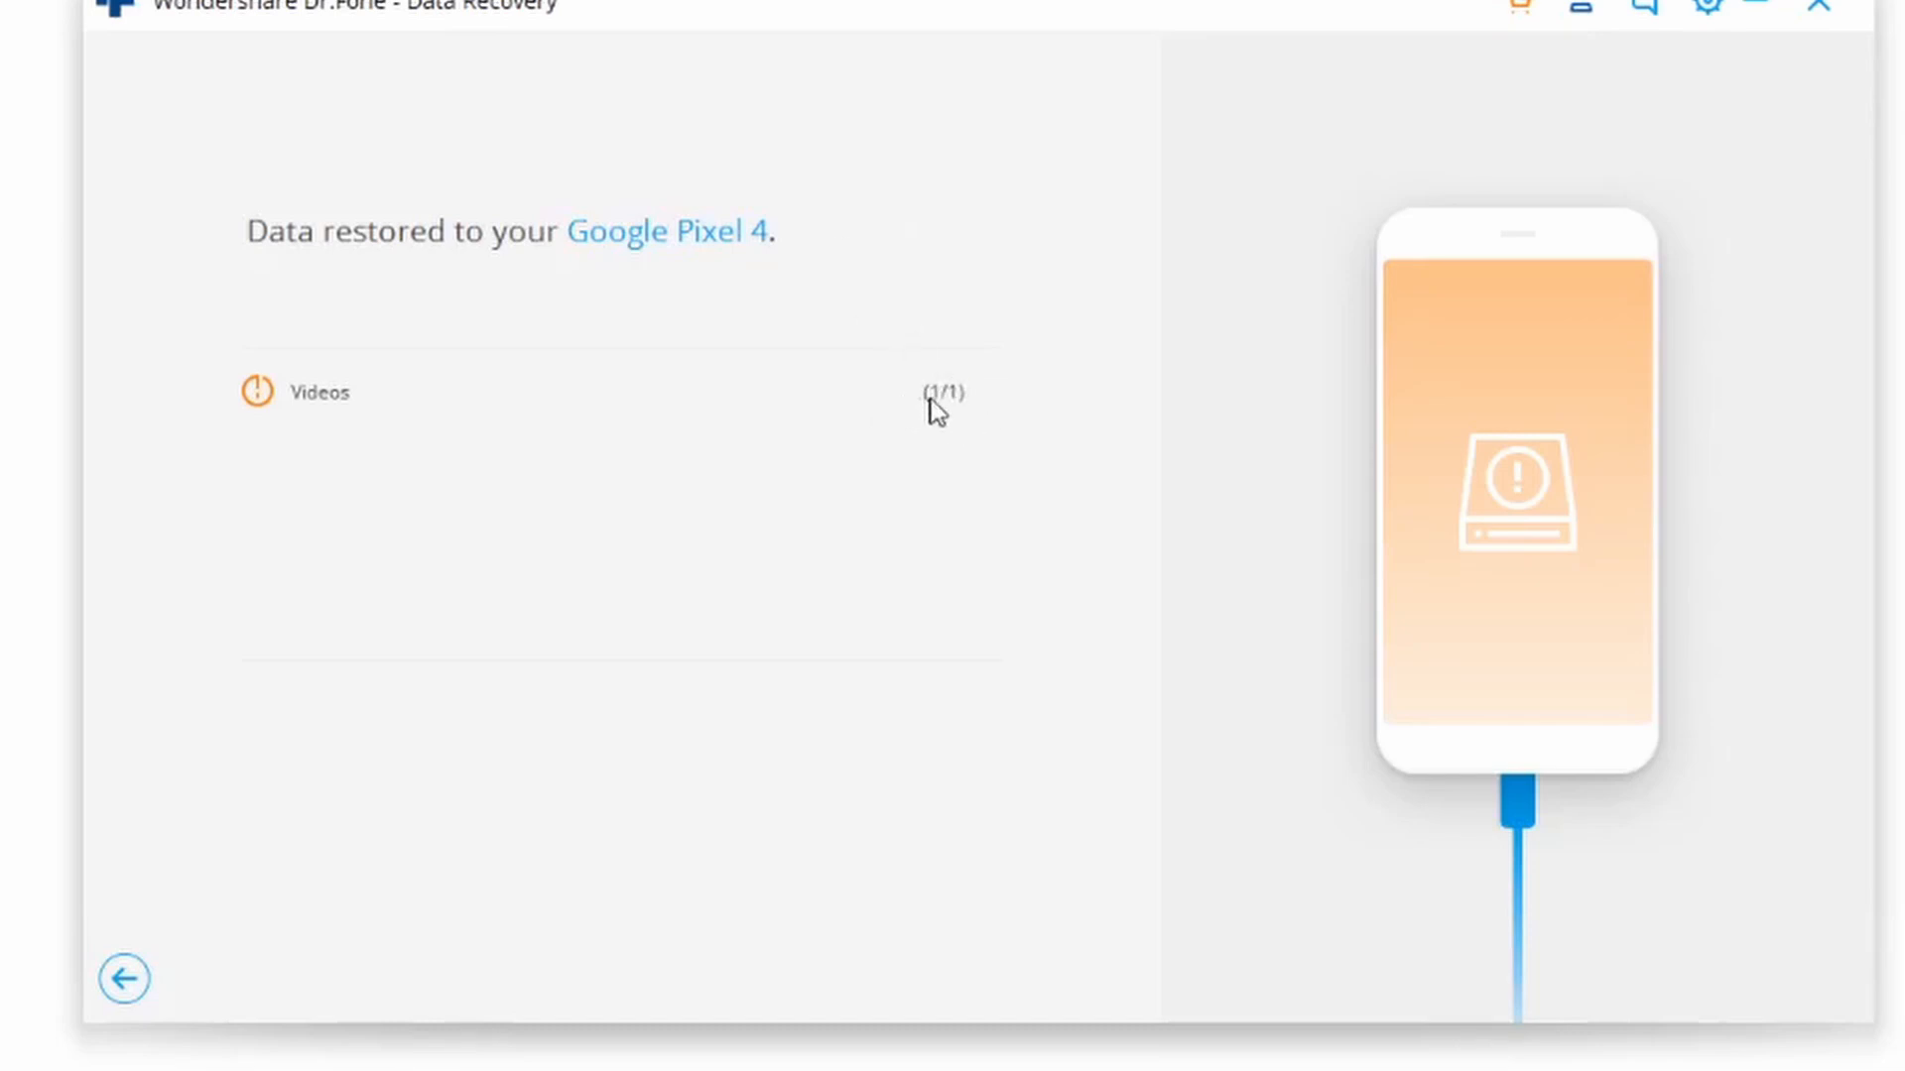
pyautogui.moveTo(931, 433)
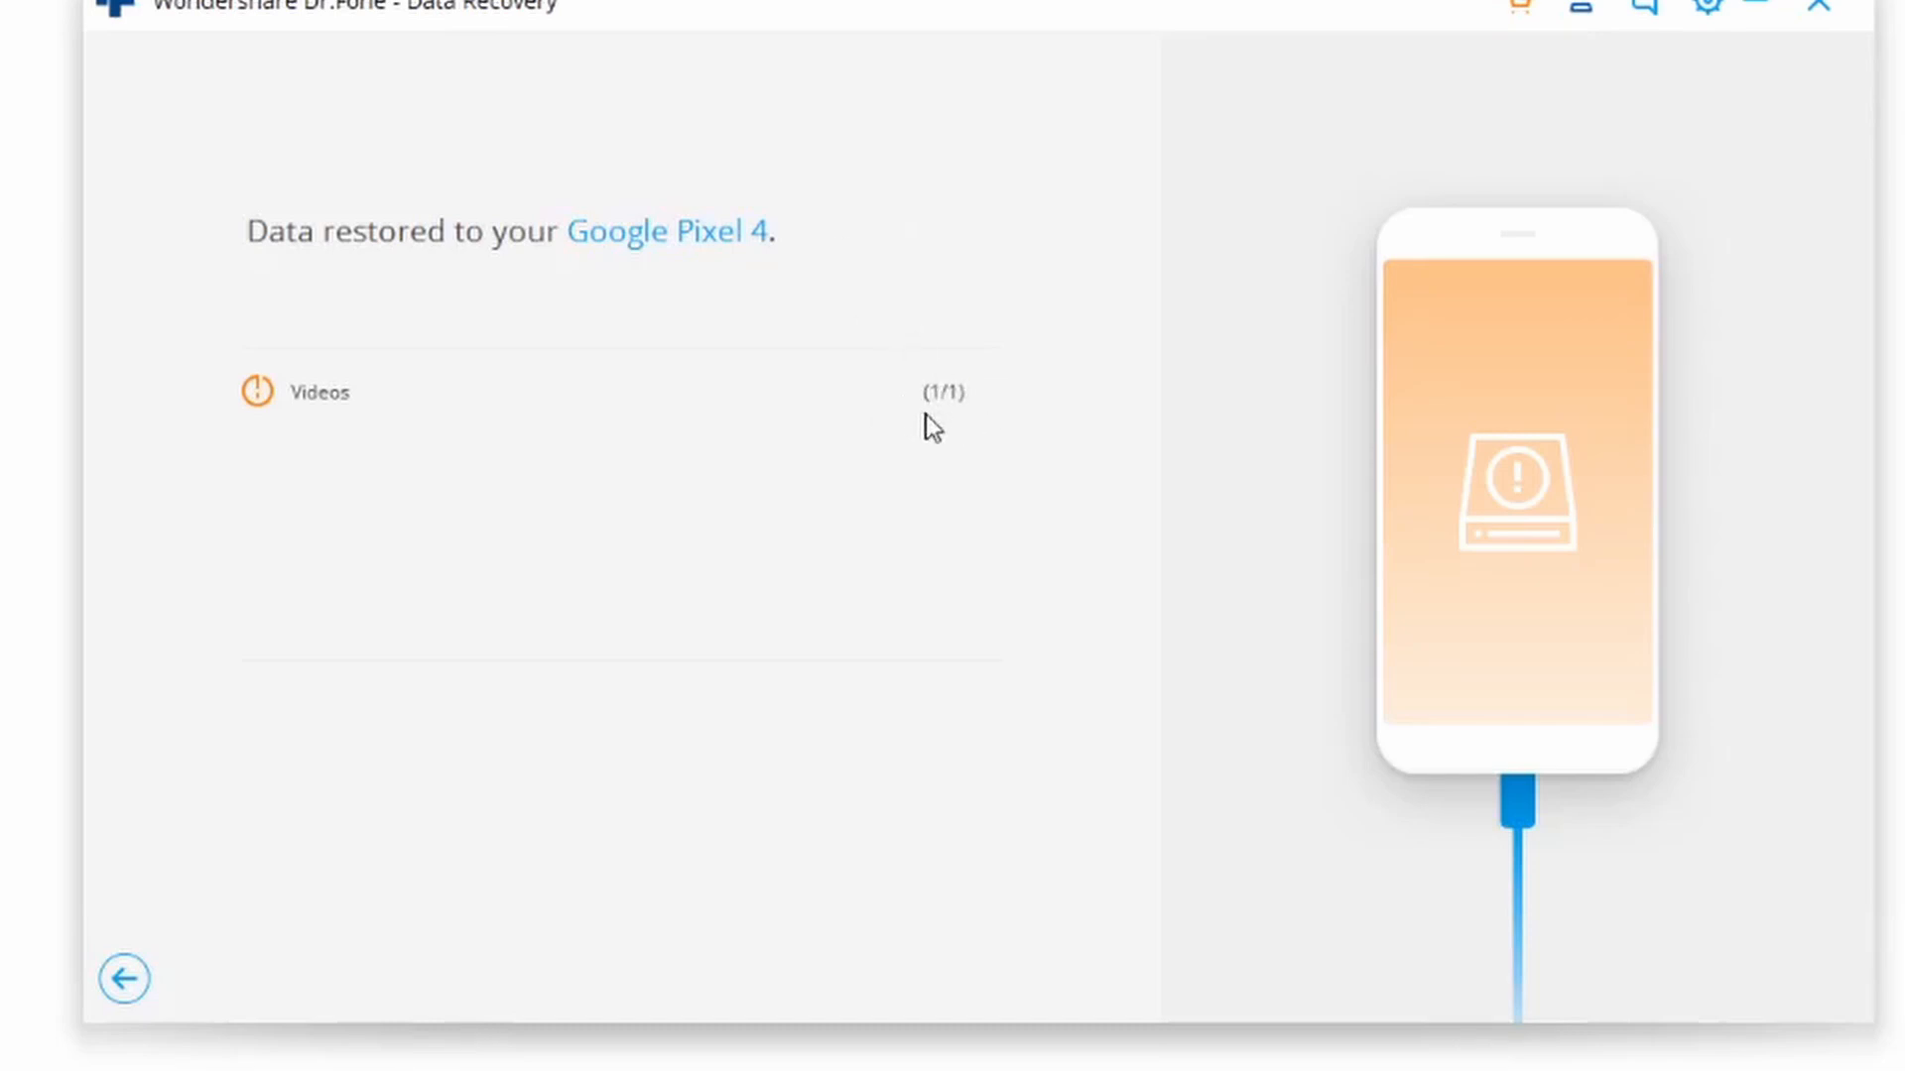